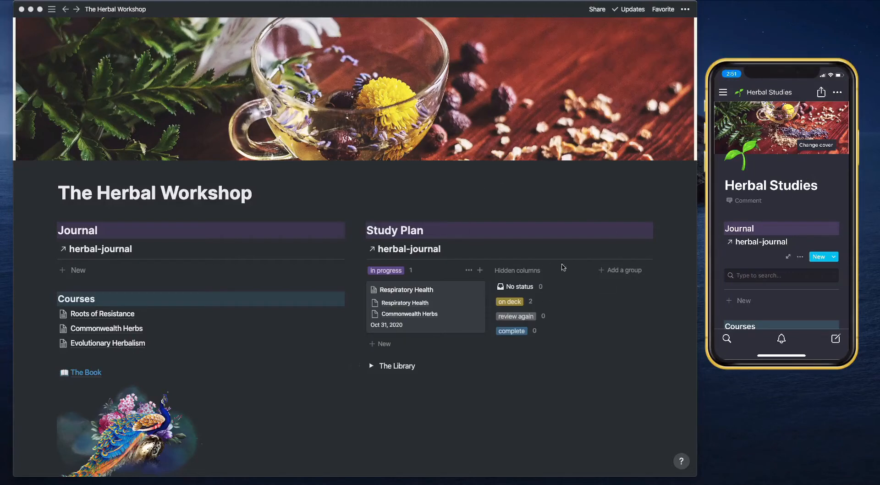
pyautogui.moveTo(592, 316)
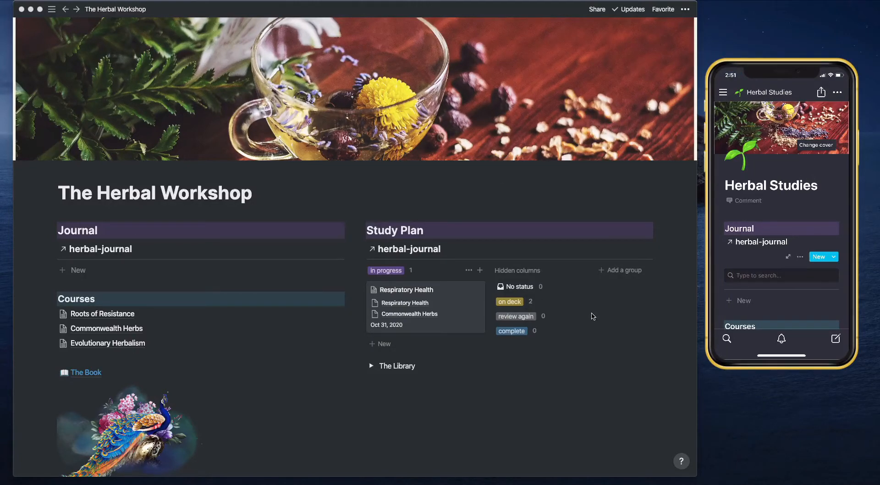
pyautogui.moveTo(619, 229)
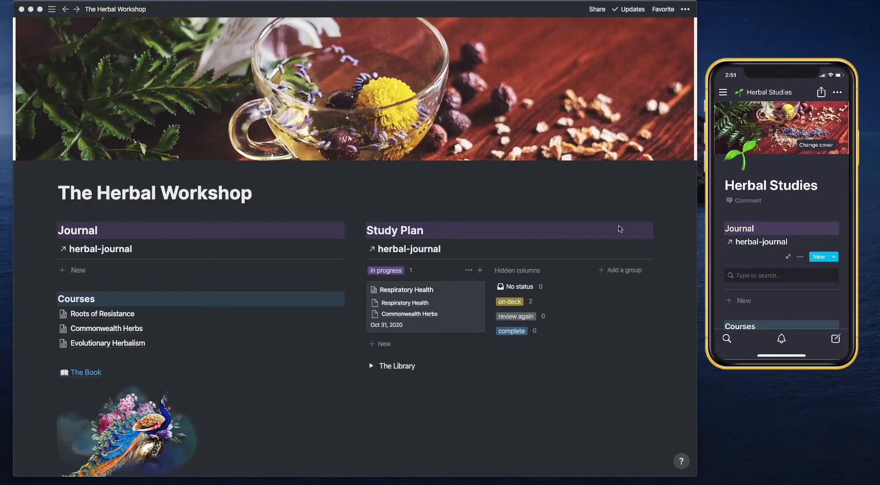
pyautogui.moveTo(164, 249)
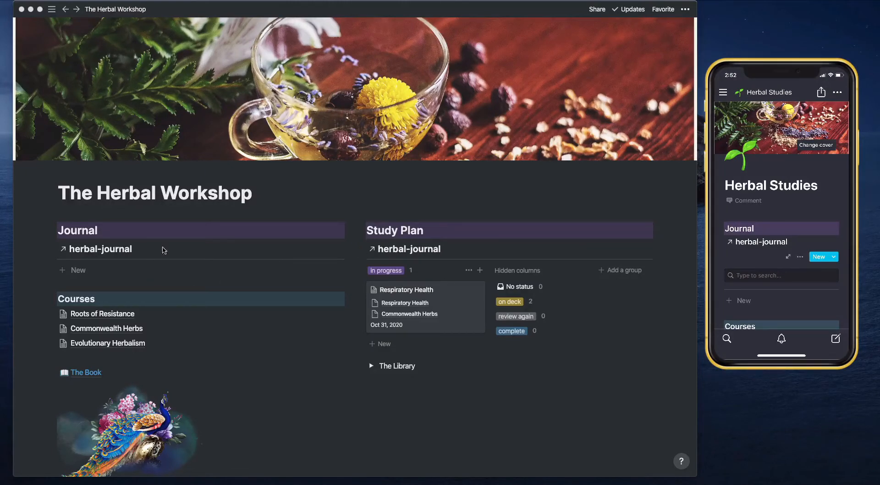
pyautogui.moveTo(191, 268)
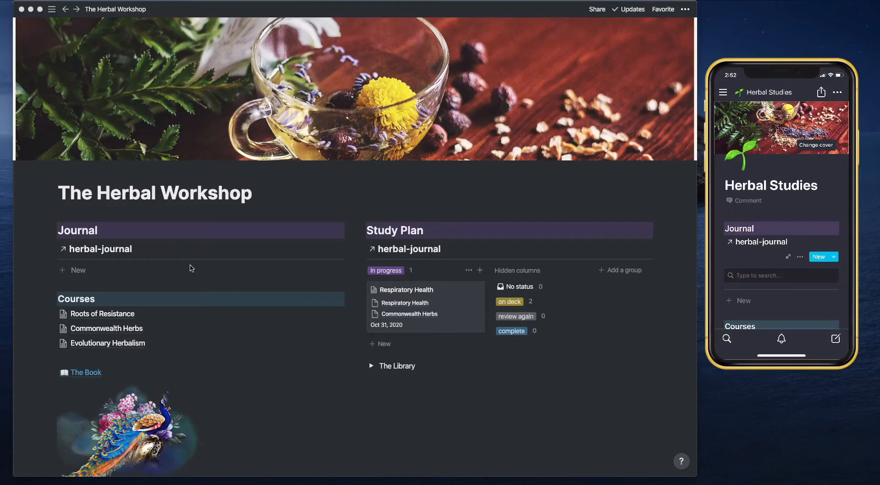
pyautogui.moveTo(205, 234)
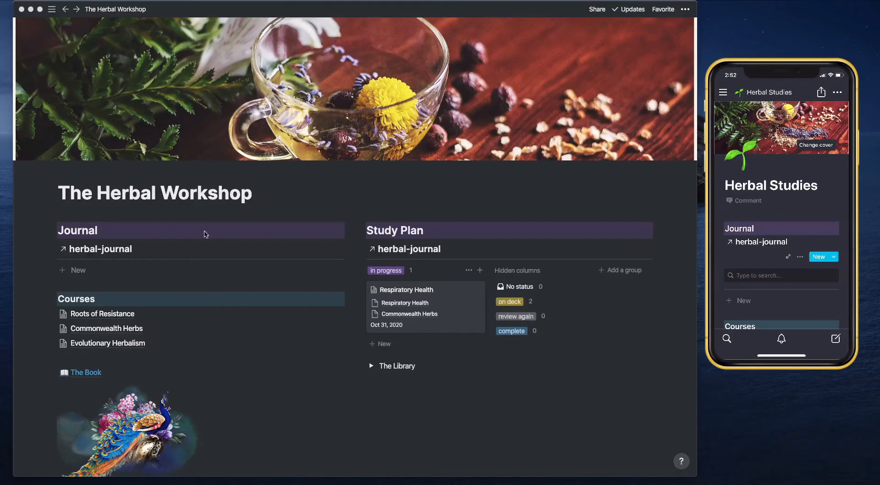
pyautogui.moveTo(197, 262)
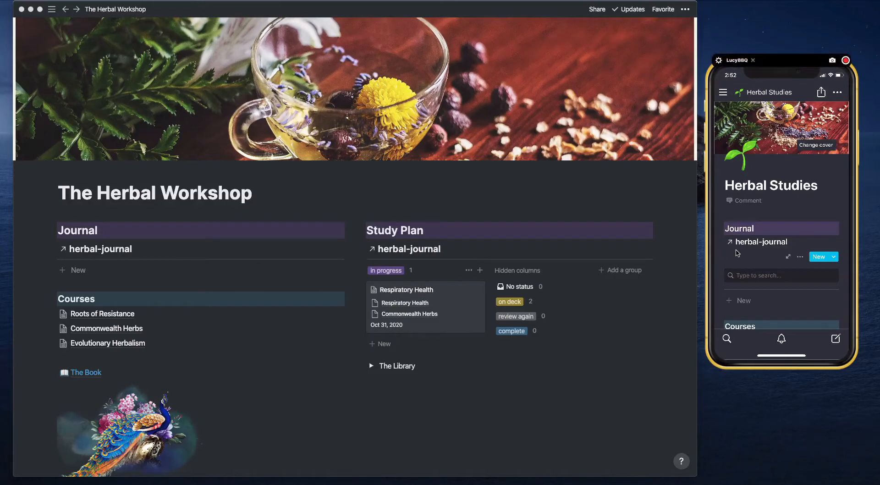
# Scroll to the Journal list, view its 'creation date is Today' filter, then close it
pyautogui.scroll(-3)
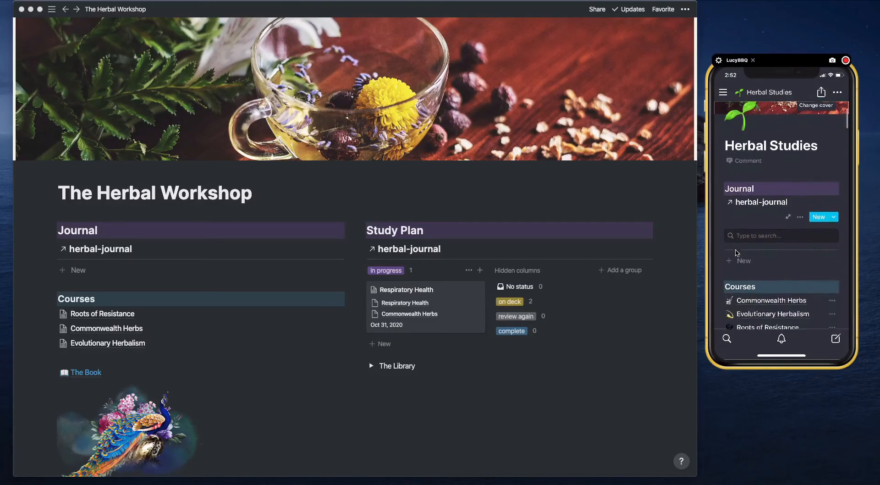
pyautogui.scroll(-3)
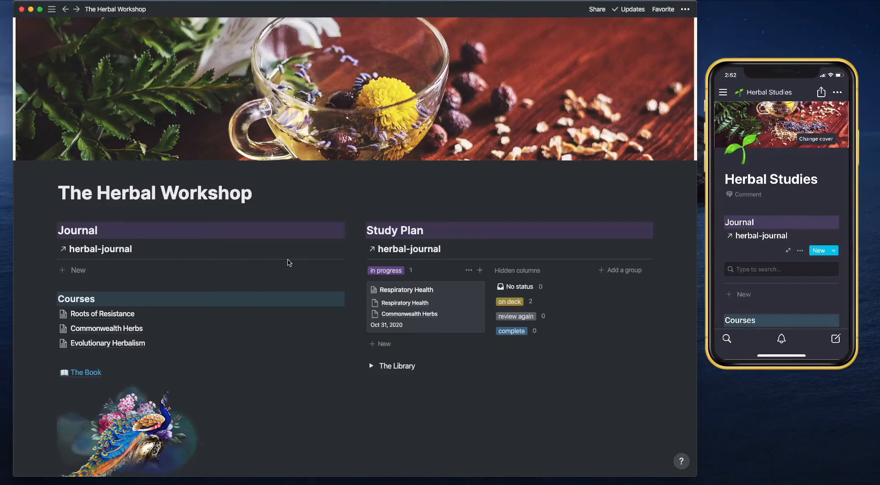
pyautogui.click(236, 249)
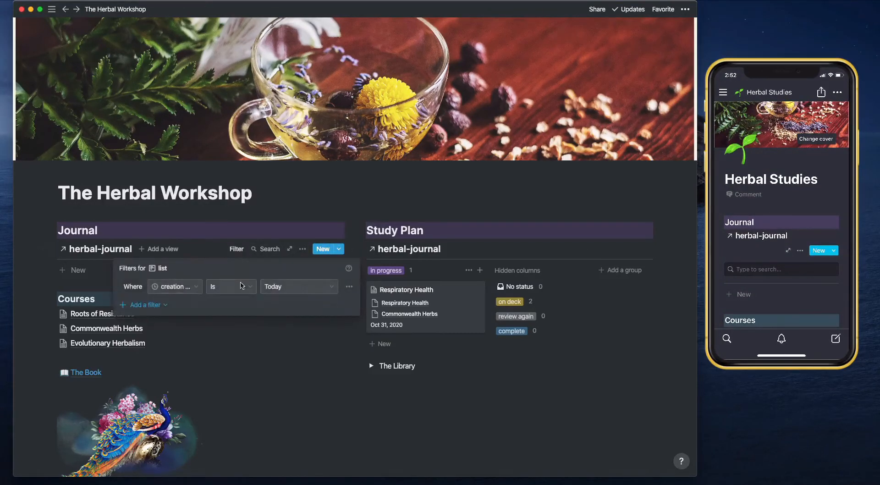
pyautogui.moveTo(328, 207)
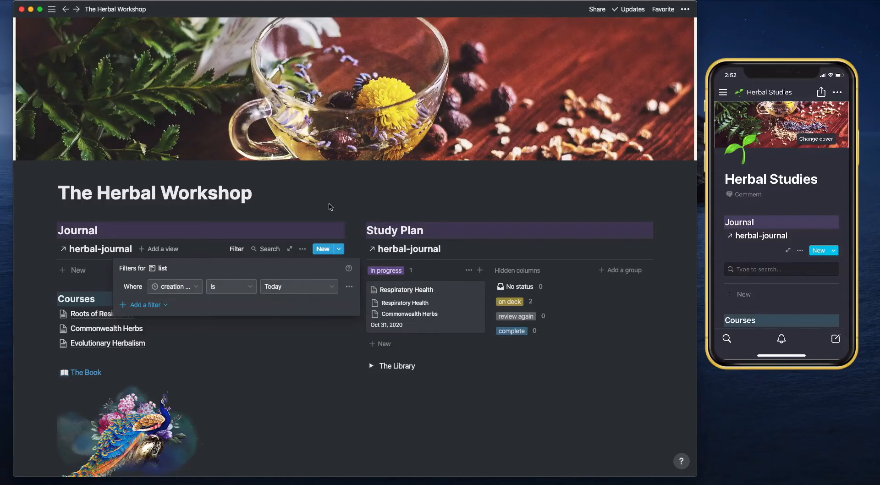
pyautogui.click(357, 208)
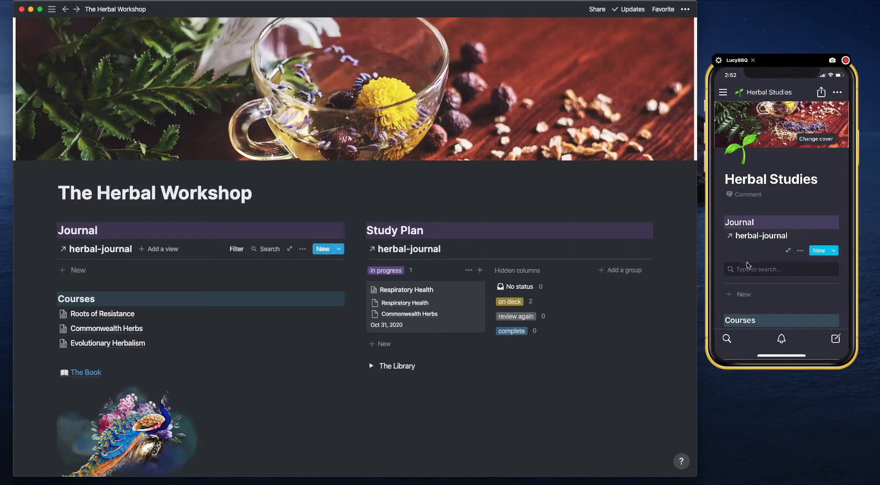
pyautogui.moveTo(755, 284)
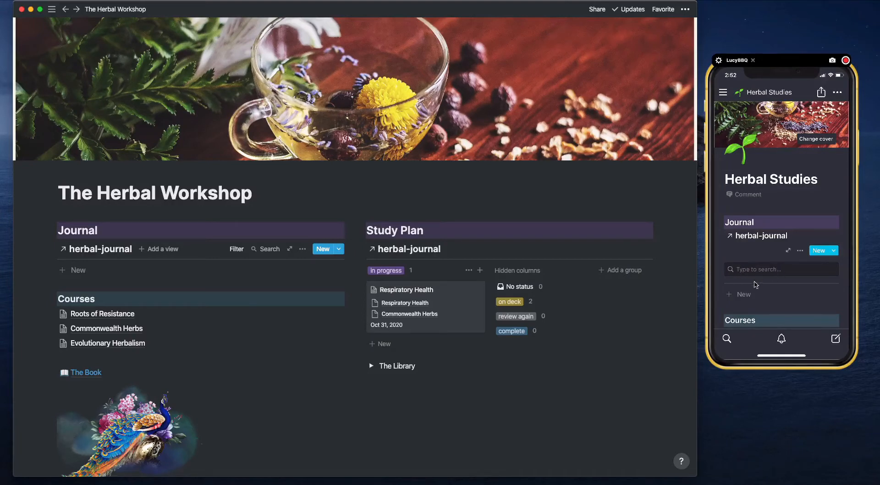
pyautogui.moveTo(739, 302)
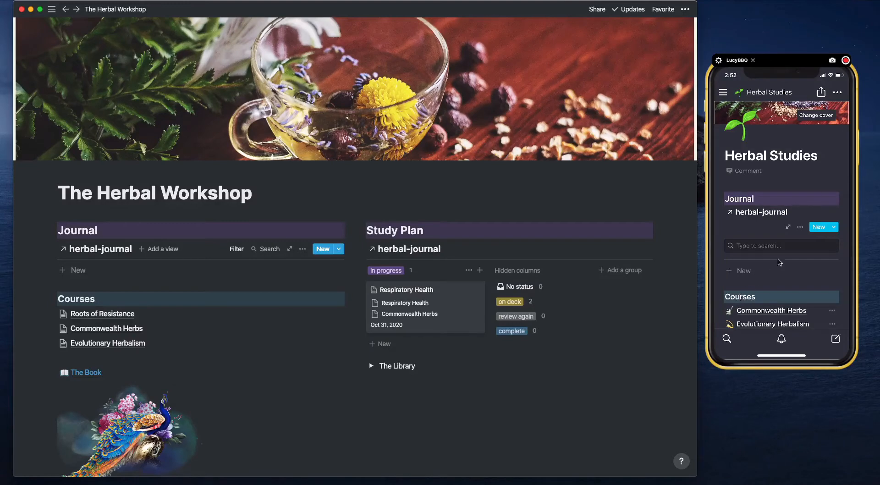
pyautogui.moveTo(752, 63)
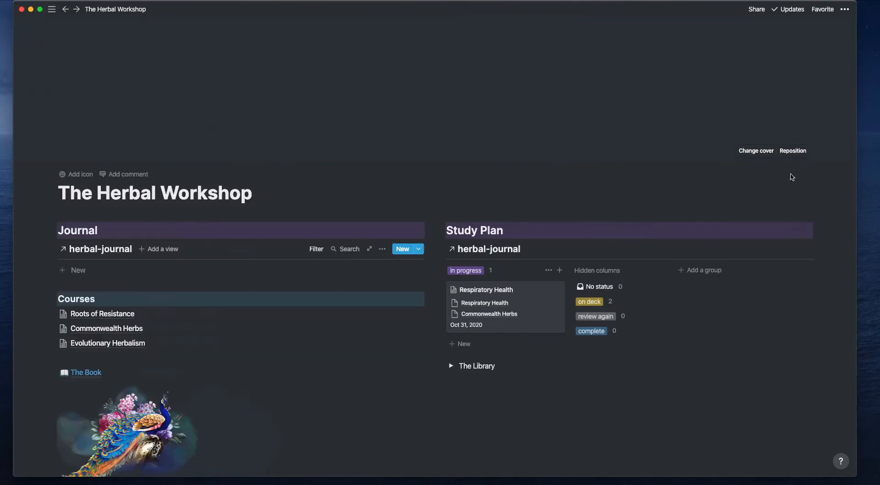
pyautogui.click(755, 150)
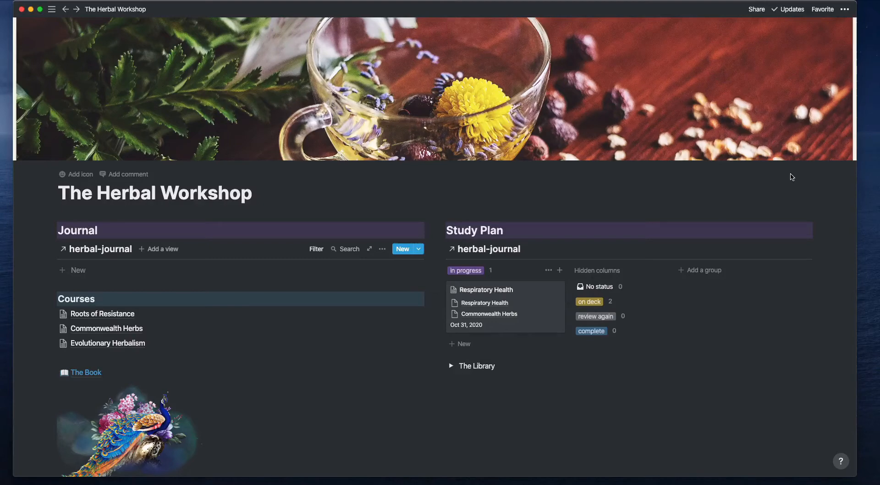
pyautogui.moveTo(540, 237)
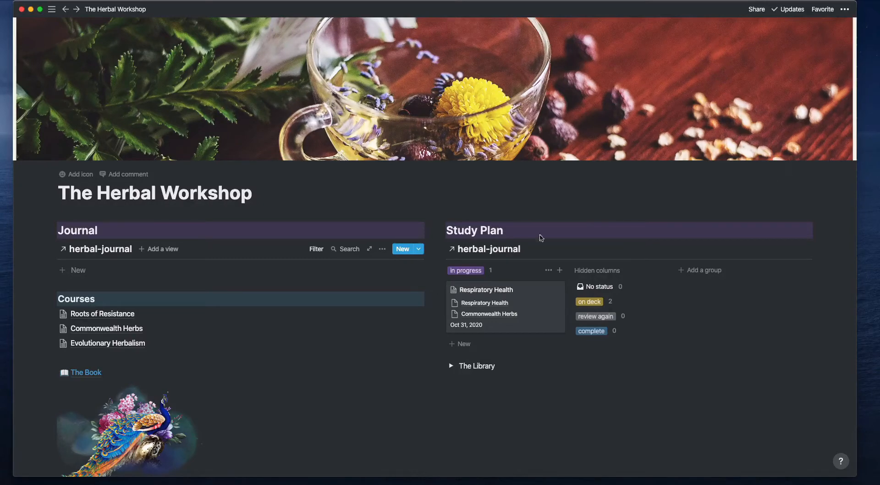
pyautogui.moveTo(181, 273)
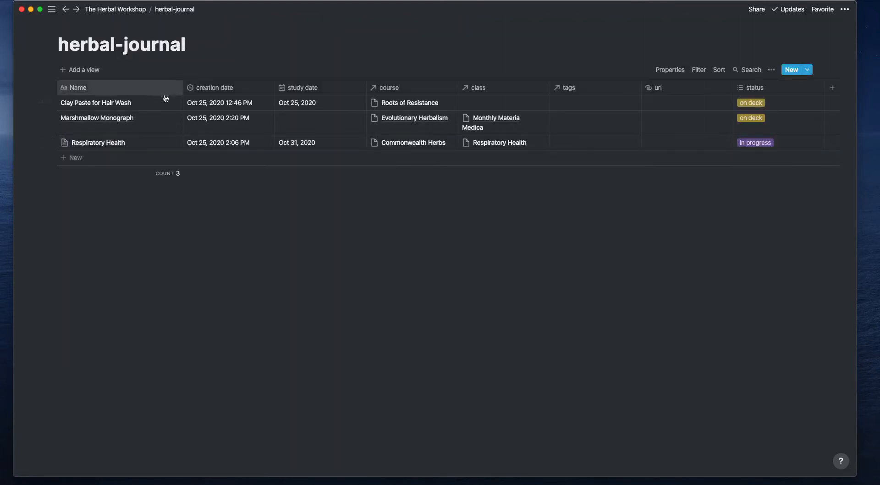
pyautogui.moveTo(305, 145)
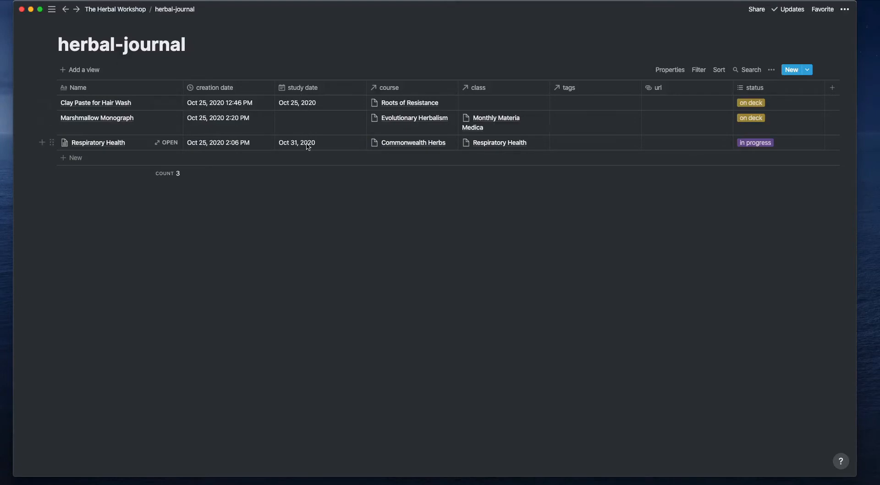
pyautogui.moveTo(746, 154)
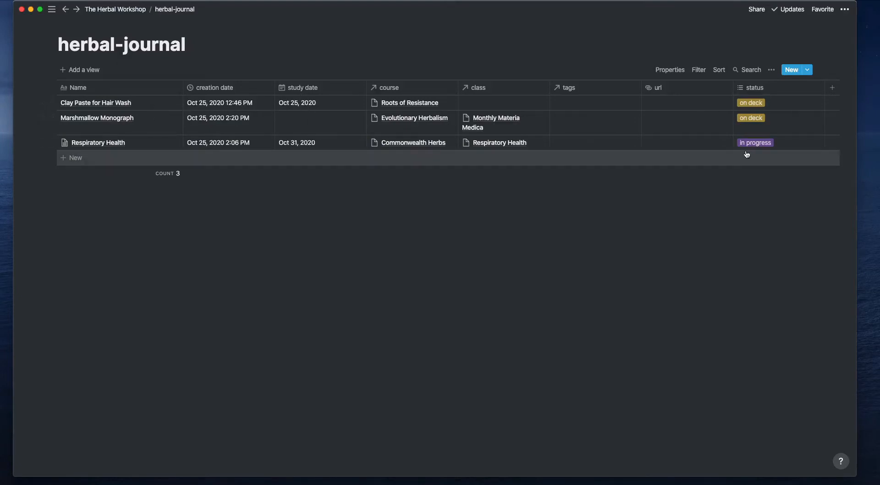
pyautogui.moveTo(222, 120)
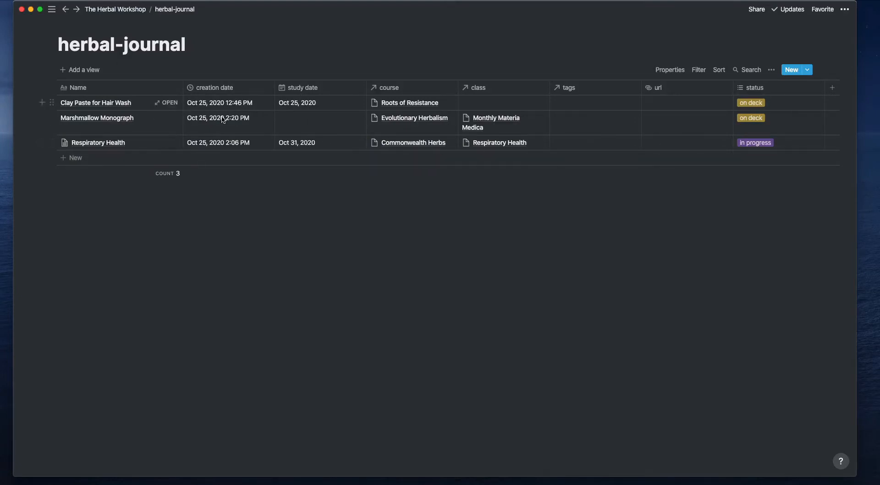
pyautogui.moveTo(142, 118)
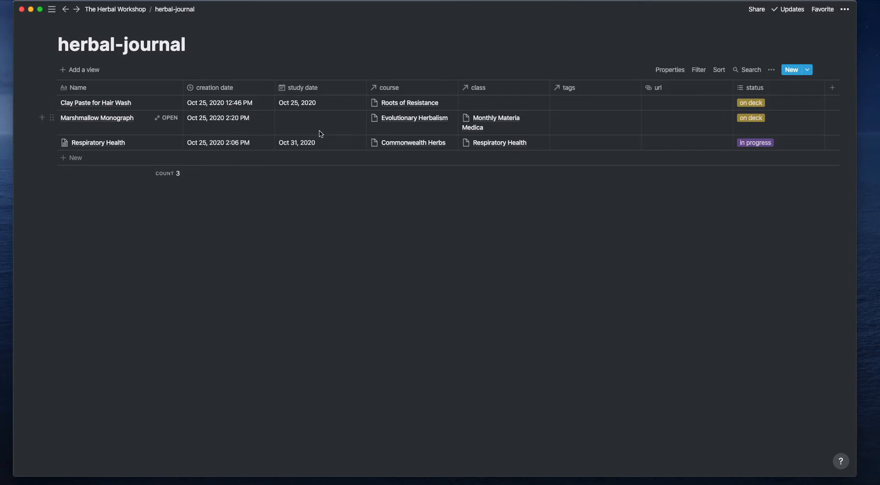
pyautogui.moveTo(753, 87)
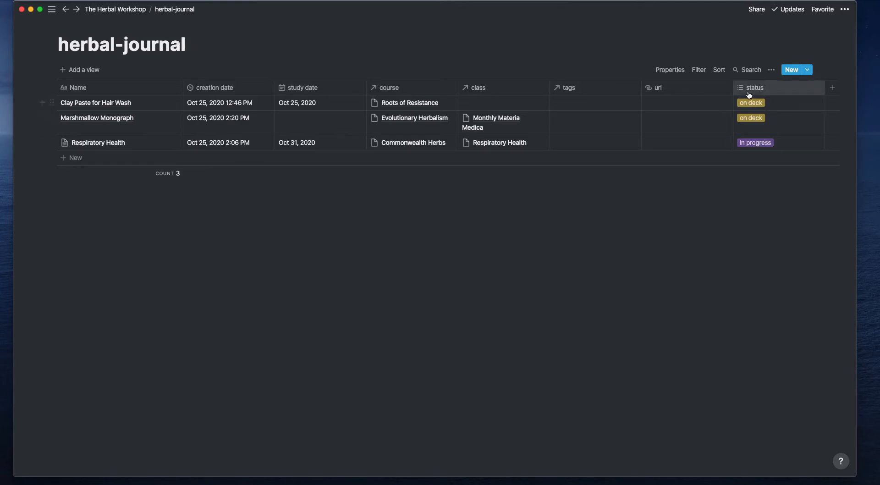
pyautogui.moveTo(729, 134)
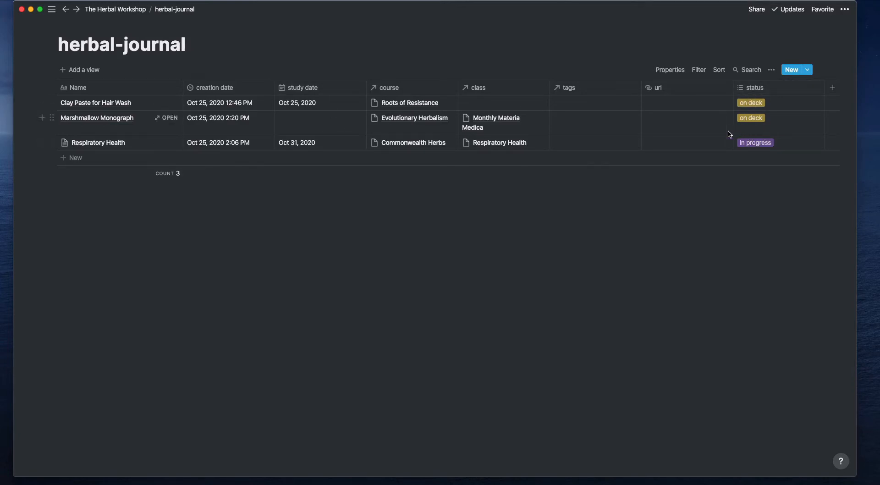
pyautogui.moveTo(95, 18)
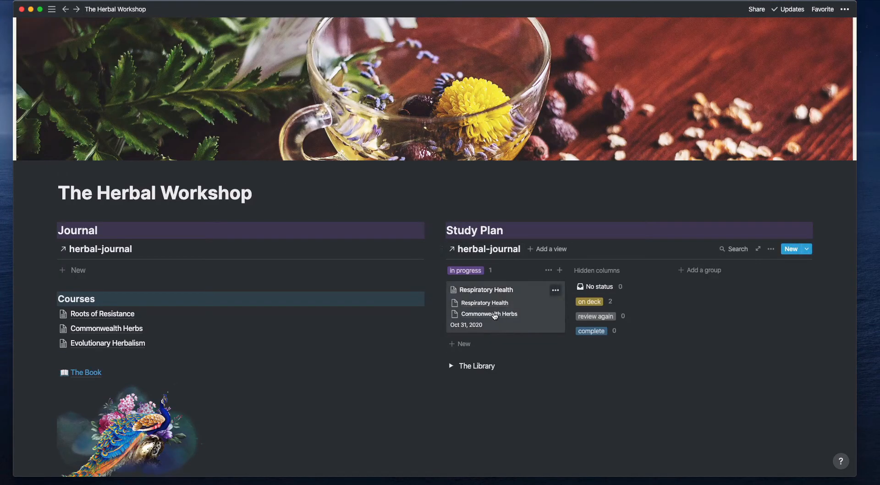
pyautogui.moveTo(578, 356)
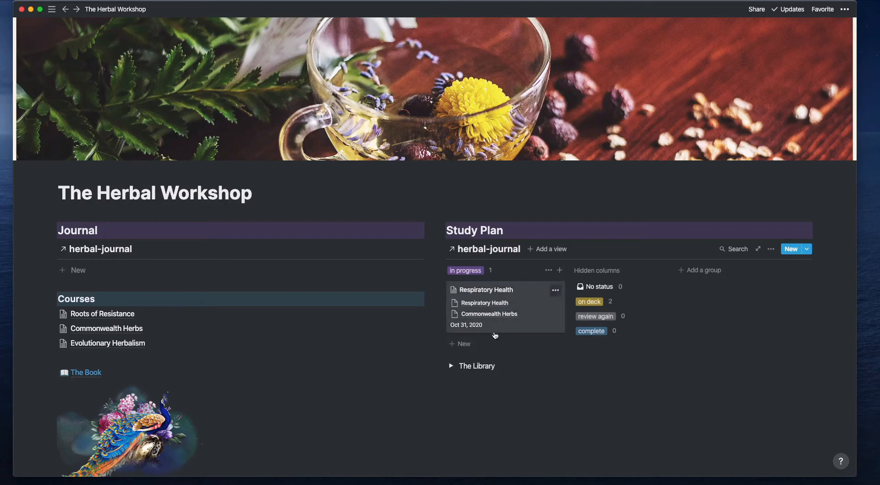
pyautogui.moveTo(496, 344)
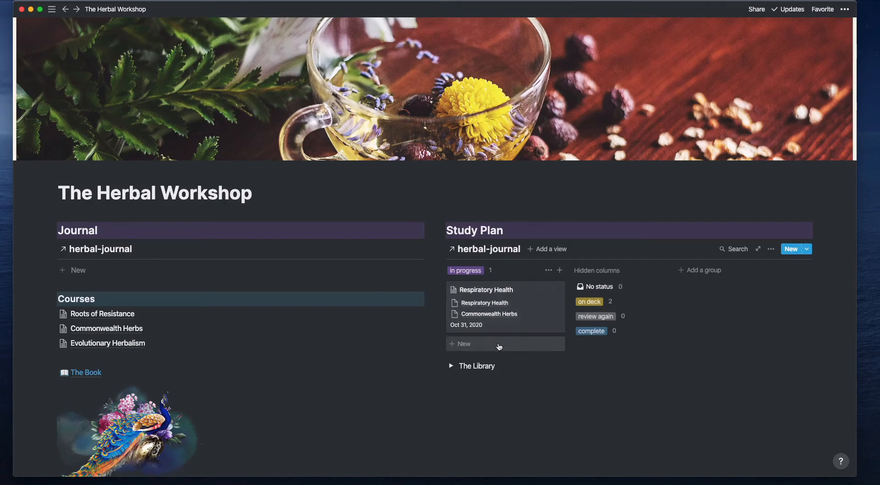
pyautogui.moveTo(598, 302)
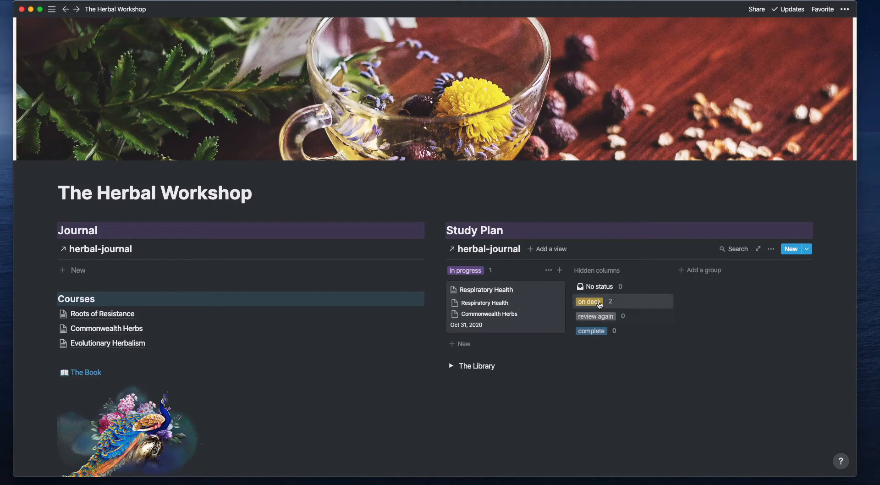
# Preview the hidden 'on deck' Study Plan group showing Marshmallow Monograph and Clay Paste for Hair Wash
pyautogui.click(588, 302)
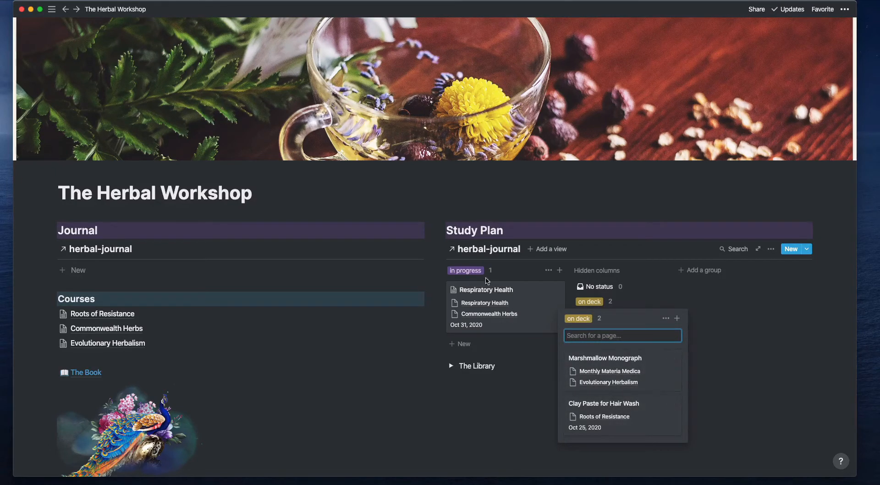
pyautogui.moveTo(508, 288)
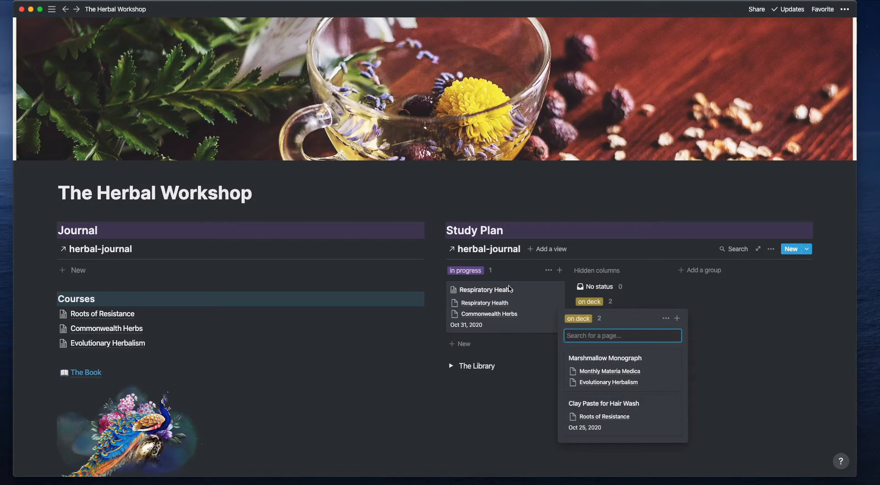
pyautogui.click(484, 208)
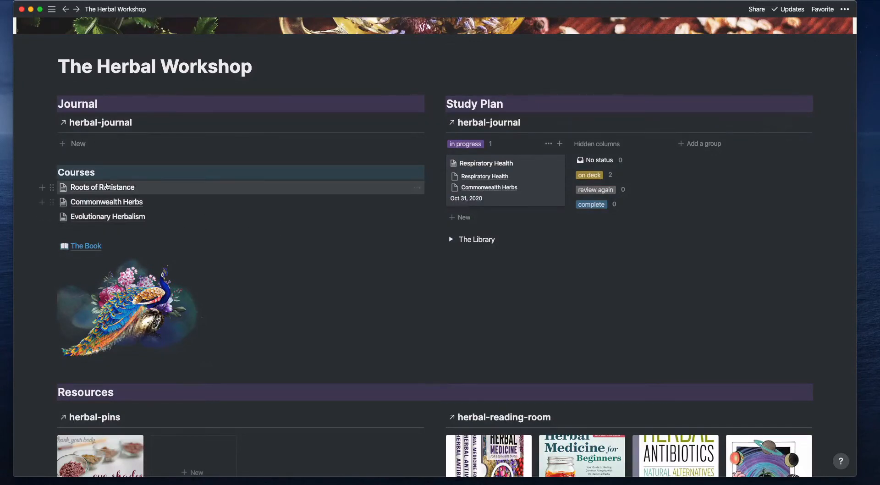
pyautogui.moveTo(102, 187)
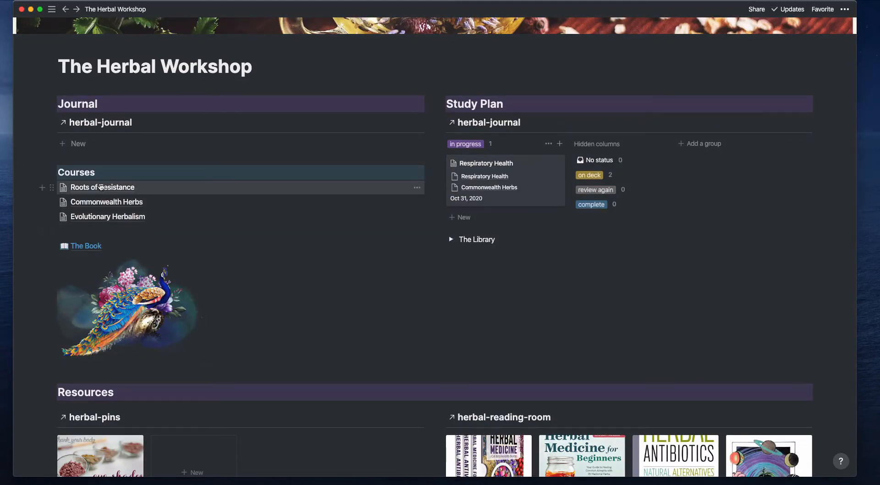
pyautogui.moveTo(106, 202)
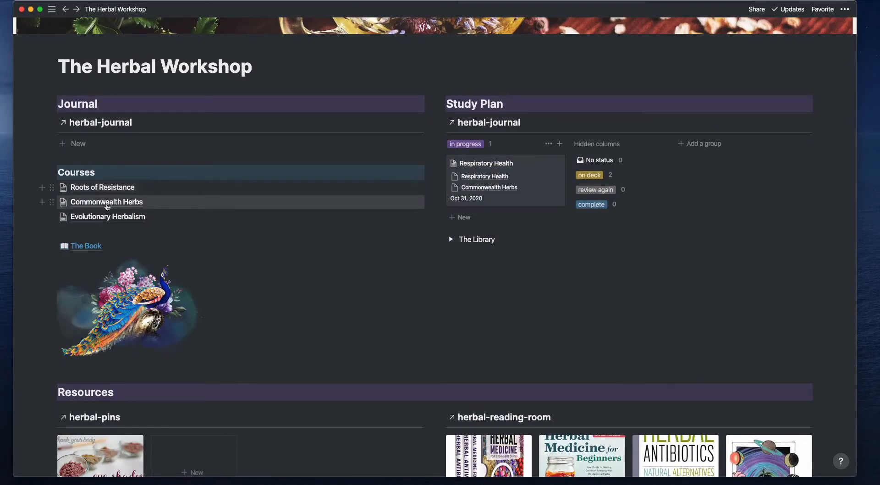
pyautogui.moveTo(142, 220)
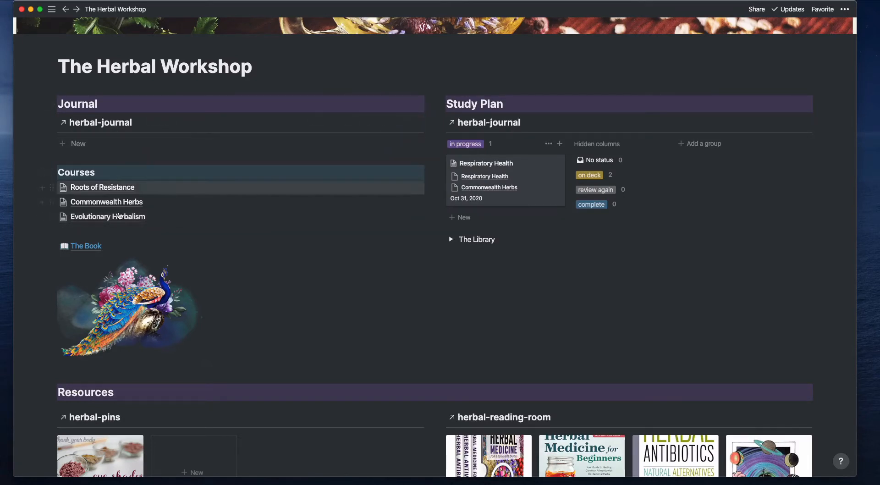
pyautogui.moveTo(104, 190)
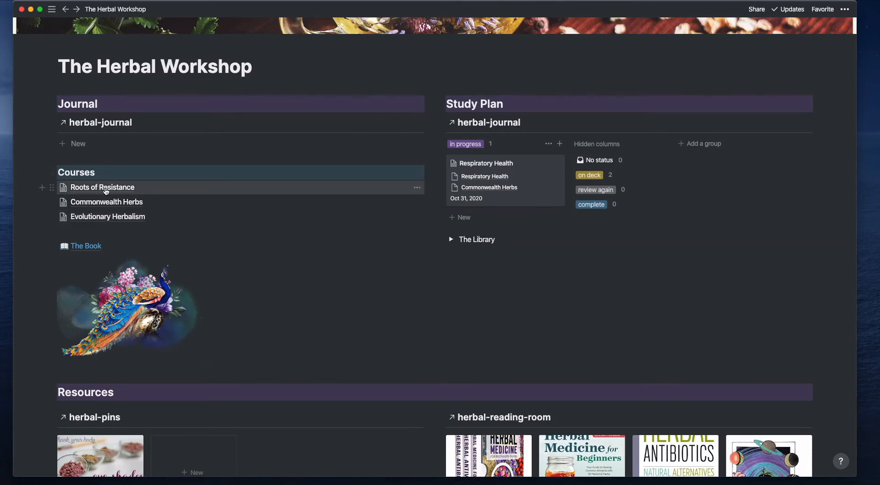
pyautogui.scroll(3)
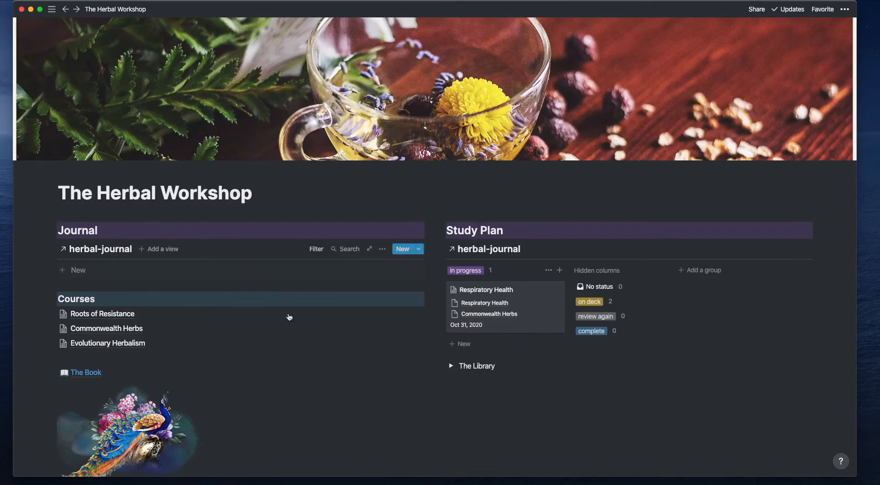
pyautogui.moveTo(118, 328)
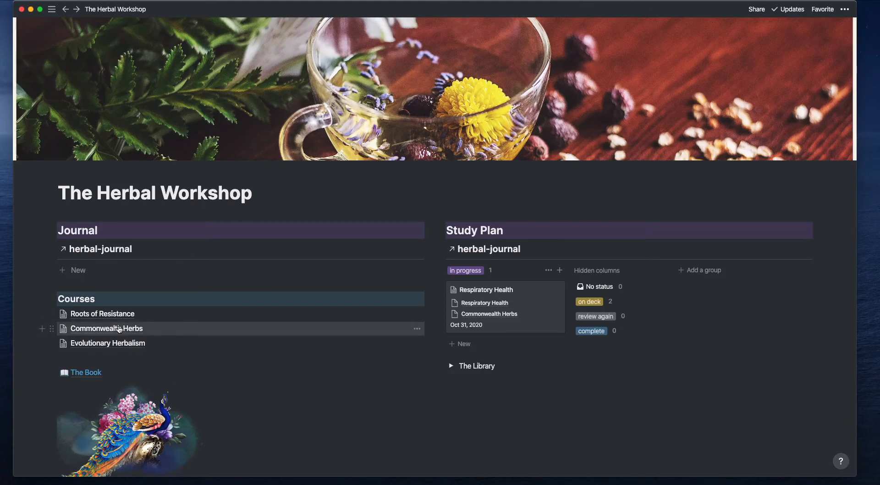
# Open Commonwealth Herbs and preview its Respiratory Health journal entry, four of ten chapters checked
pyautogui.click(106, 328)
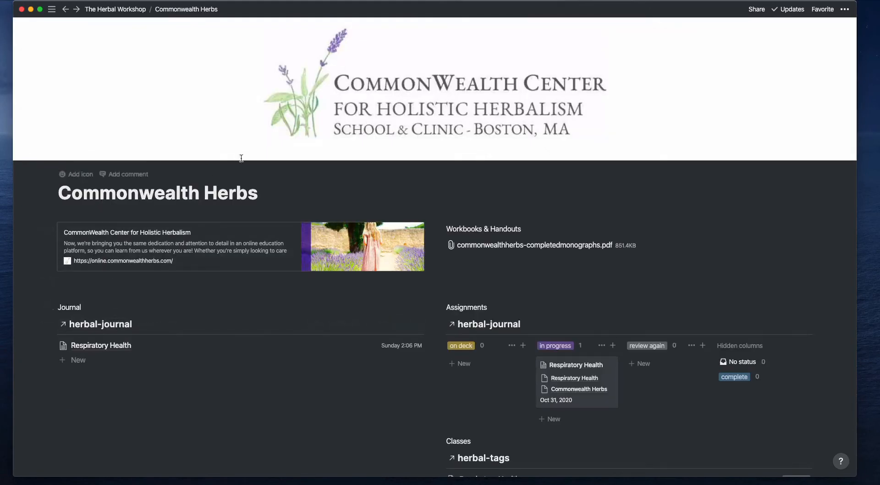
pyautogui.moveTo(199, 295)
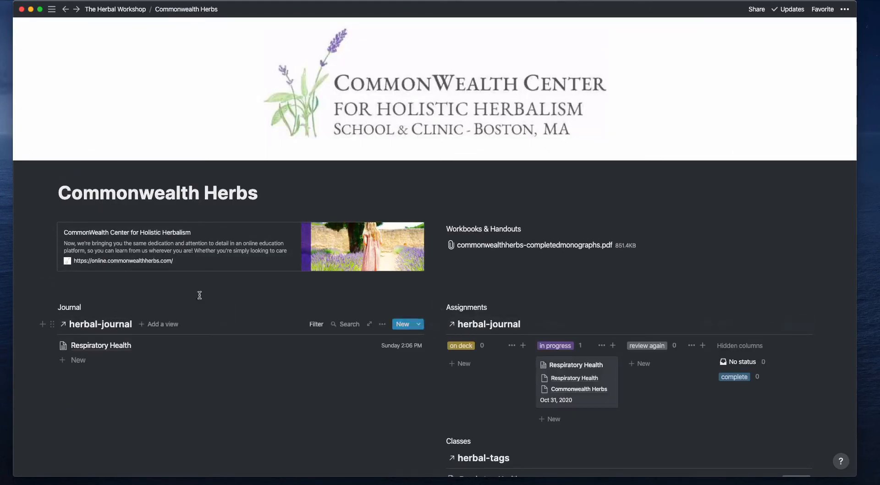
pyautogui.moveTo(235, 262)
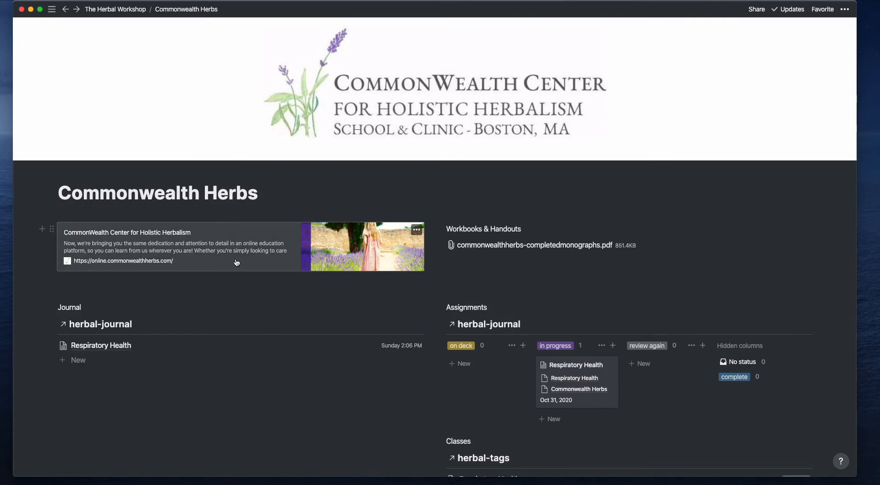
pyautogui.moveTo(495, 269)
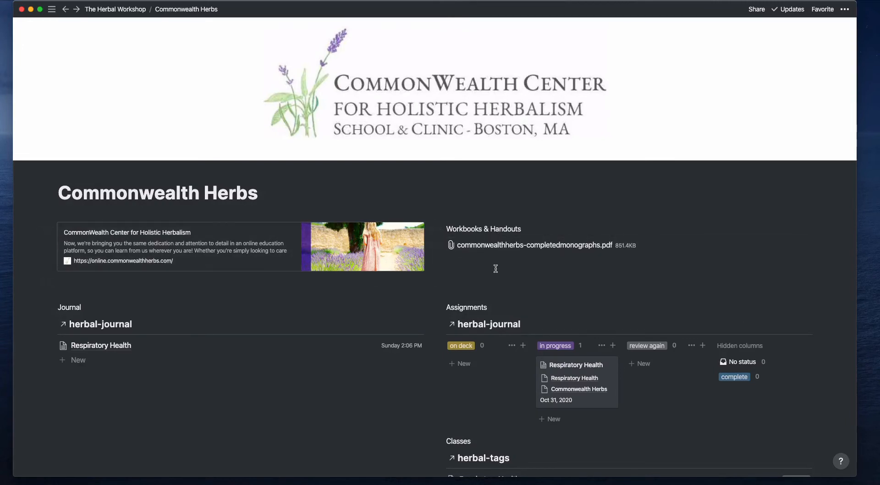
pyautogui.moveTo(484, 265)
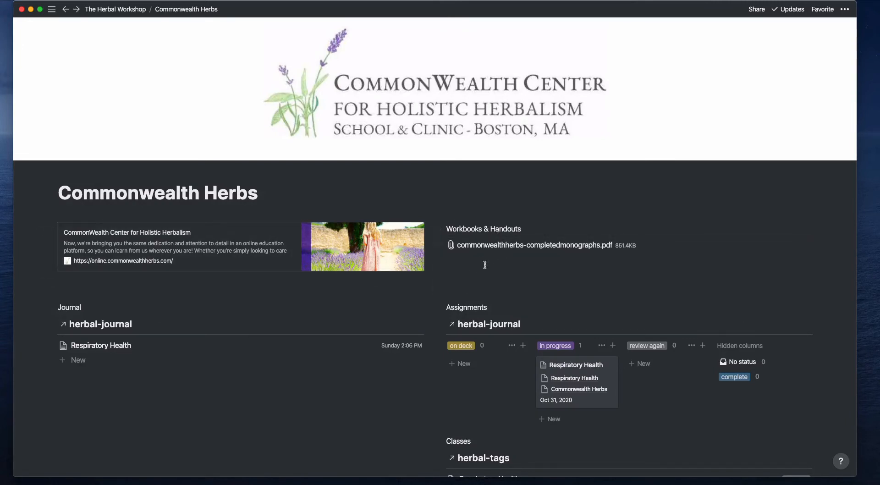
pyautogui.scroll(-3)
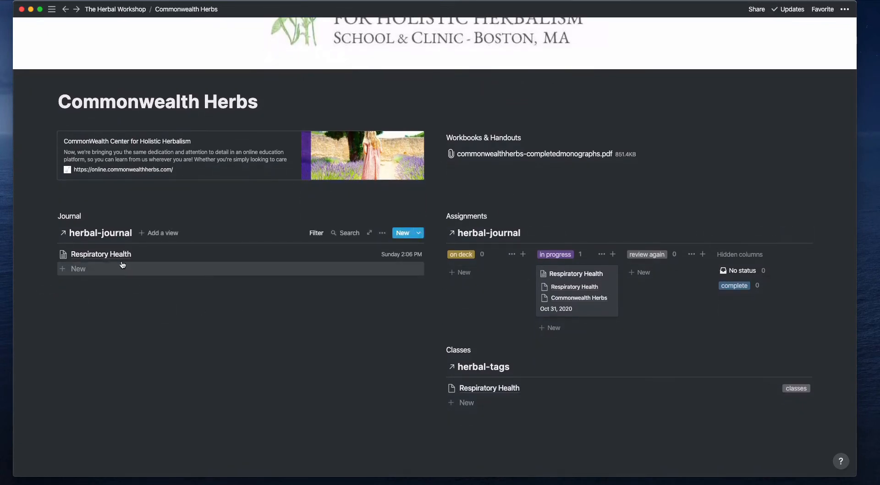
pyautogui.moveTo(150, 297)
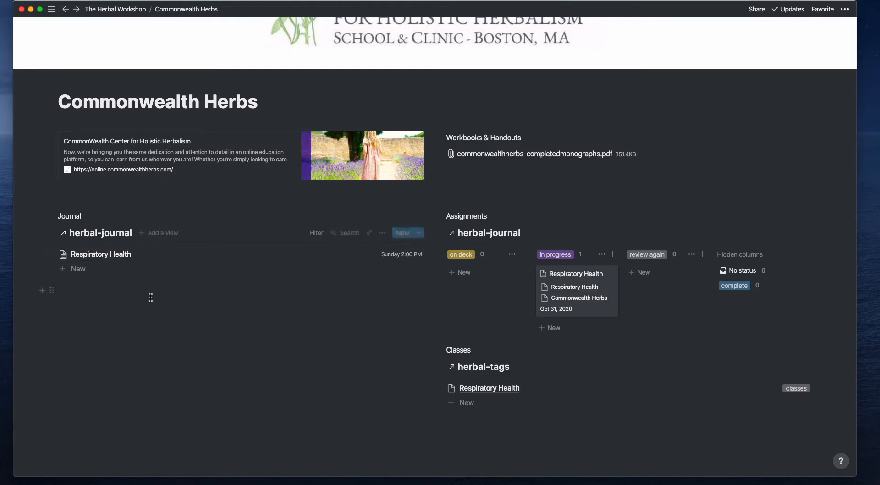
pyautogui.moveTo(174, 258)
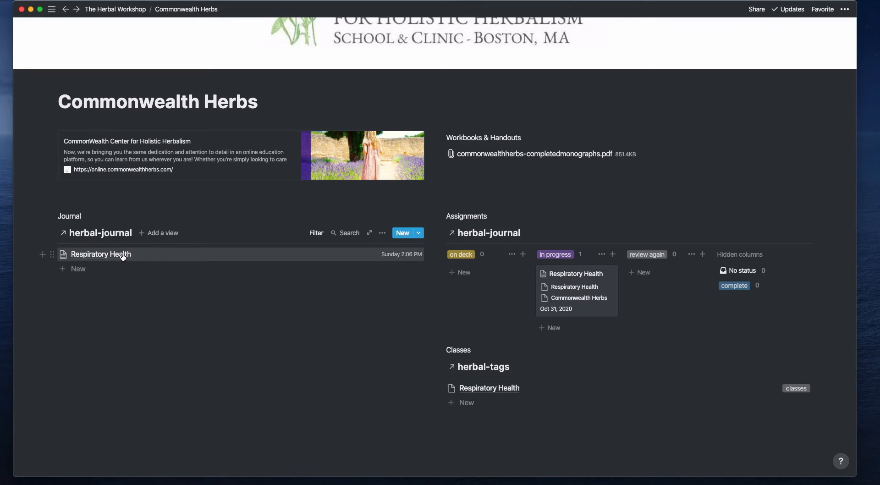
pyautogui.click(101, 253)
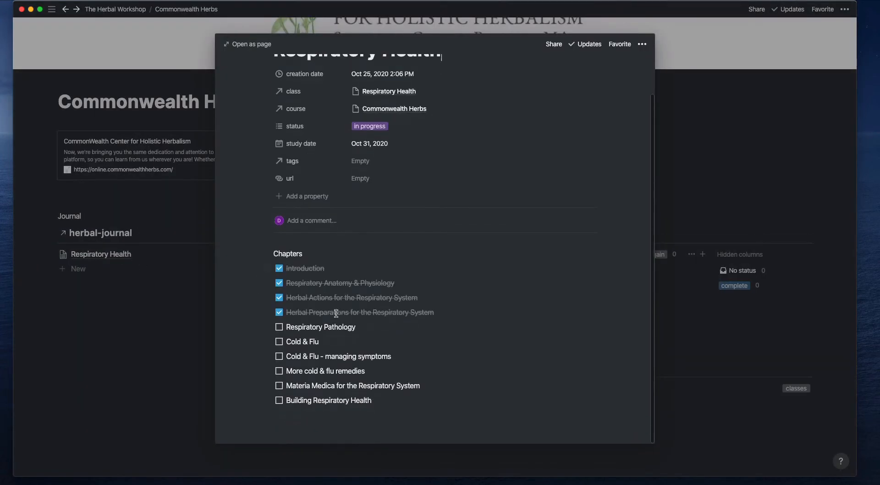
pyautogui.moveTo(326, 278)
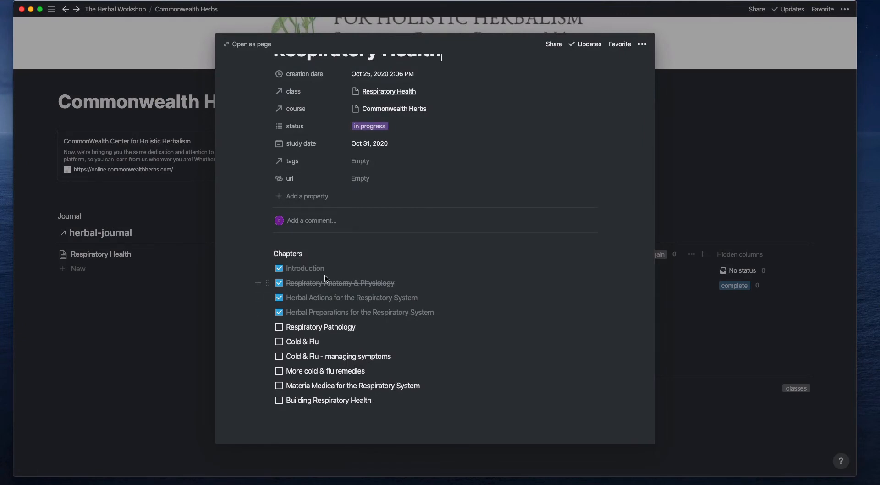
pyautogui.moveTo(447, 321)
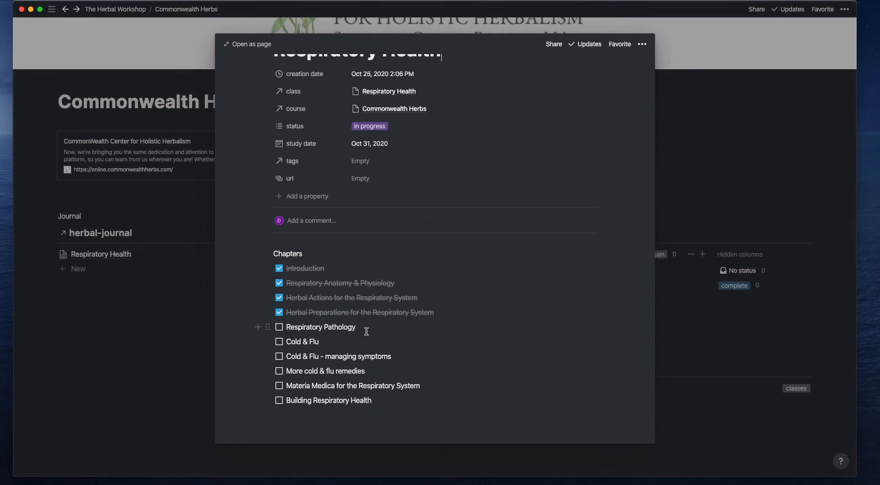
pyautogui.moveTo(182, 331)
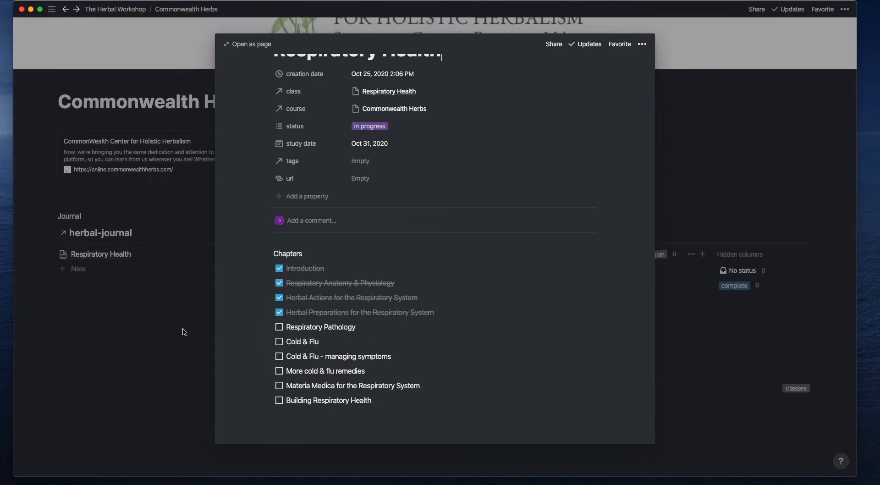
# Close the Respiratory Health preview to show the full Commonwealth Herbs course page
pyautogui.click(182, 332)
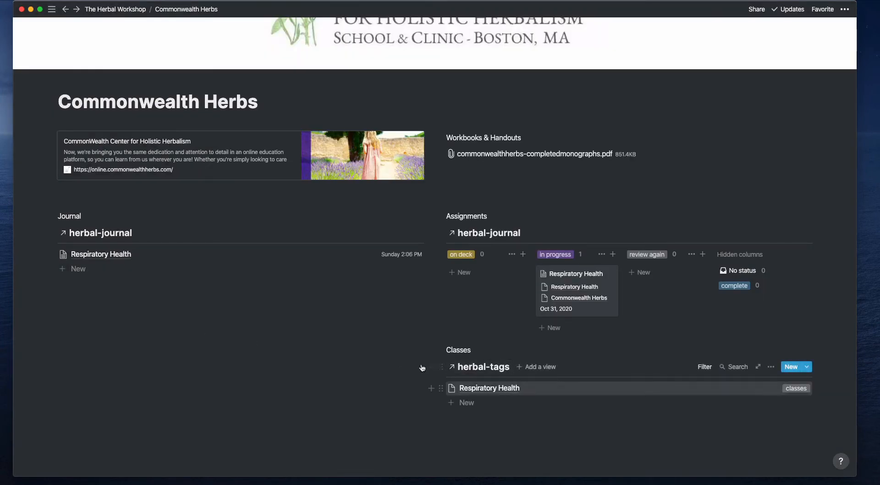
pyautogui.moveTo(481, 391)
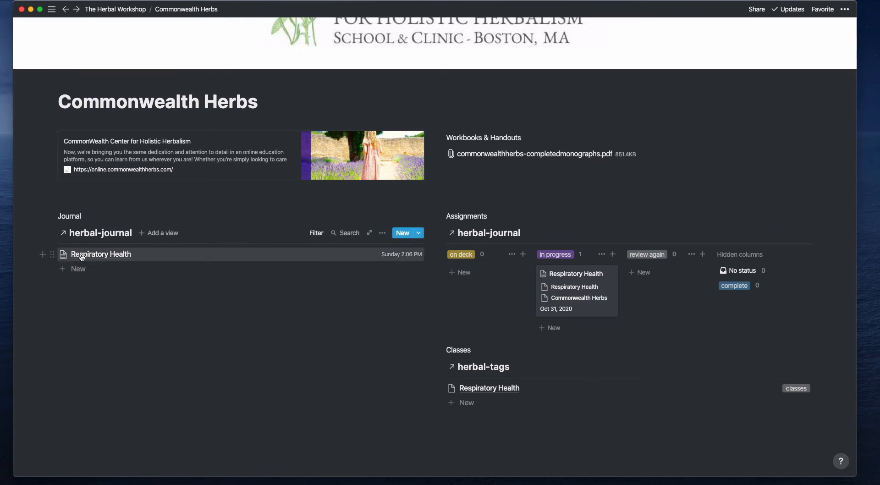
pyautogui.click(101, 253)
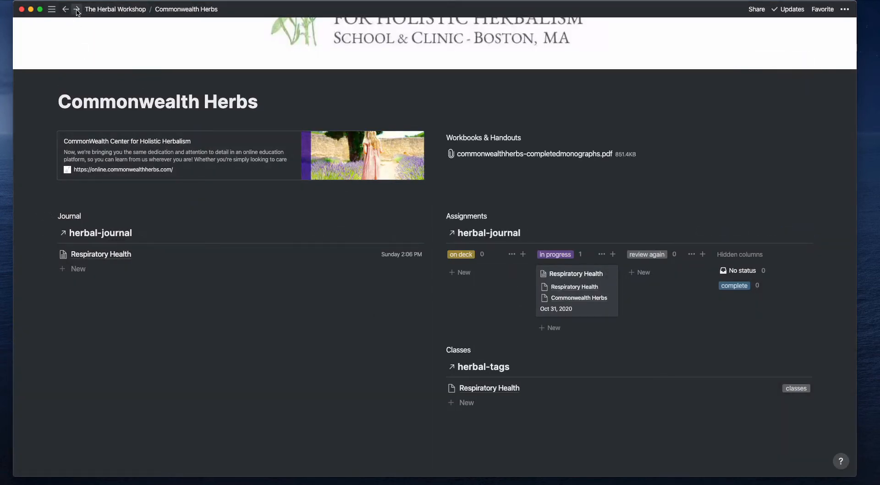
# Go back to The Herbal Workshop and open the Evolutionary Herbalism course page
pyautogui.click(65, 9)
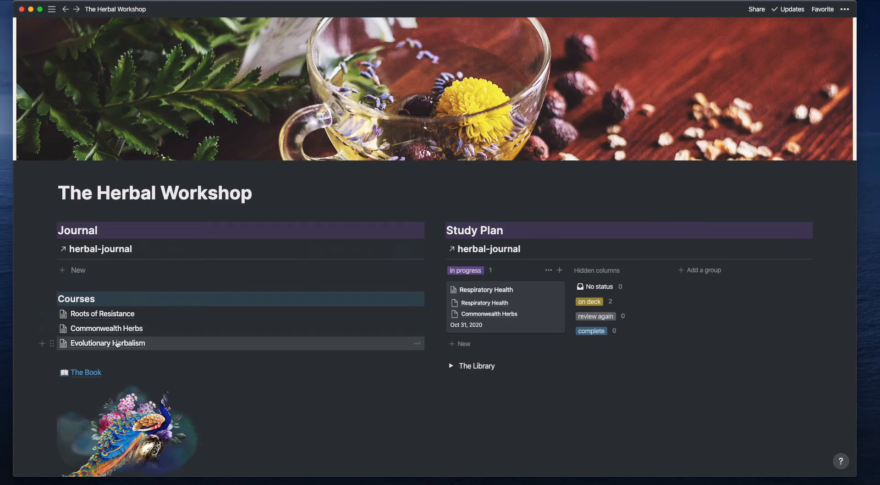
pyautogui.click(107, 343)
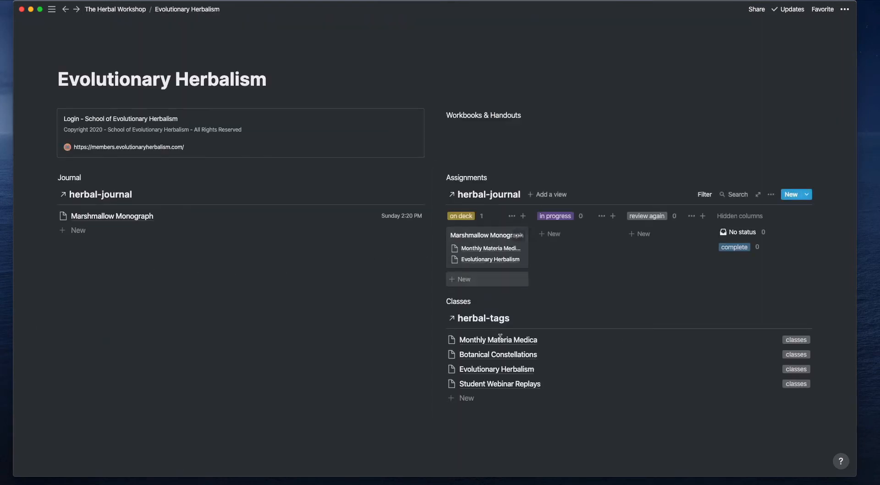
pyautogui.moveTo(497, 339)
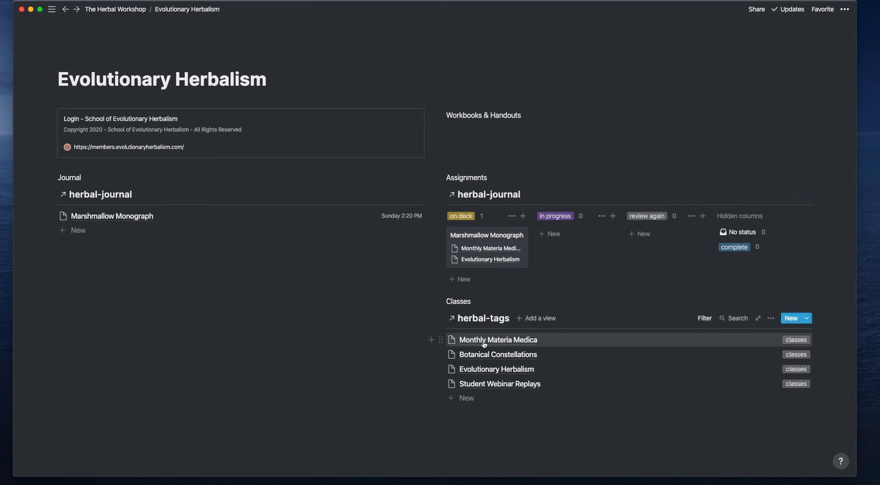
pyautogui.moveTo(530, 342)
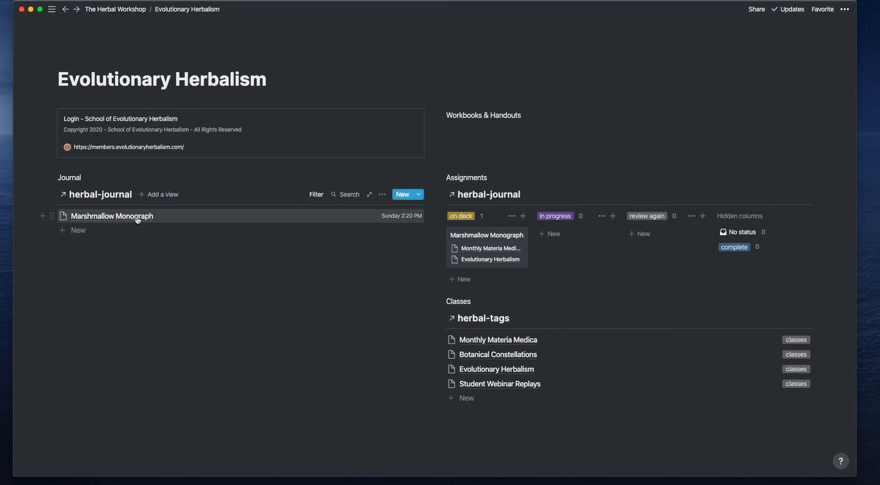
pyautogui.moveTo(478, 345)
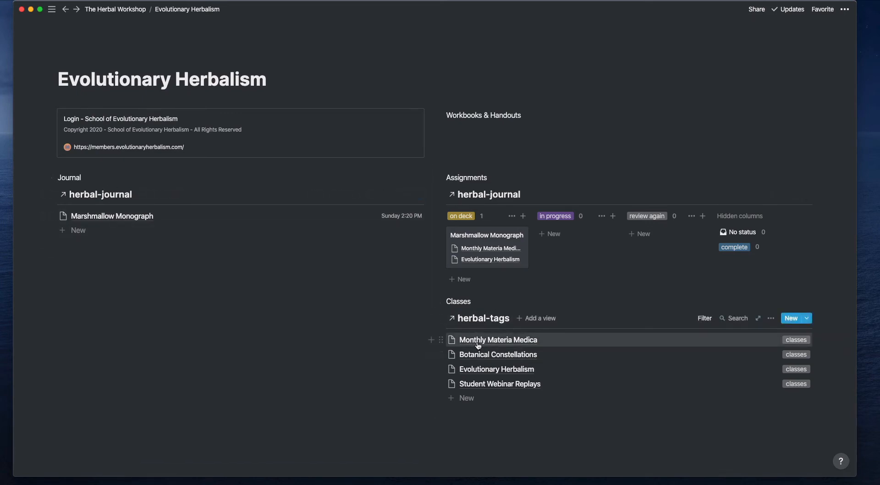
pyautogui.moveTo(259, 254)
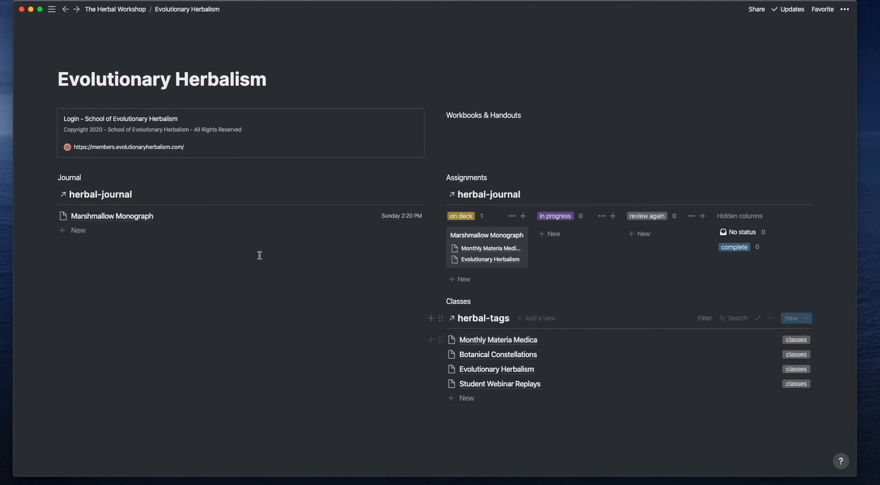
pyautogui.moveTo(115, 9)
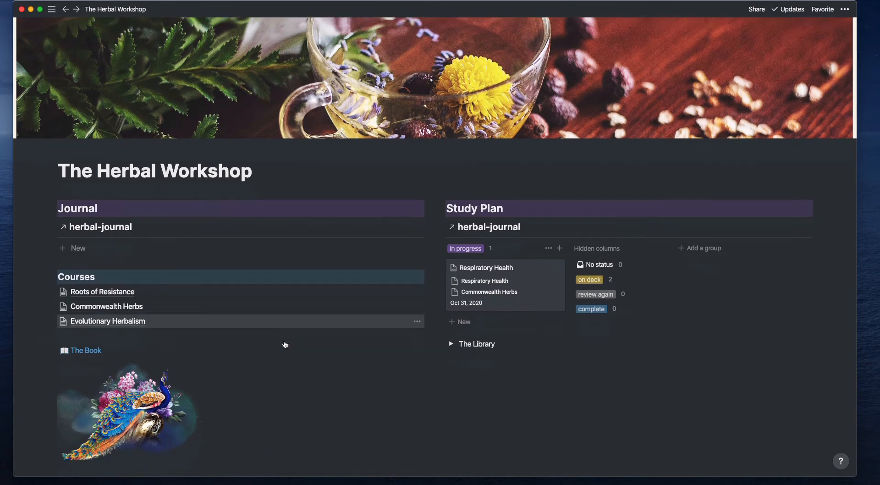
pyautogui.scroll(-3)
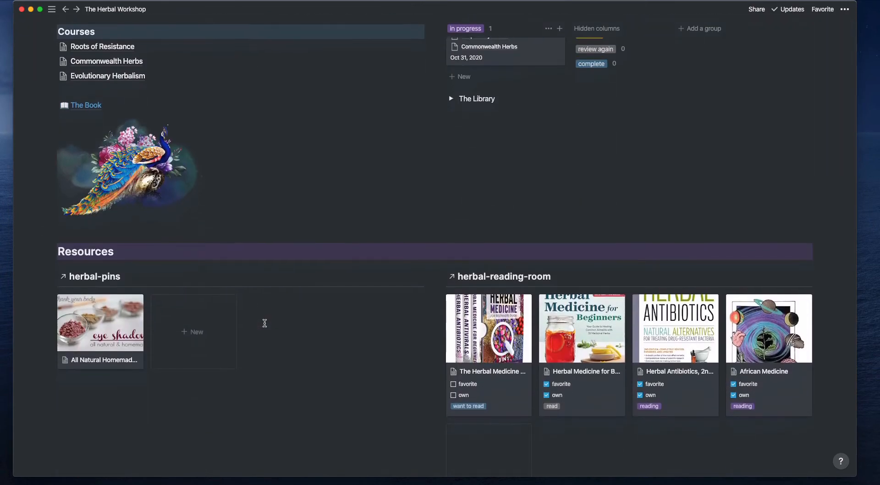
pyautogui.scroll(-3)
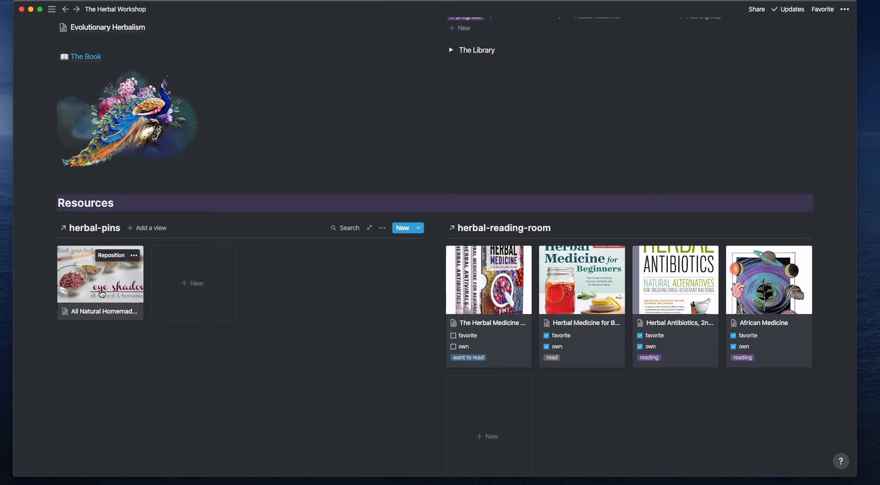
pyautogui.moveTo(266, 303)
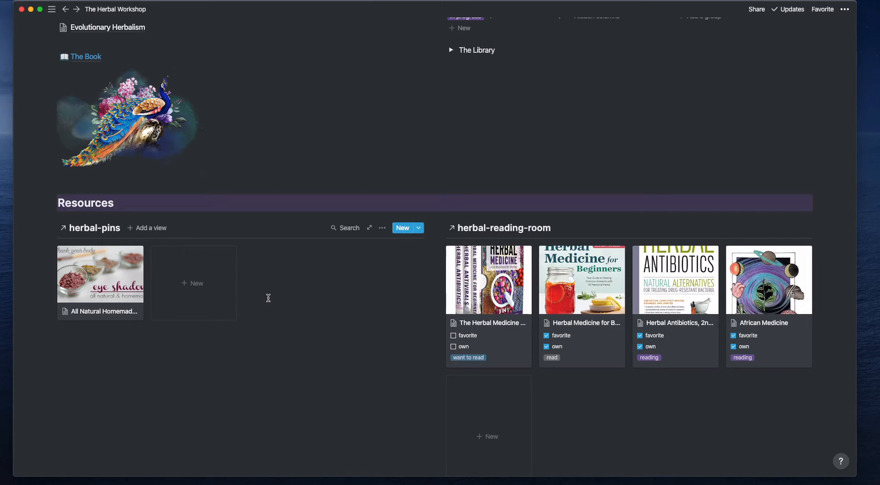
pyautogui.moveTo(106, 300)
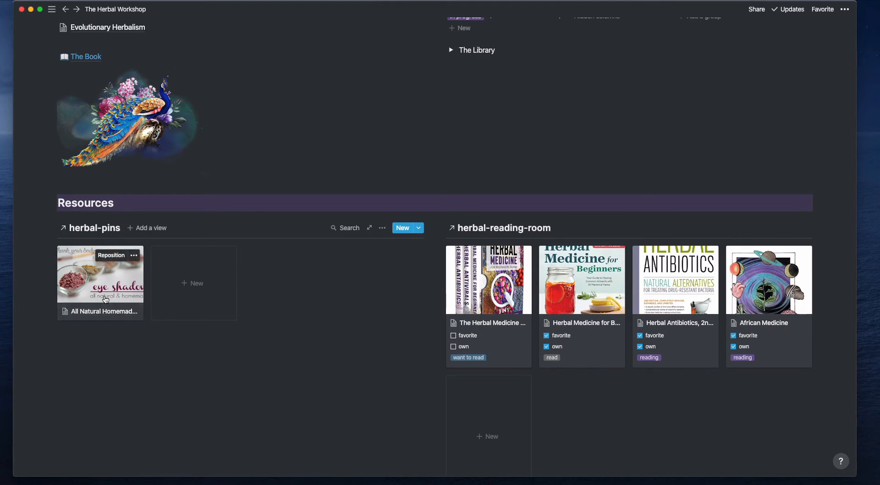
pyautogui.click(100, 274)
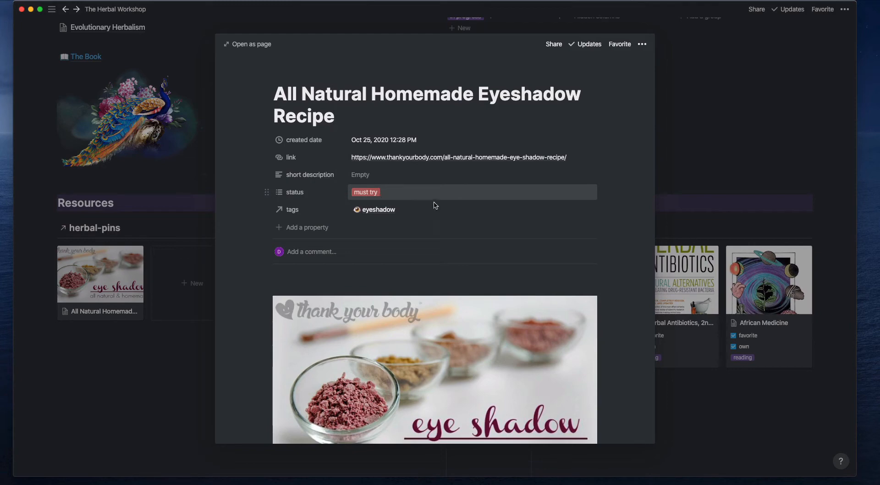
pyautogui.moveTo(383, 213)
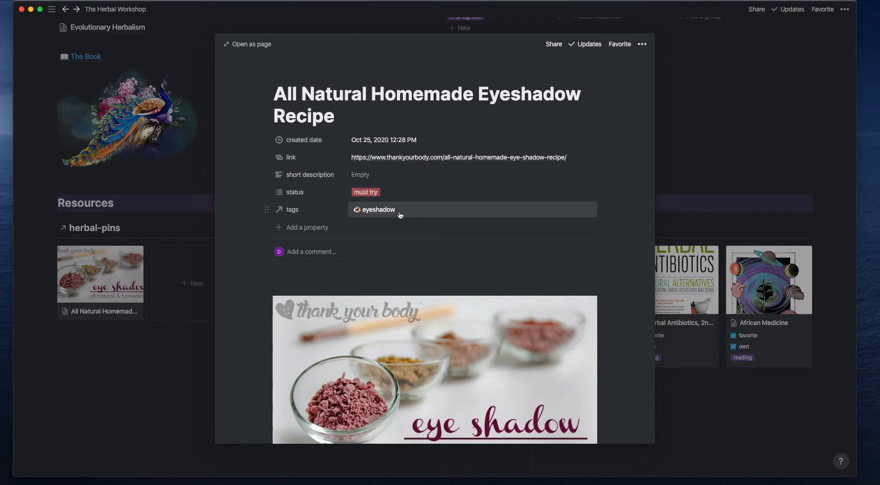
pyautogui.scroll(-3)
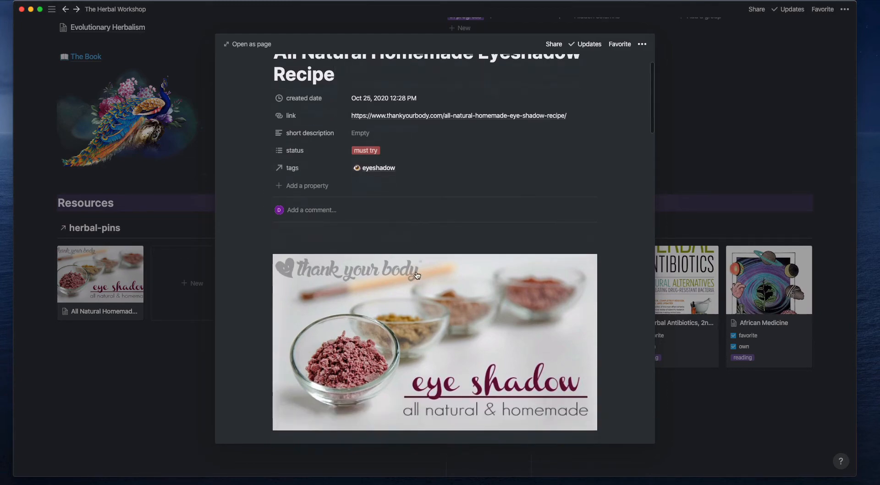
pyautogui.scroll(-3)
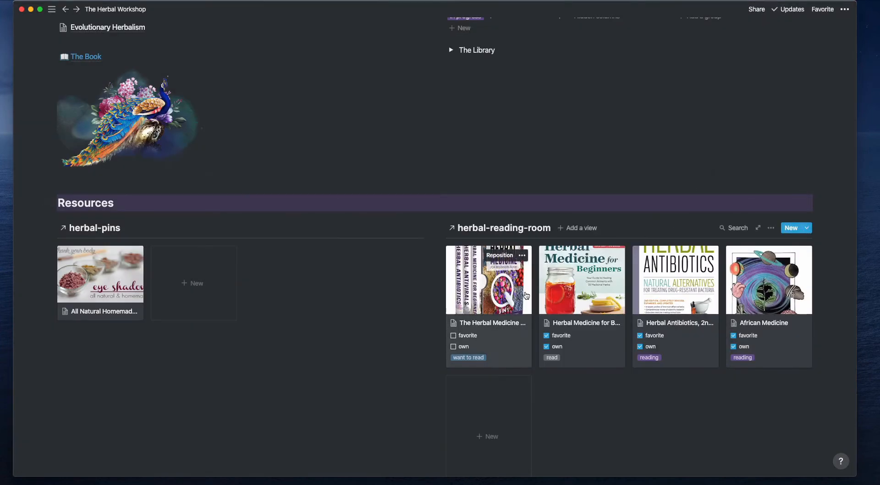
pyautogui.moveTo(554, 334)
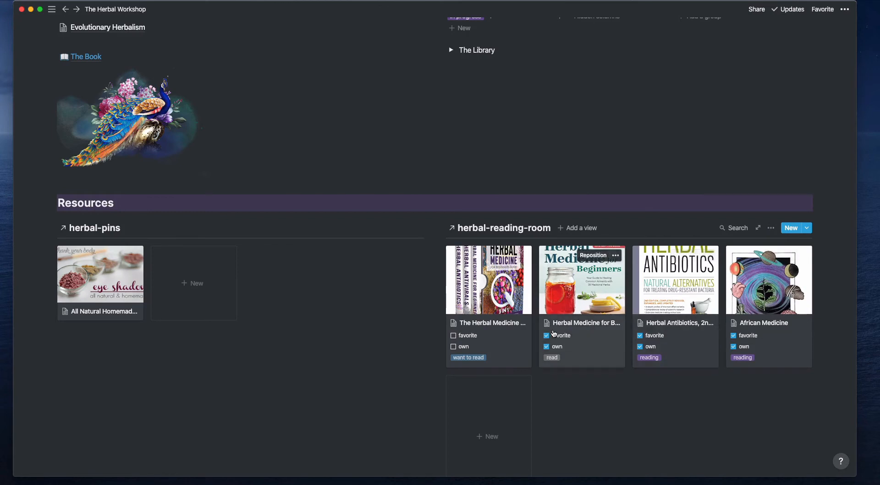
pyautogui.moveTo(760, 320)
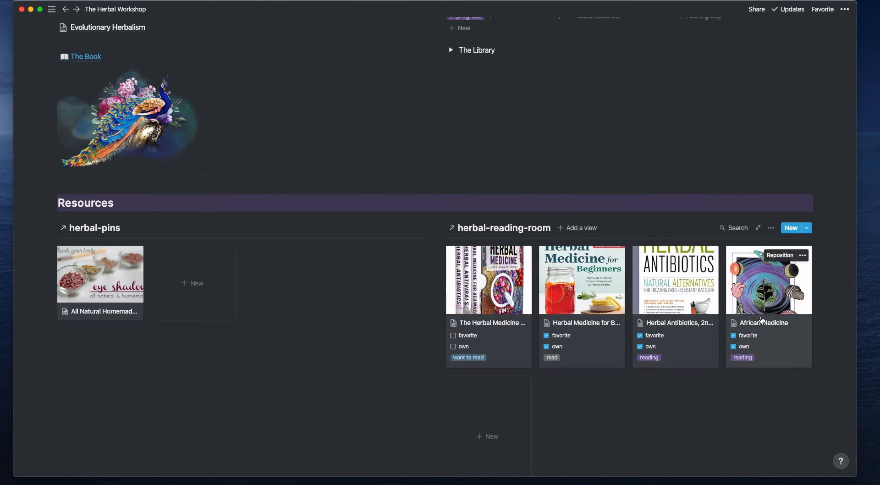
pyautogui.moveTo(662, 317)
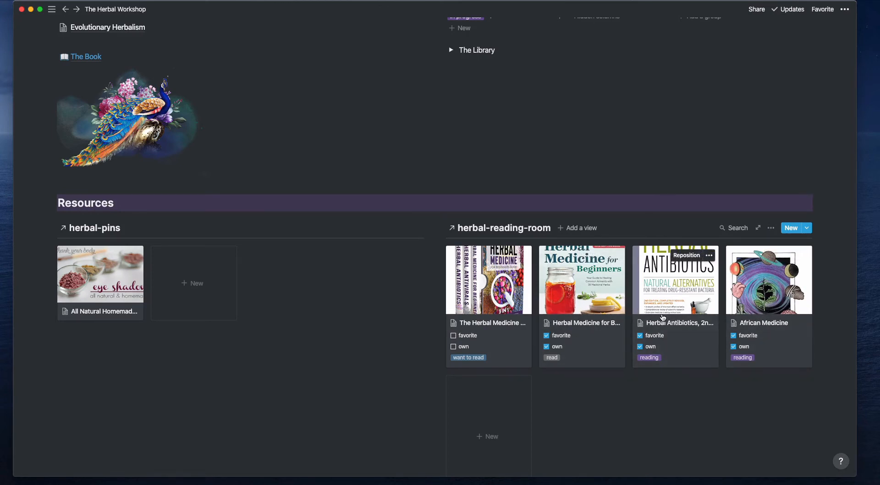
pyautogui.click(675, 279)
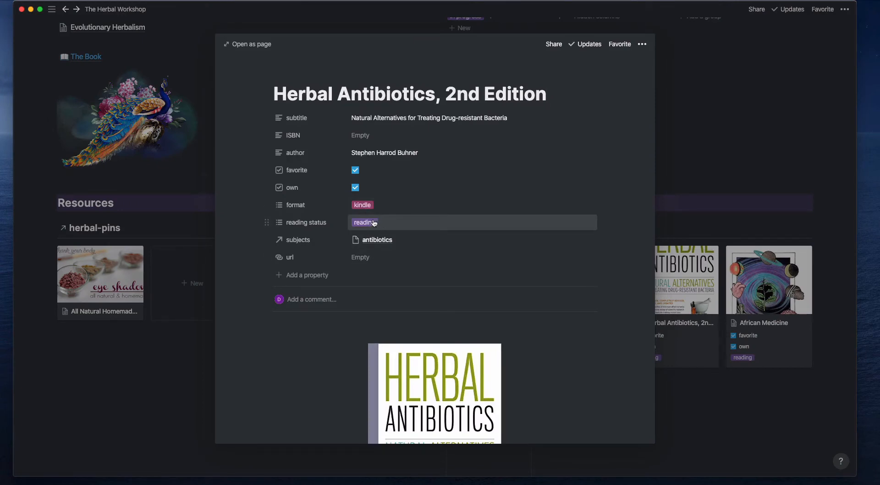
pyautogui.scroll(-3)
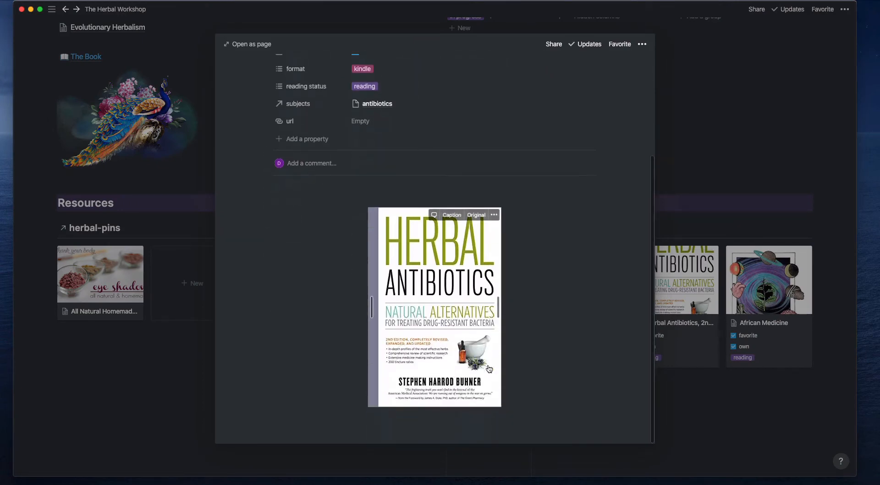
pyautogui.moveTo(522, 343)
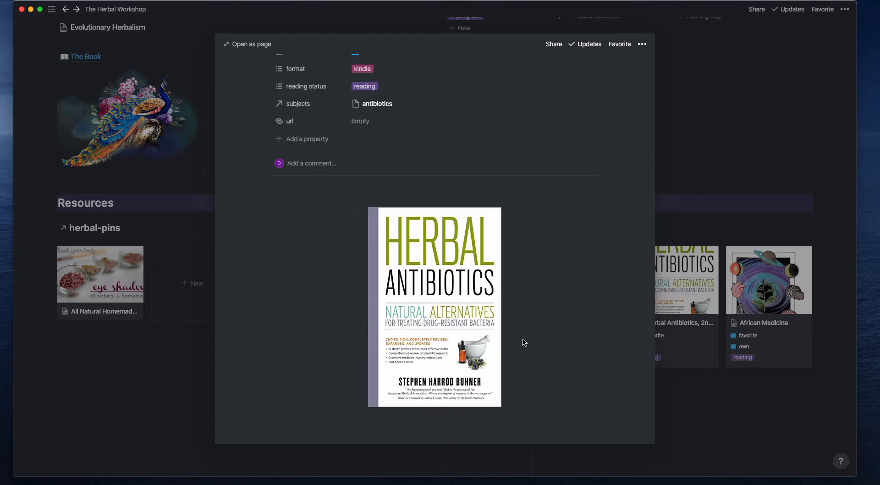
pyautogui.moveTo(507, 374)
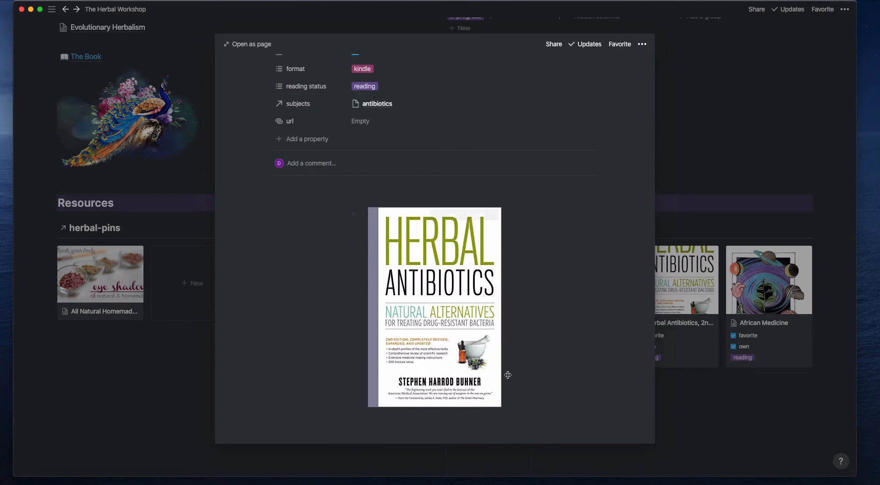
pyautogui.moveTo(518, 347)
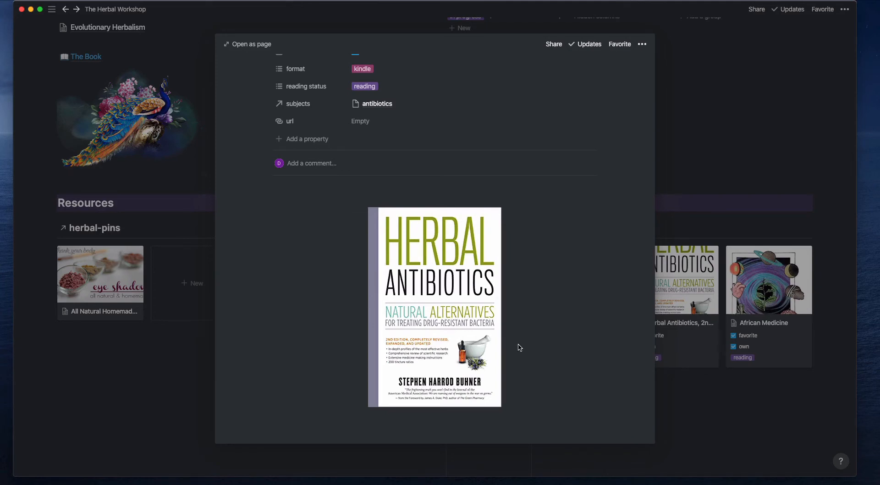
pyautogui.moveTo(507, 379)
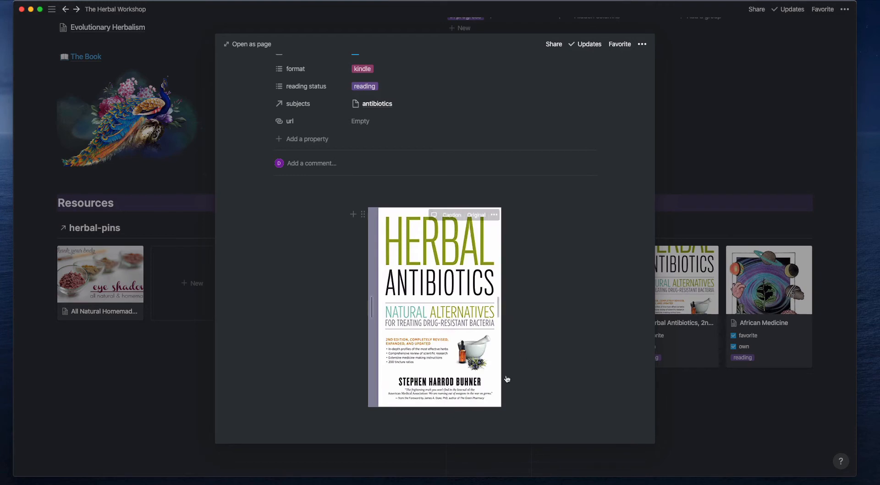
pyautogui.moveTo(689, 430)
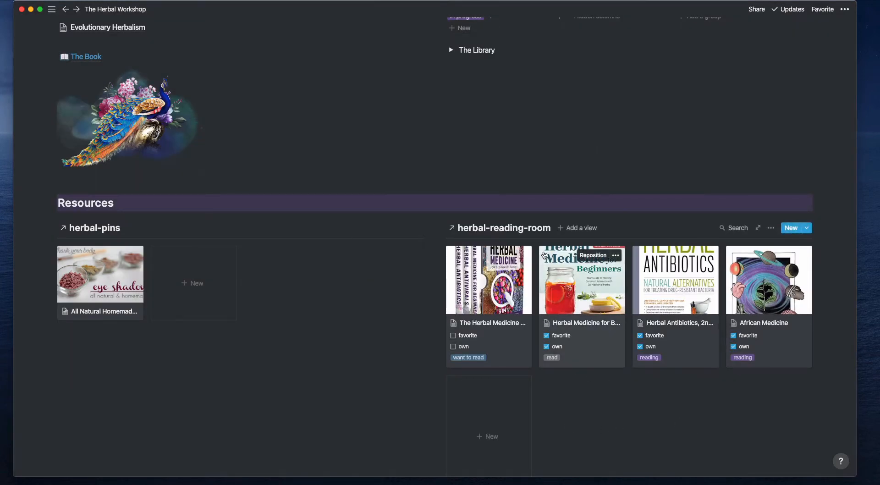
# Scroll to the top and expand The Library toggle to list its databases
pyautogui.scroll(3)
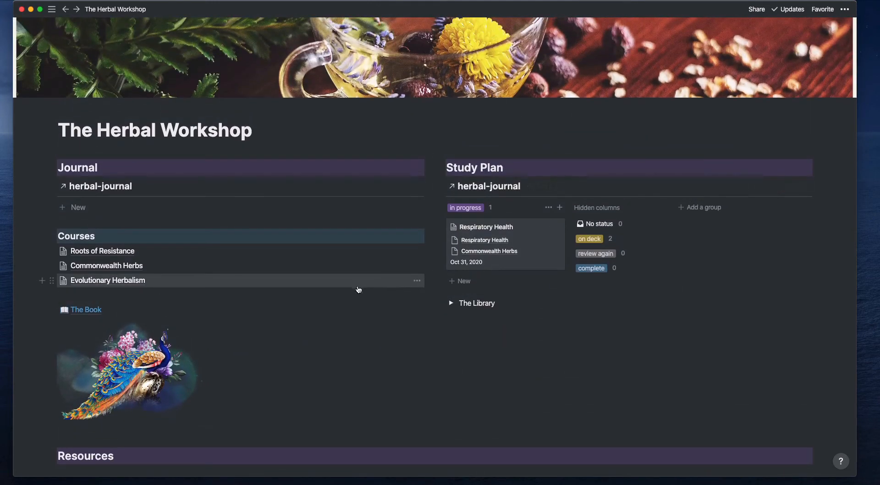
pyautogui.moveTo(110, 309)
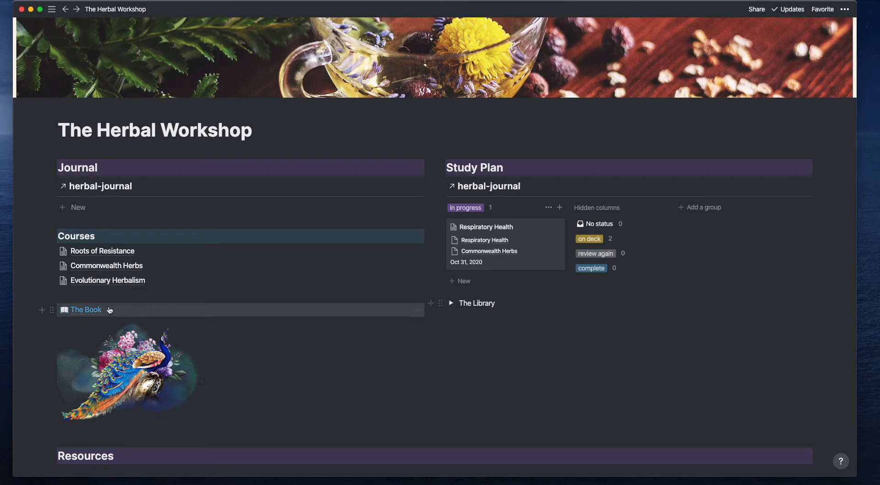
pyautogui.moveTo(399, 312)
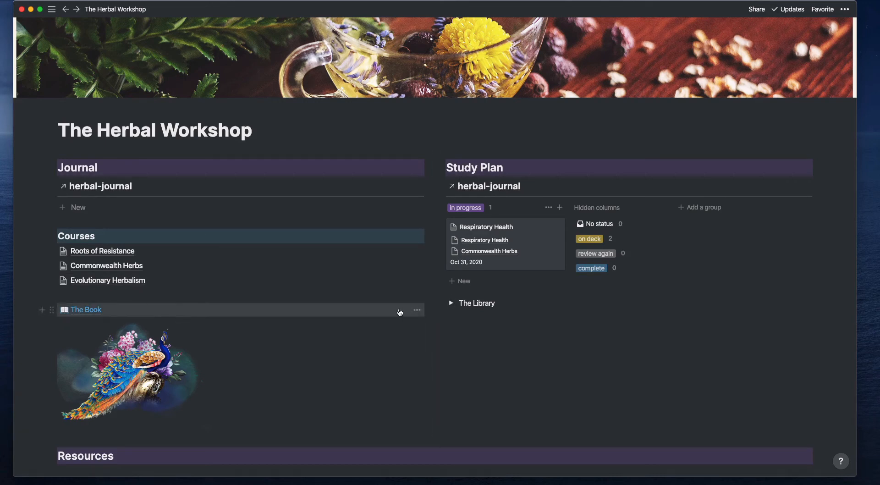
pyautogui.click(451, 303)
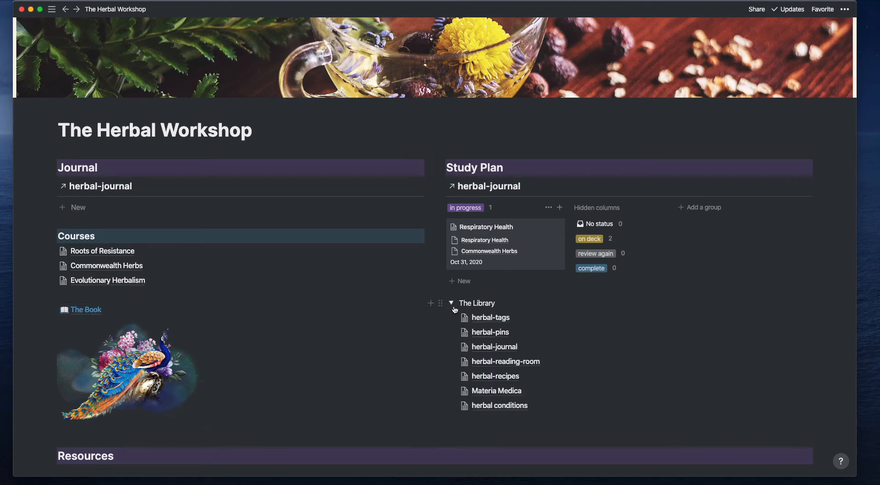
pyautogui.moveTo(489, 317)
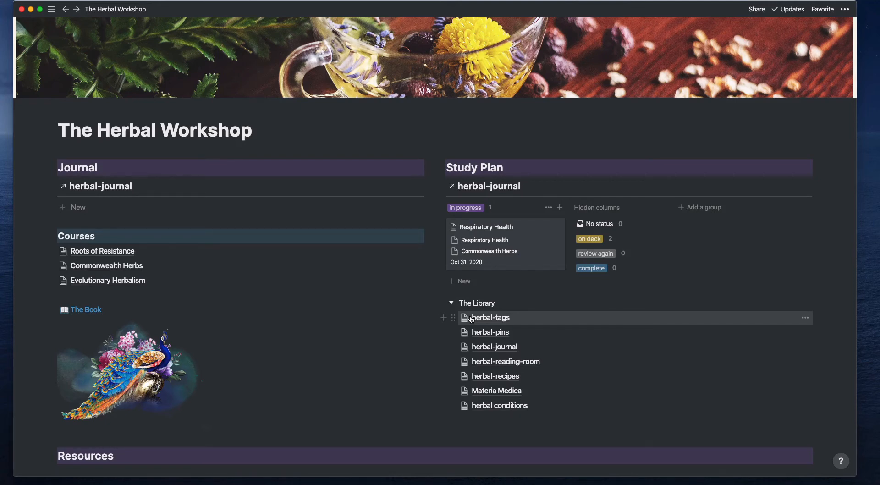
# Open Materia Medica and preview the Marshmallow and Garlic entries' properties
pyautogui.click(496, 390)
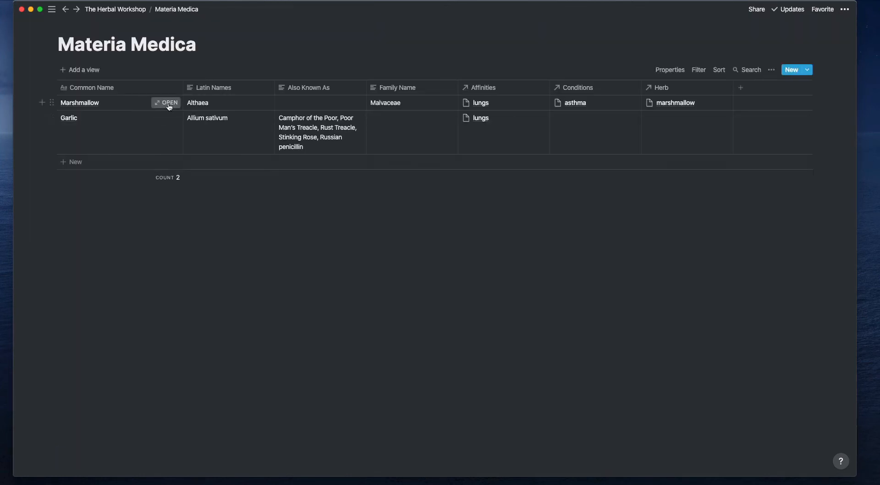
pyautogui.click(168, 103)
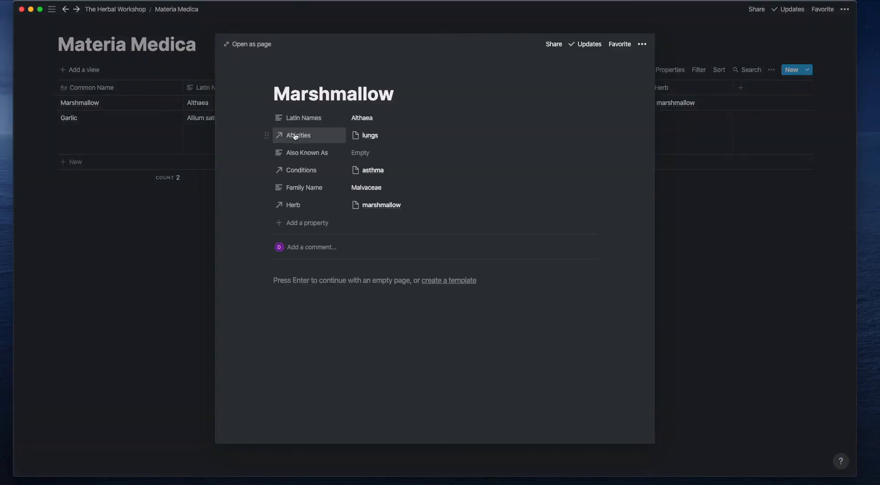
pyautogui.moveTo(303, 187)
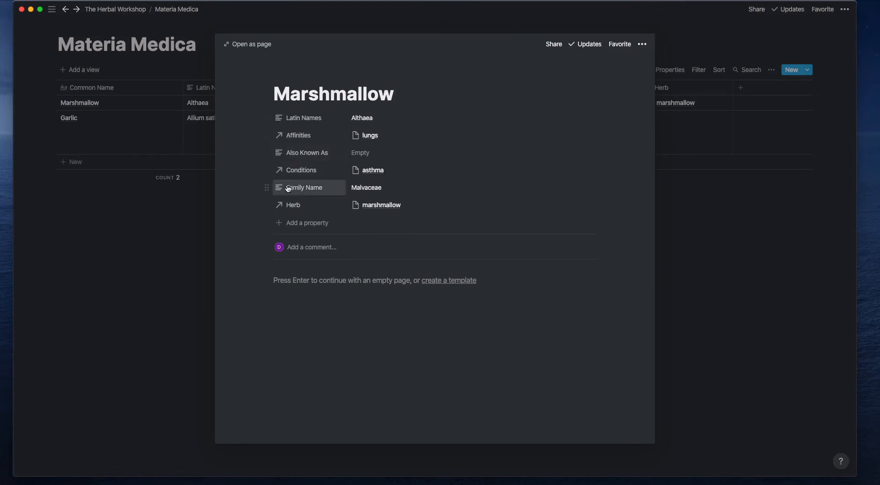
pyautogui.moveTo(301, 198)
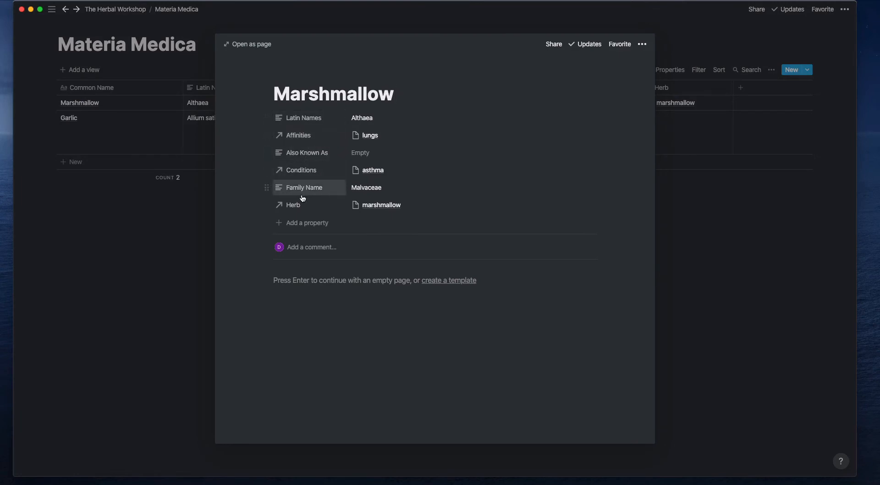
pyautogui.moveTo(303, 118)
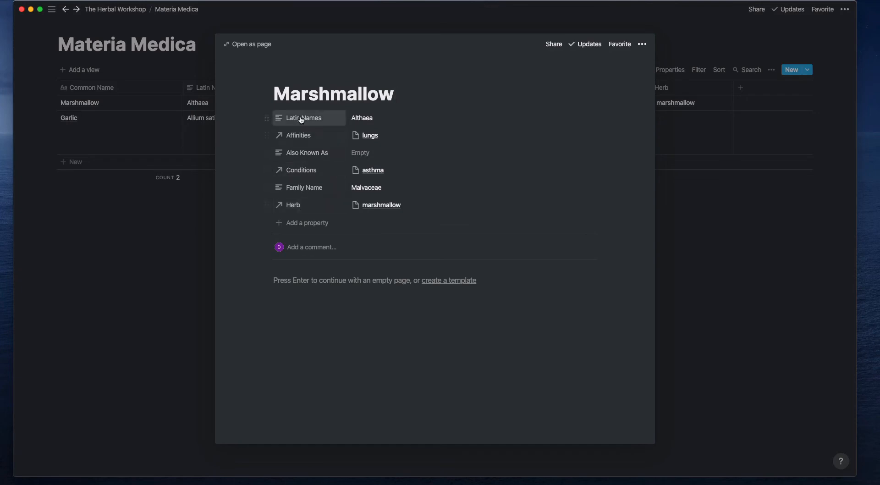
pyautogui.moveTo(302, 205)
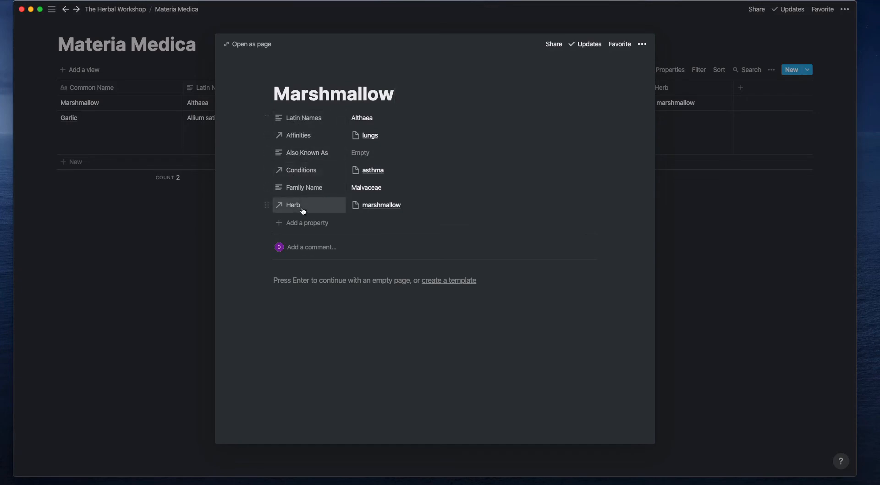
pyautogui.moveTo(234, 164)
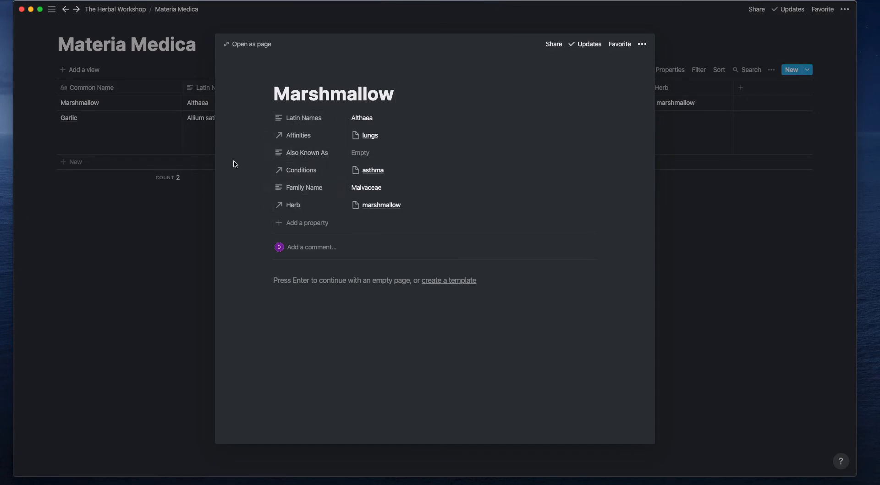
pyautogui.moveTo(244, 120)
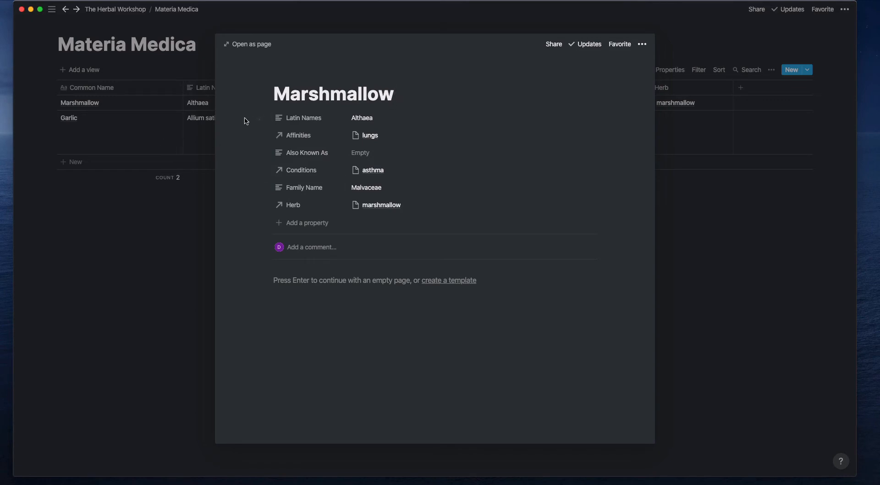
pyautogui.moveTo(221, 159)
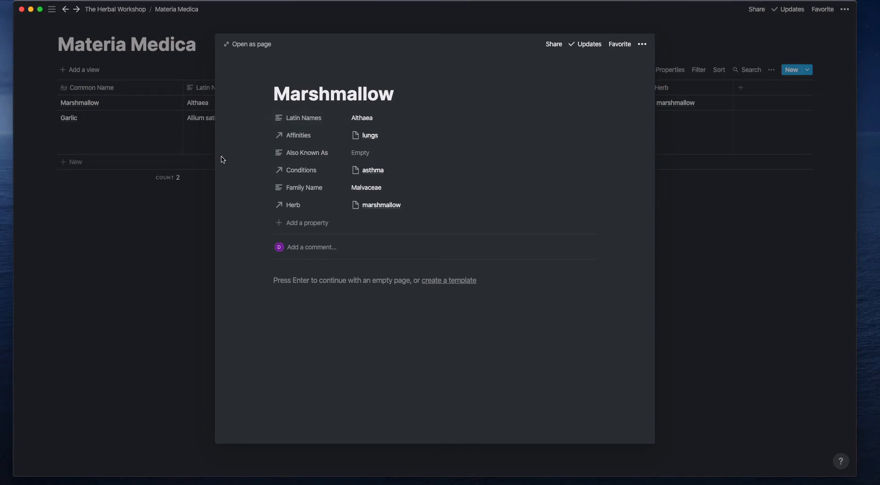
pyautogui.moveTo(369, 135)
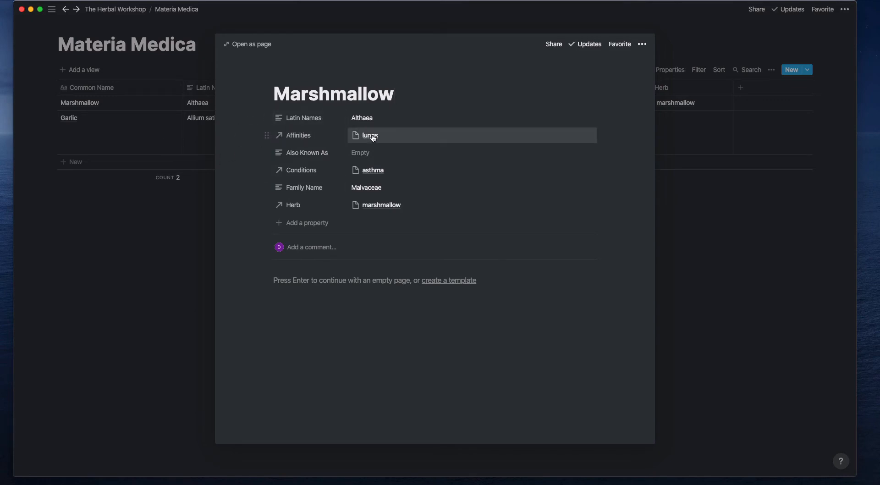
pyautogui.moveTo(297, 135)
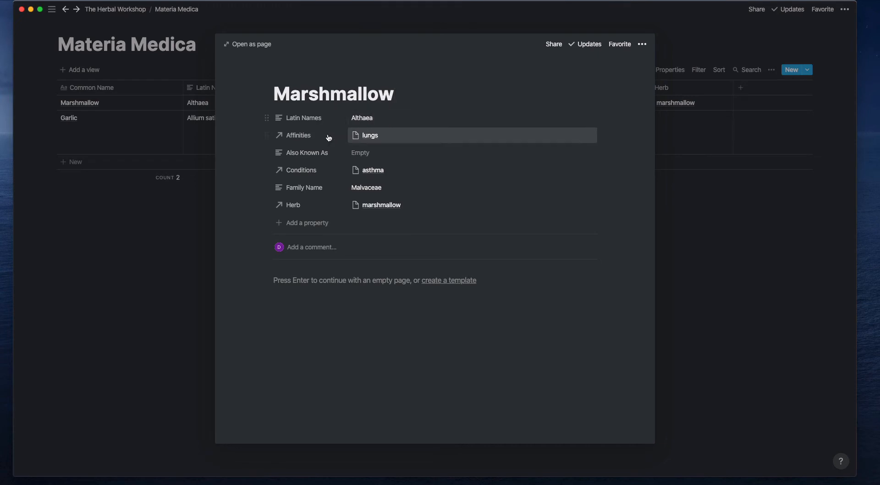
pyautogui.moveTo(300, 170)
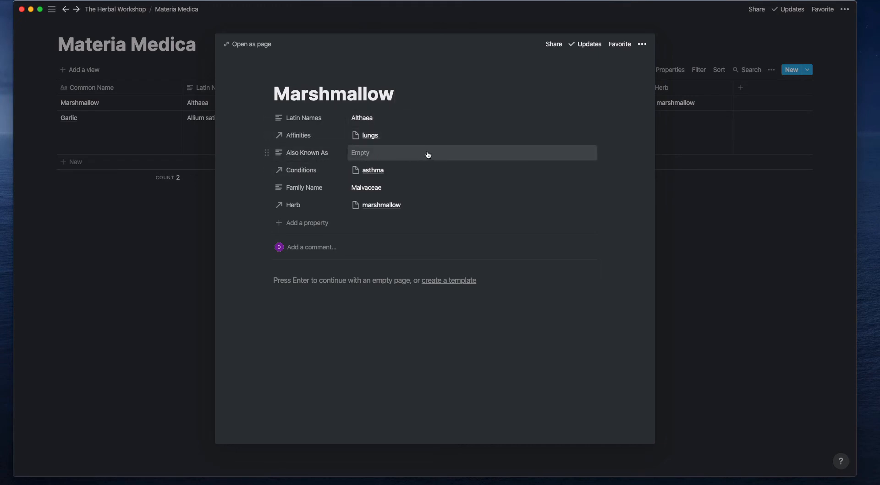
pyautogui.click(68, 118)
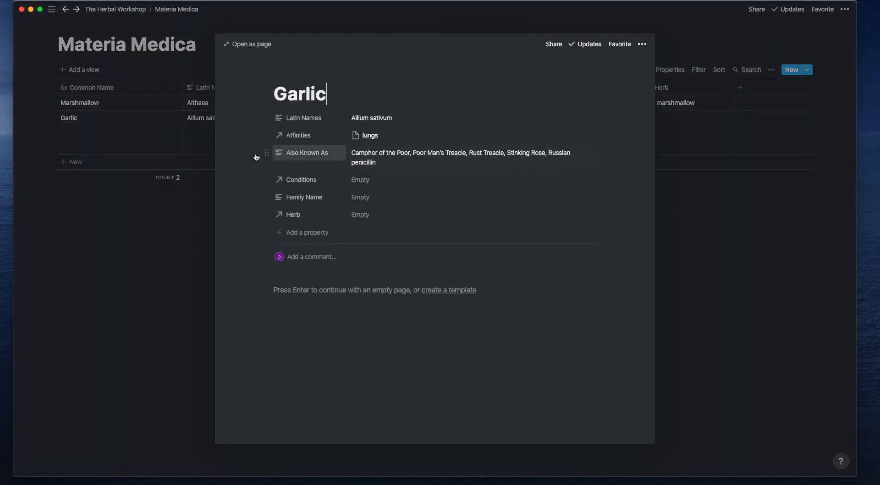
pyautogui.press('Escape')
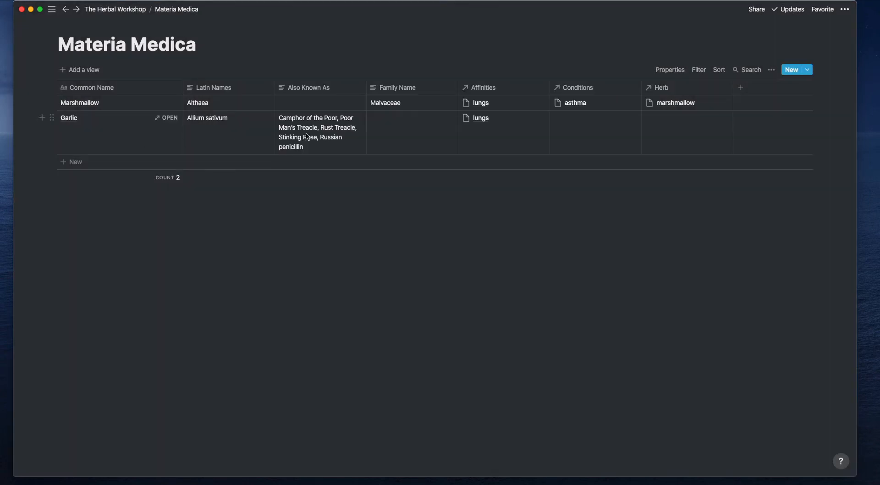
pyautogui.click(80, 103)
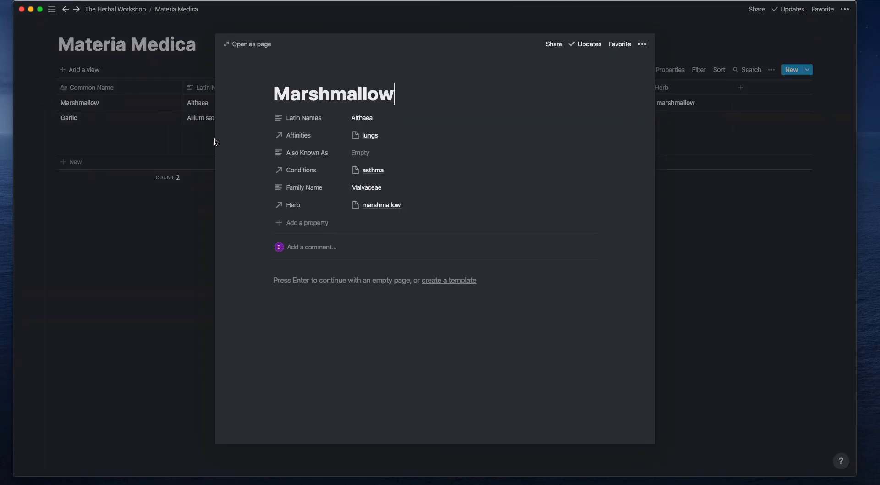
pyautogui.moveTo(387, 174)
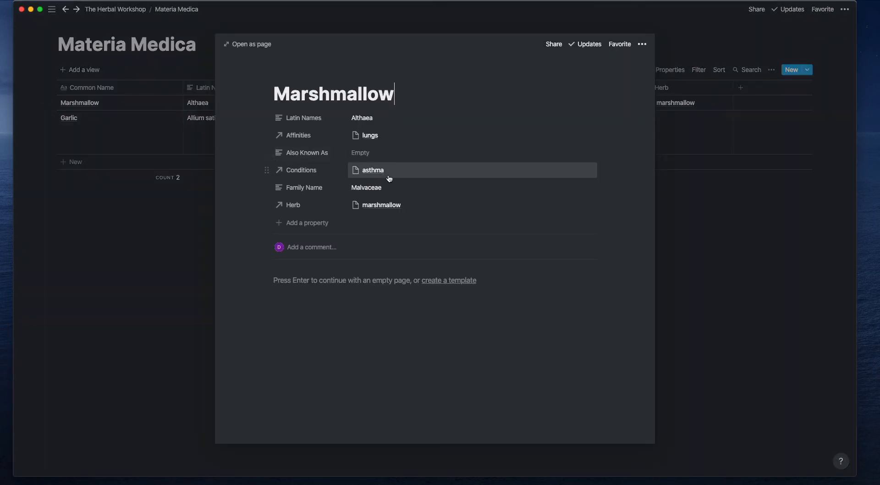
pyautogui.moveTo(365, 188)
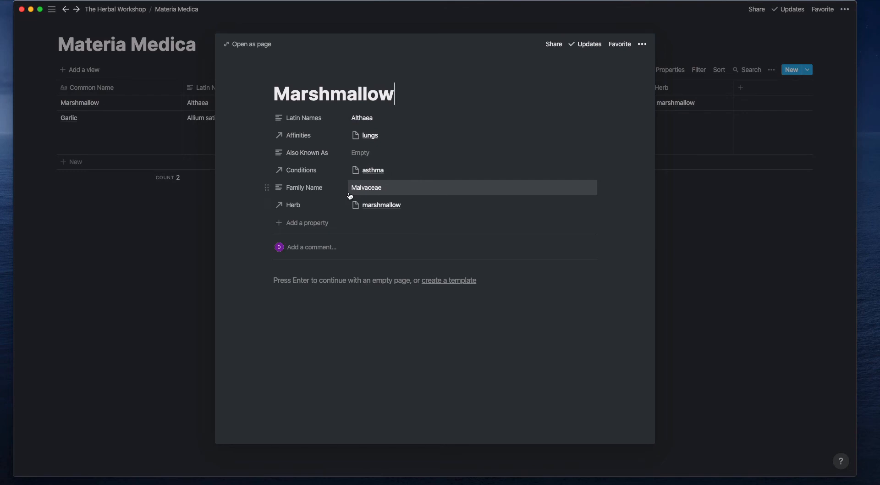
pyautogui.moveTo(386, 211)
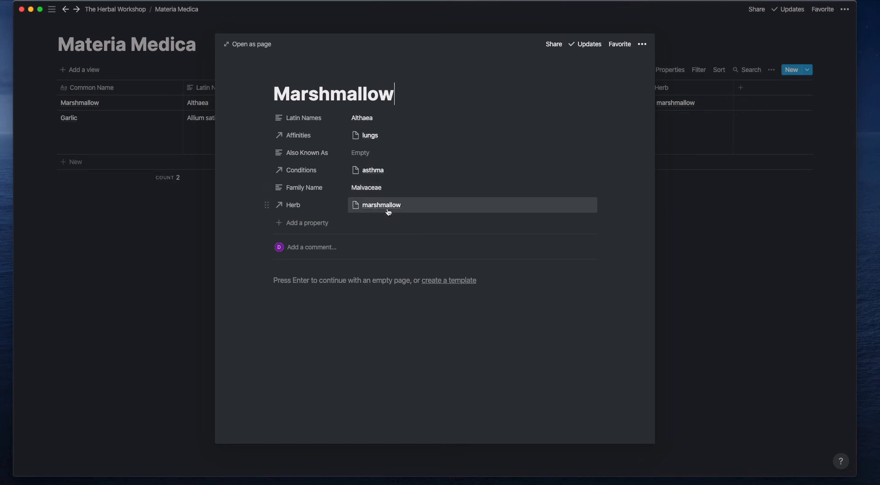
pyautogui.moveTo(292, 205)
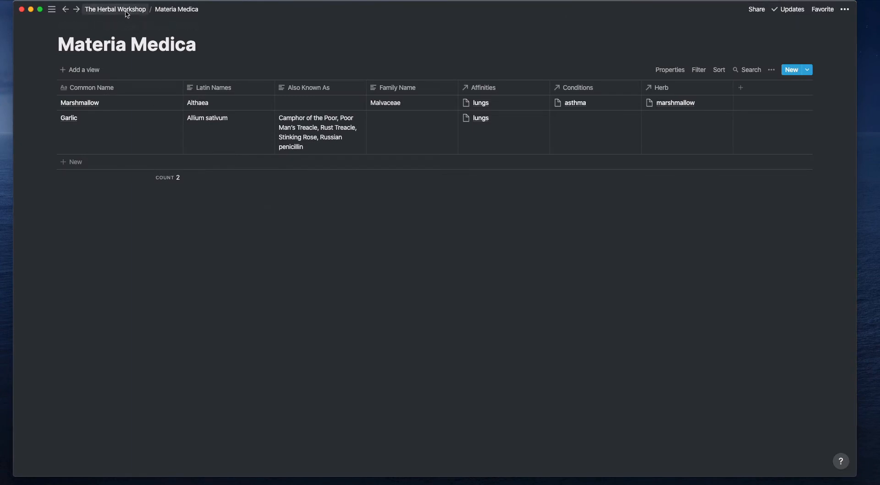
# Open herbal-tags from The Library and switch it to the gallery view
pyautogui.click(115, 10)
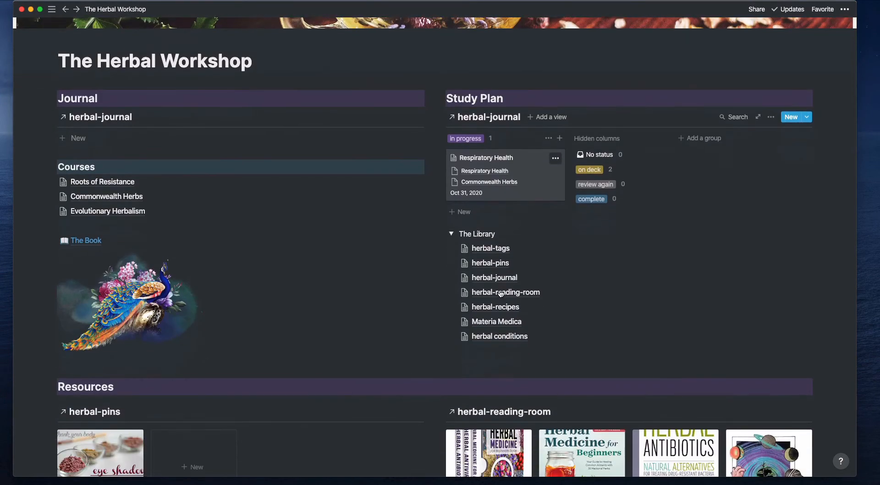
pyautogui.click(489, 248)
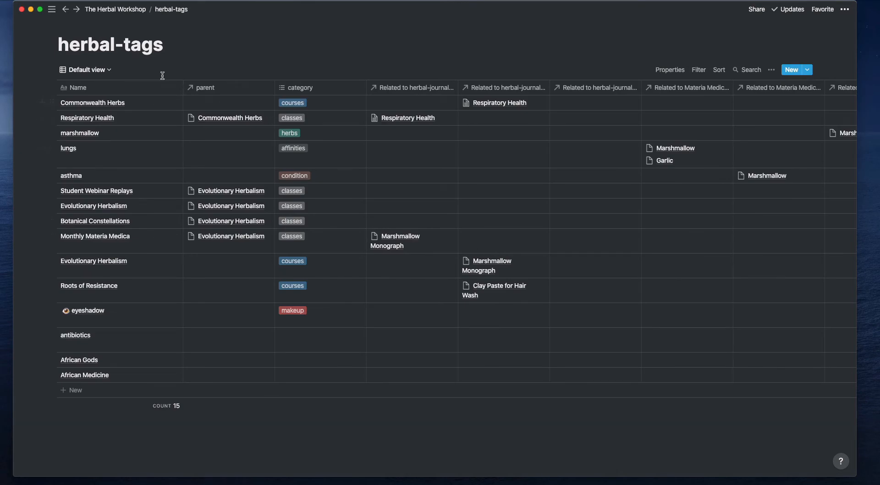
pyautogui.click(85, 70)
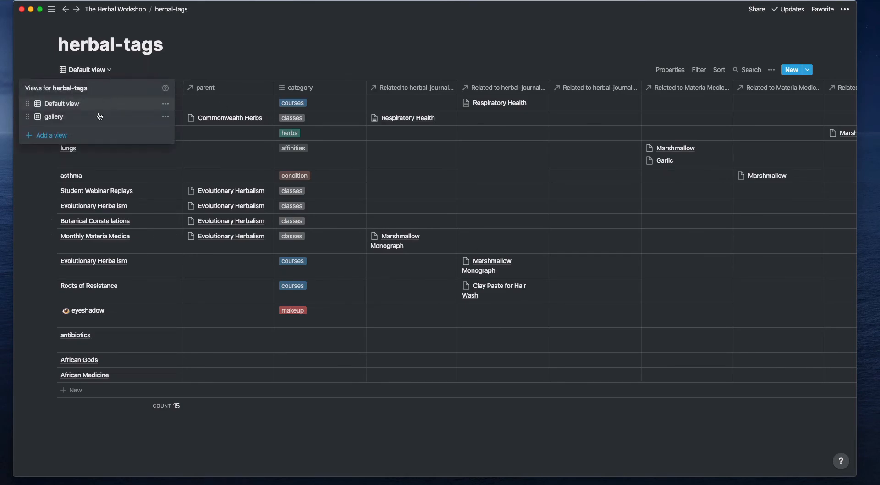
pyautogui.click(53, 116)
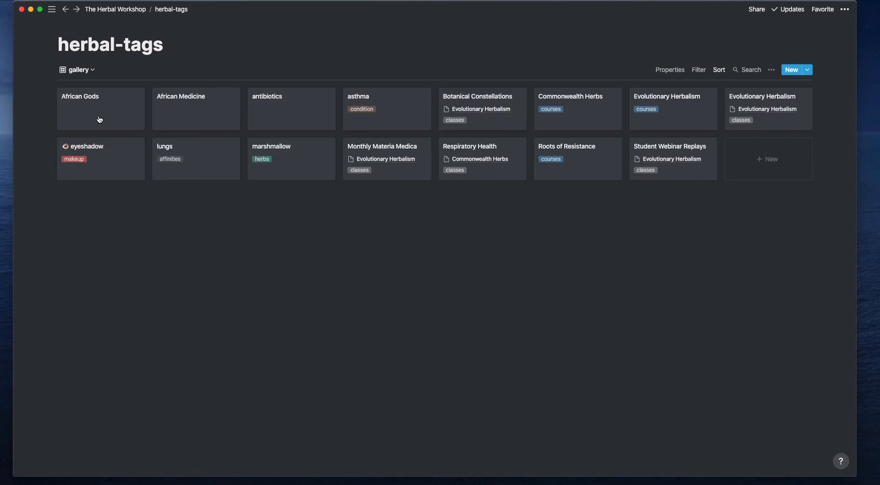
pyautogui.moveTo(185, 93)
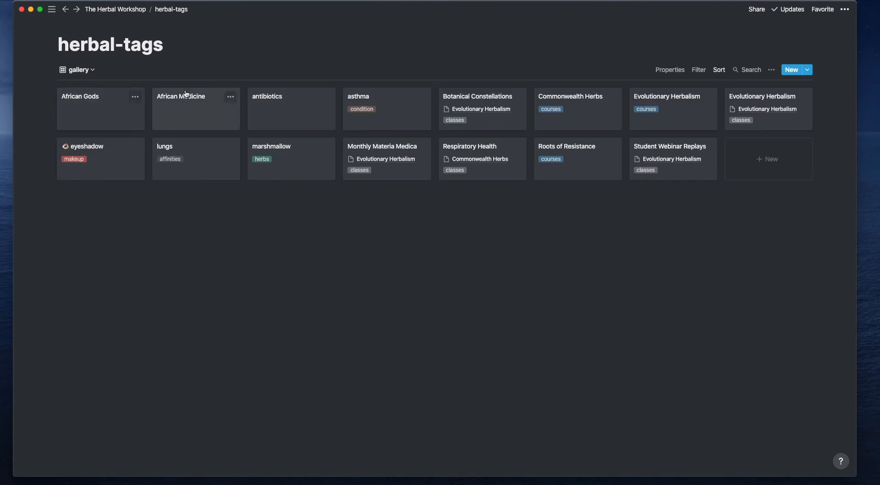
pyautogui.click(78, 70)
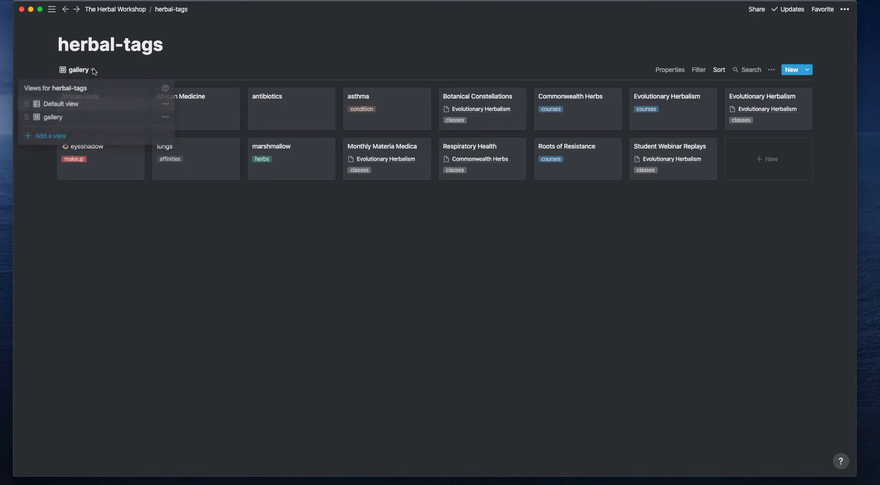
# Return herbal-tags to its default table view and dismiss the tags column options
pyautogui.click(60, 103)
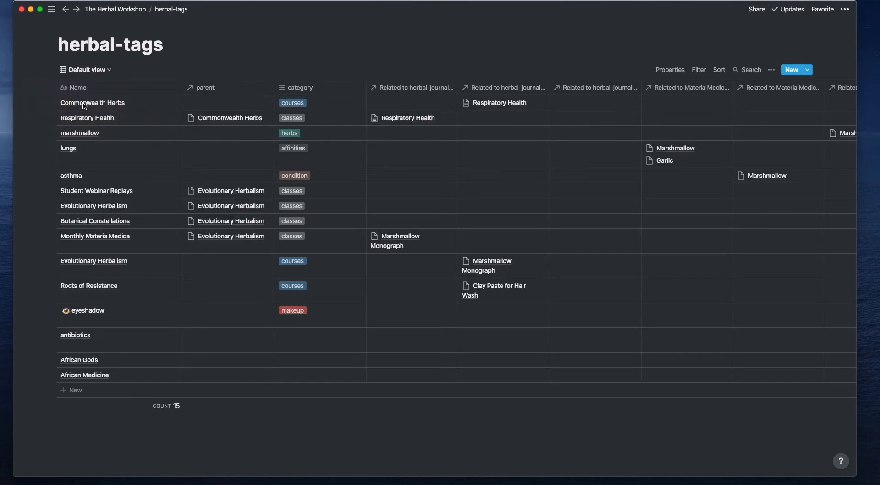
pyautogui.moveTo(129, 100)
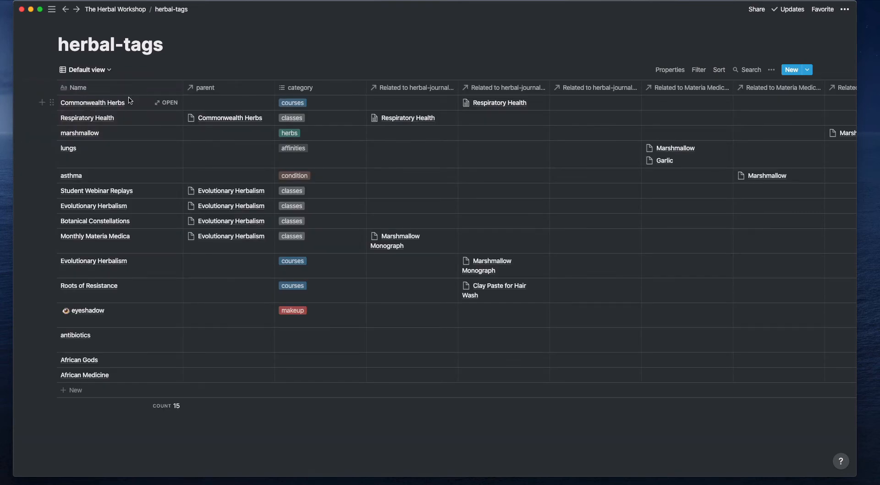
pyautogui.moveTo(63, 303)
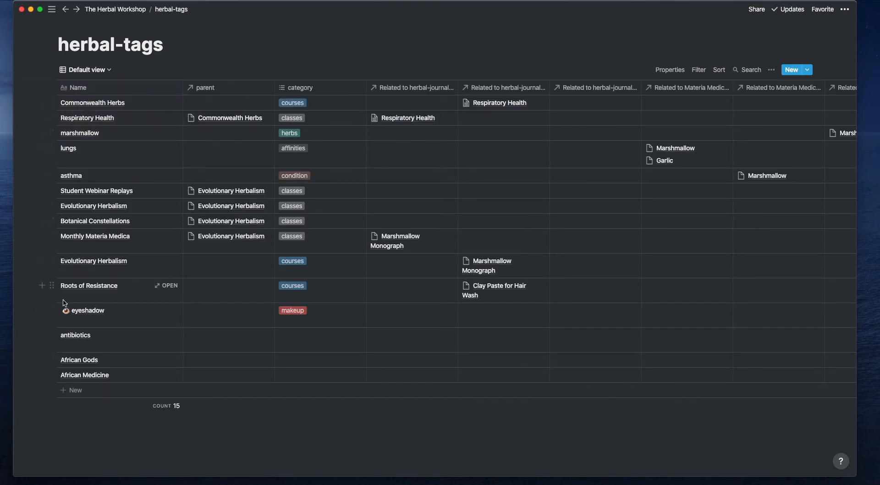
pyautogui.moveTo(112, 322)
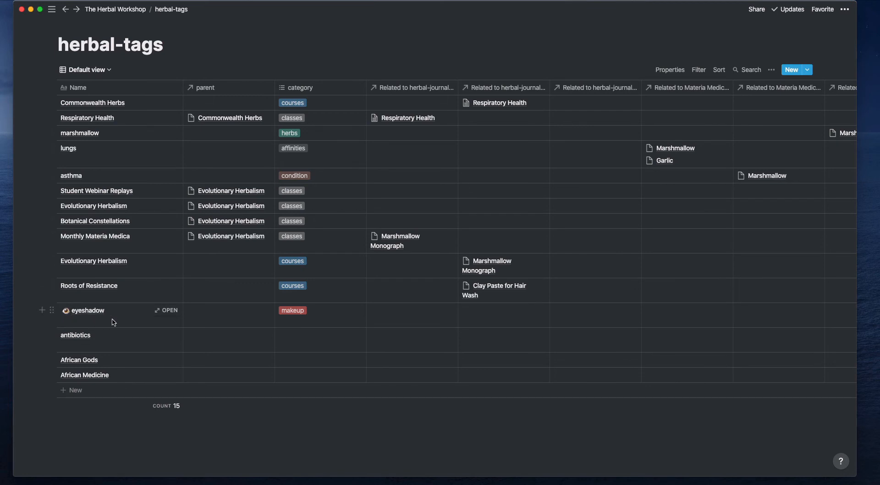
pyautogui.moveTo(219, 77)
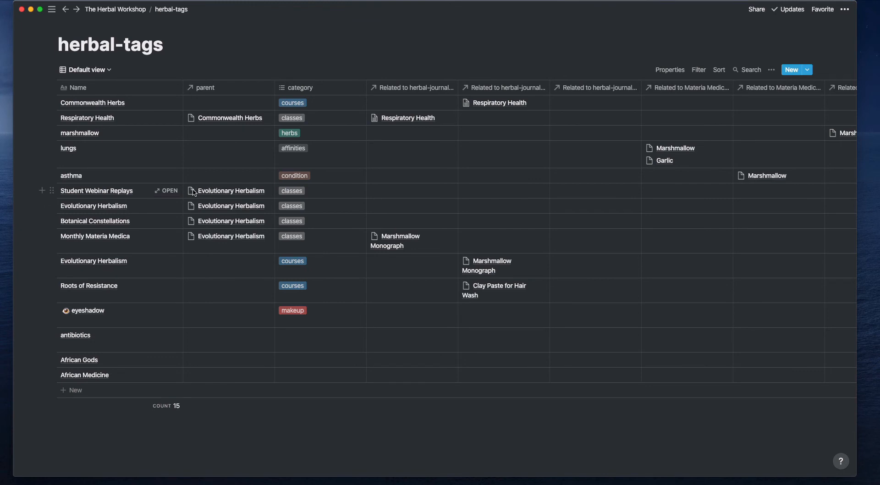
pyautogui.moveTo(250, 192)
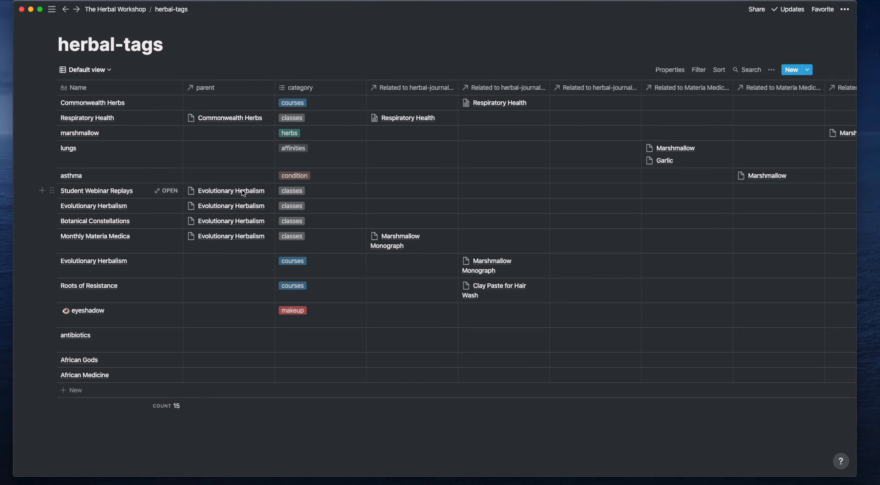
pyautogui.moveTo(282, 251)
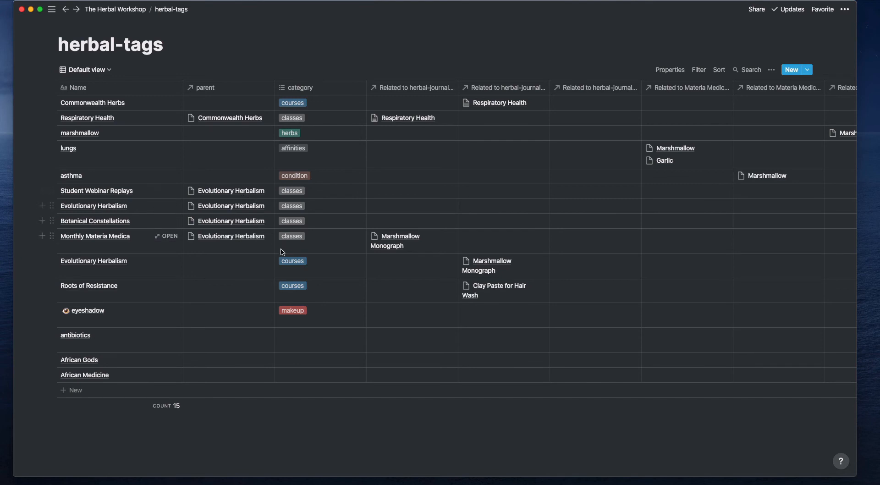
pyautogui.moveTo(292, 264)
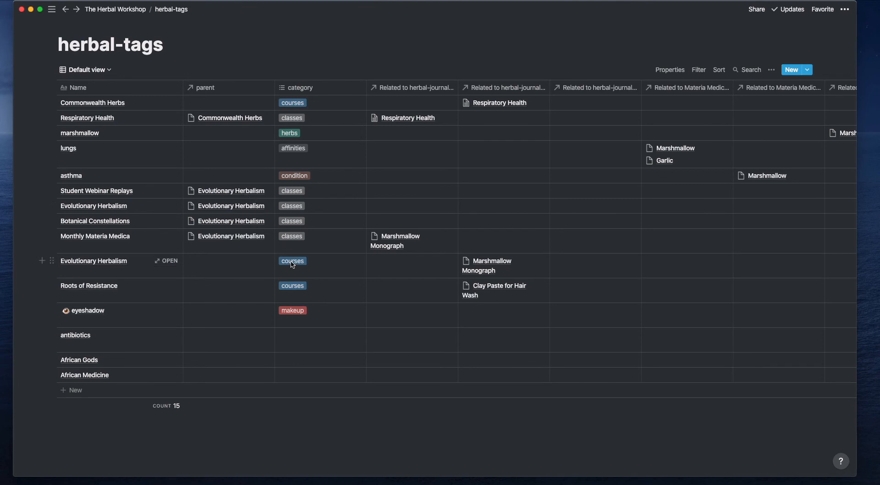
pyautogui.moveTo(371, 101)
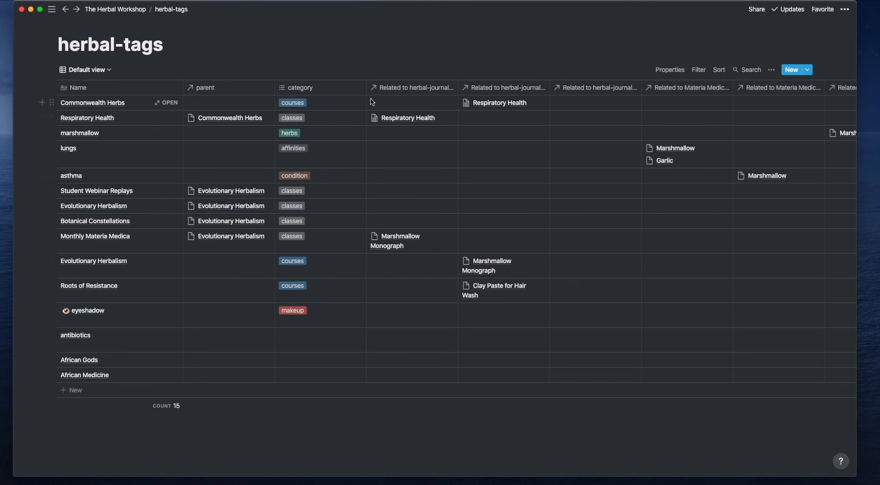
pyautogui.moveTo(315, 304)
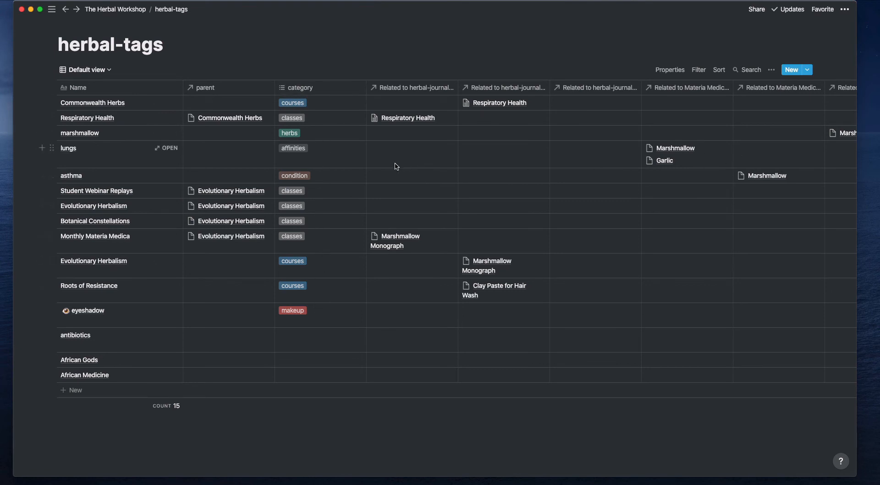
pyautogui.moveTo(410, 93)
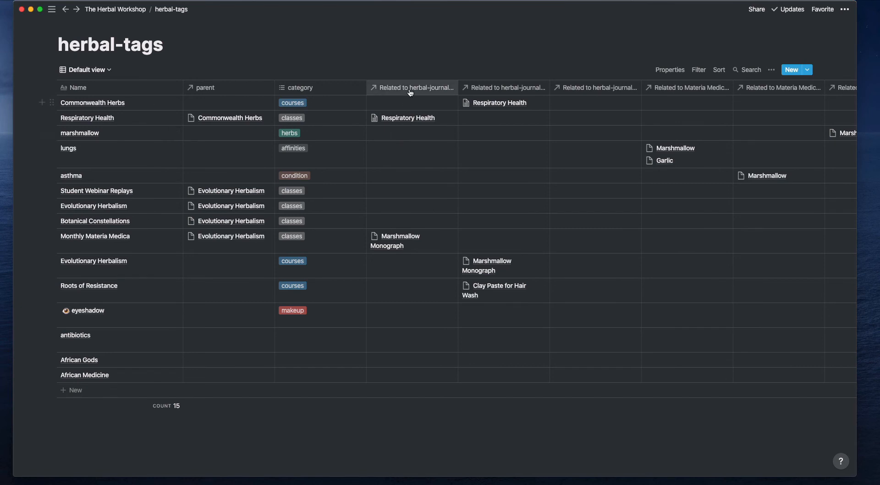
pyautogui.moveTo(413, 92)
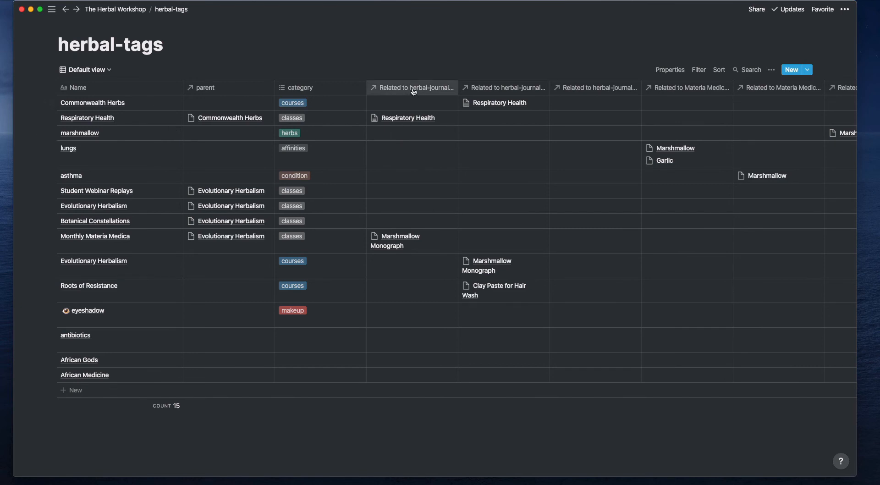
pyautogui.moveTo(437, 90)
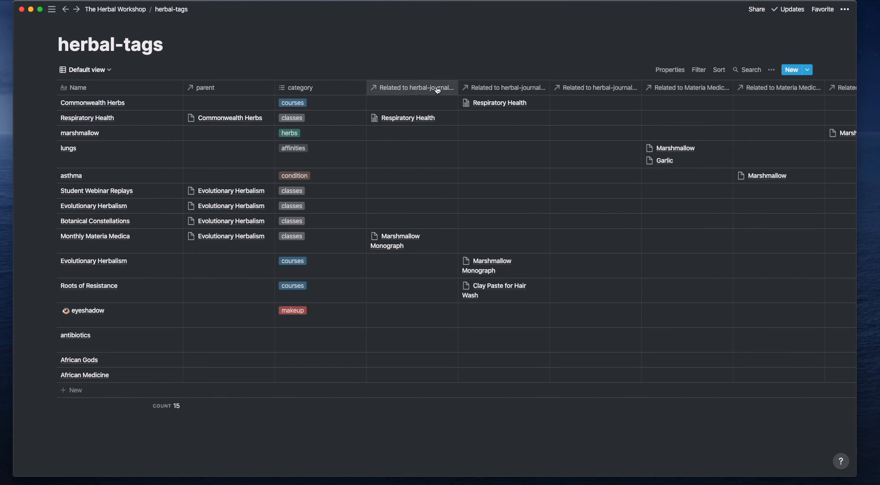
pyautogui.click(412, 87)
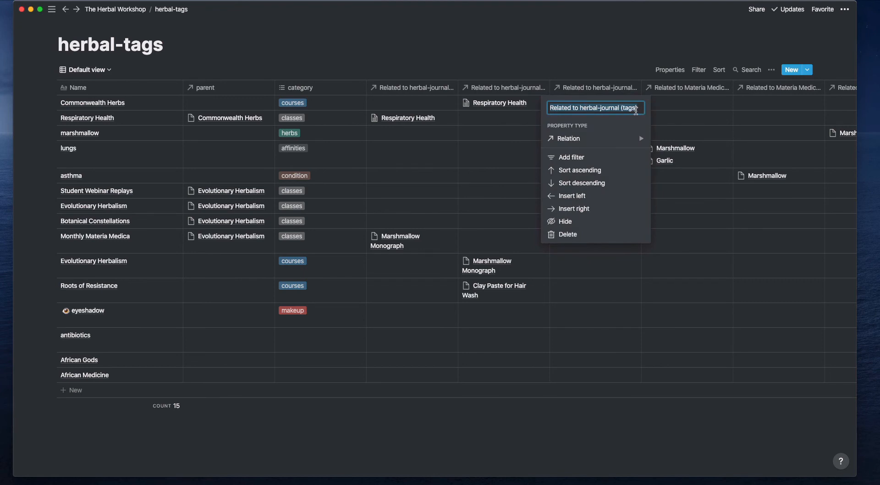
pyautogui.click(596, 105)
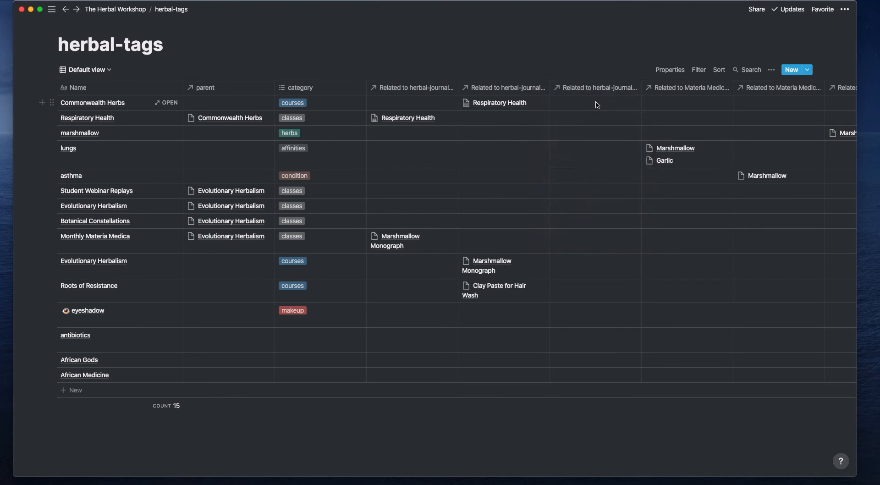
pyautogui.moveTo(597, 105)
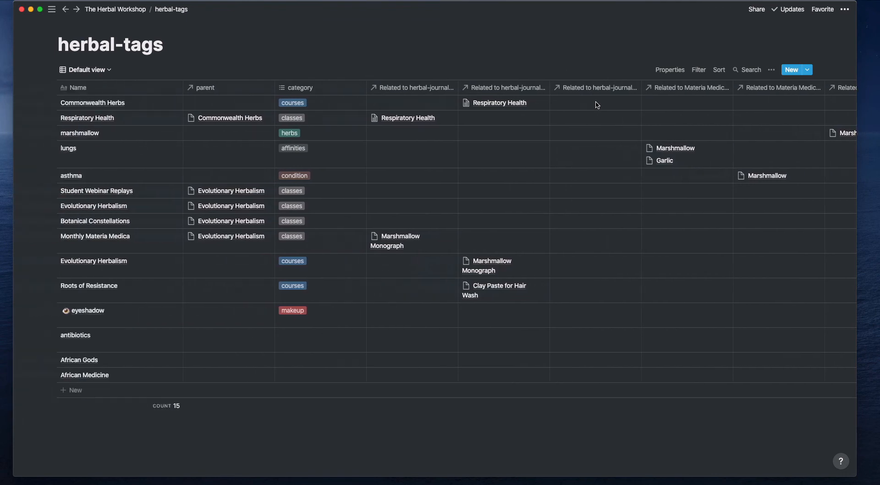
pyautogui.moveTo(503, 122)
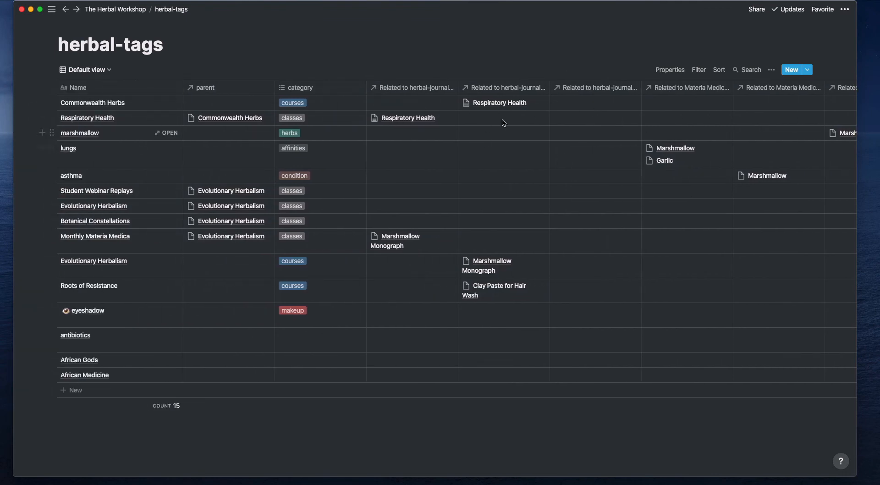
pyautogui.moveTo(361, 125)
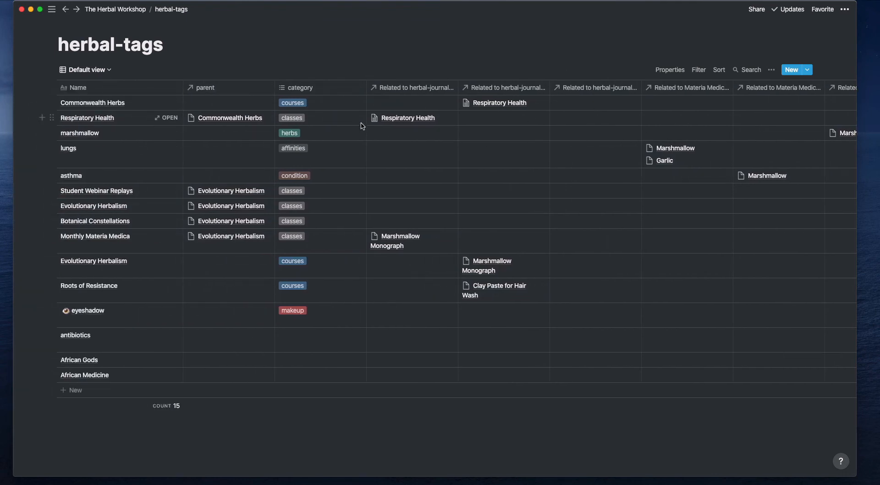
pyautogui.moveTo(541, 113)
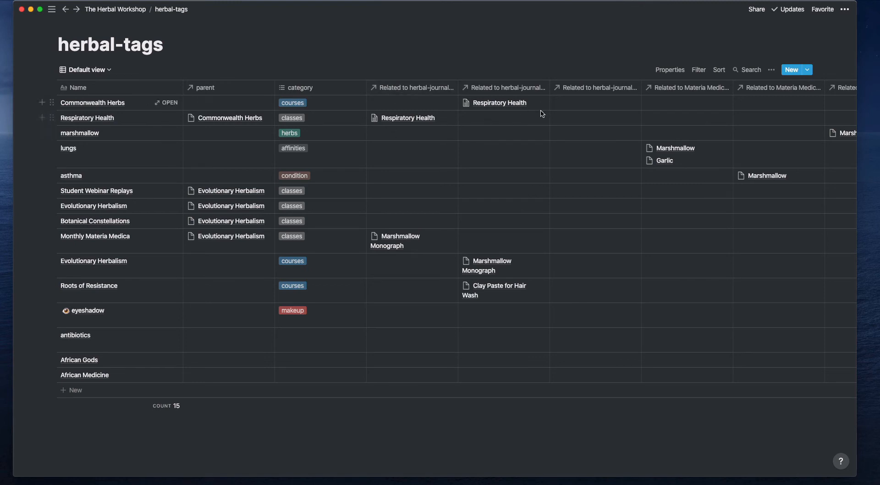
pyautogui.moveTo(157, 99)
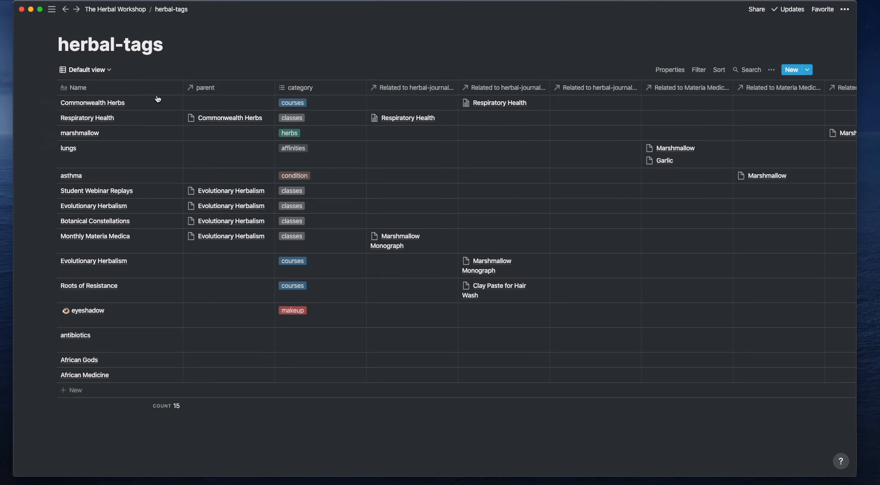
pyautogui.moveTo(170, 264)
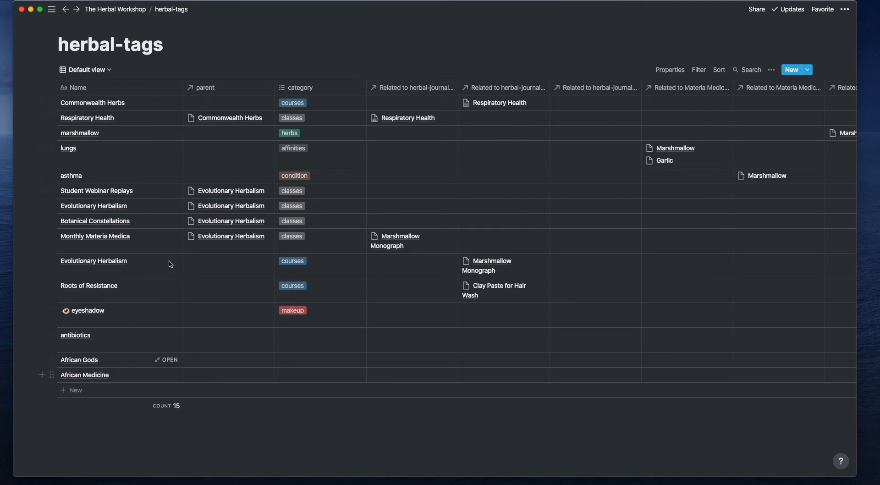
pyautogui.moveTo(110, 75)
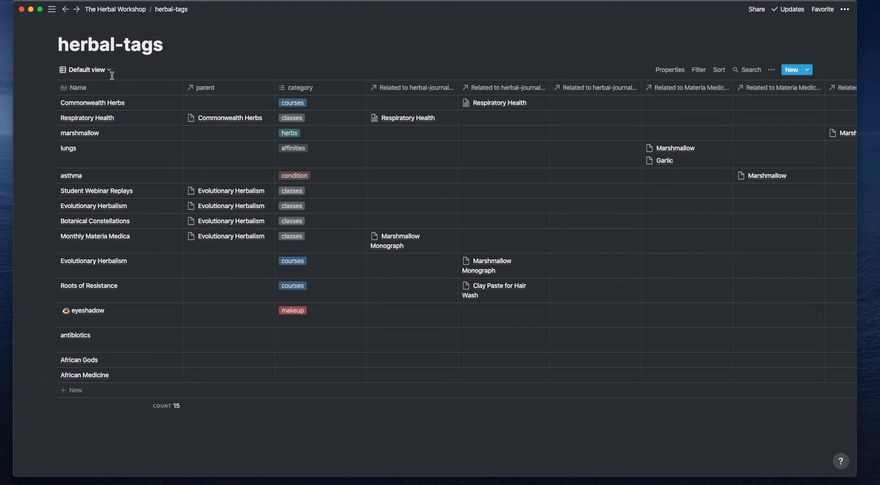
# Switch herbal-tags to gallery and preview the Botanical Constellations tag
pyautogui.click(55, 114)
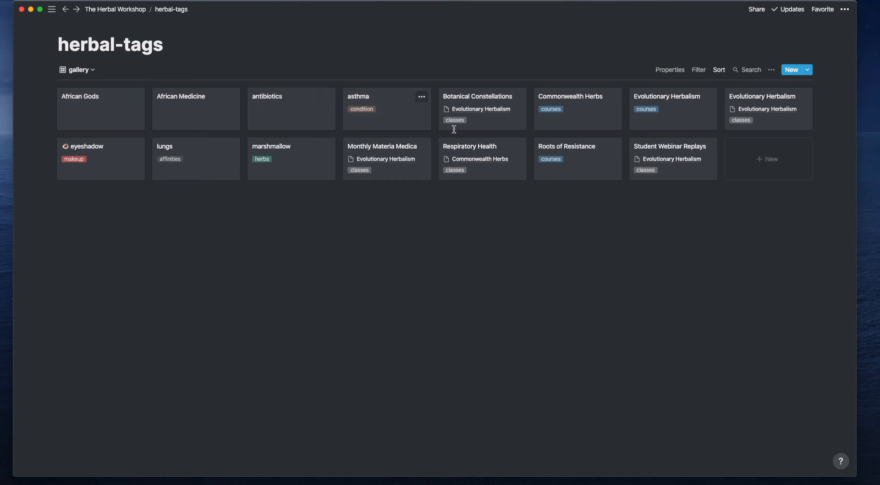
pyautogui.moveTo(504, 123)
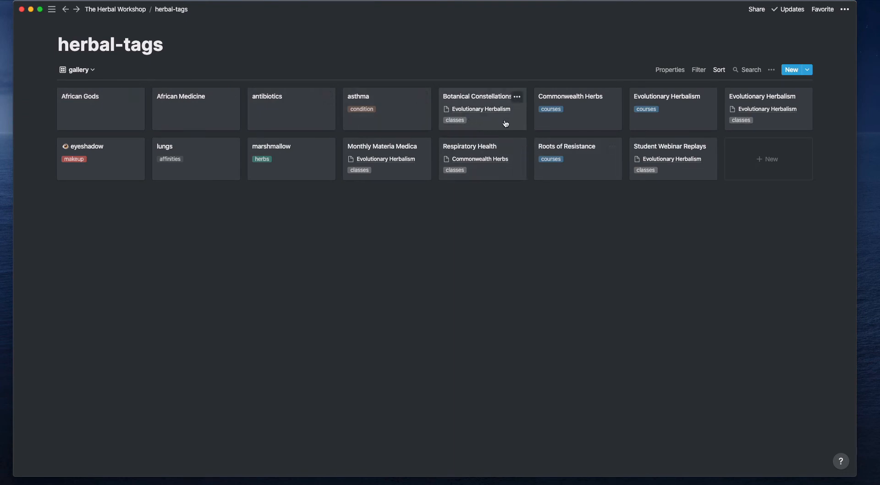
pyautogui.moveTo(480, 123)
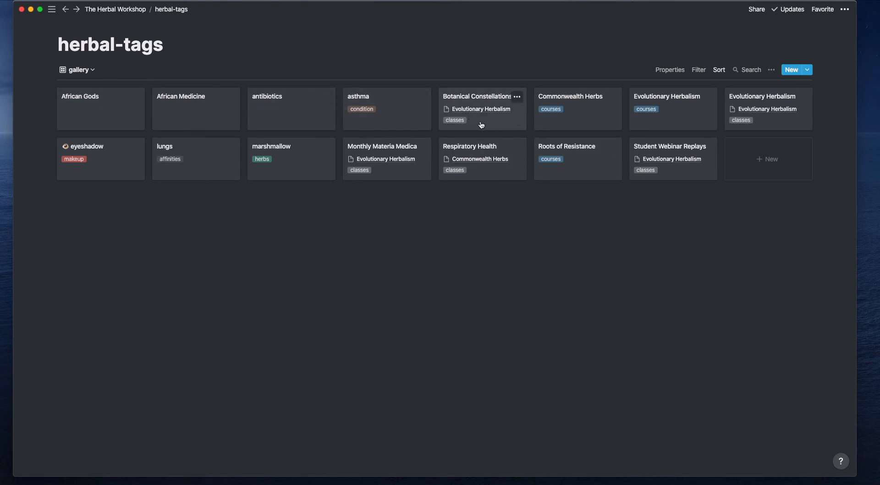
pyautogui.click(475, 96)
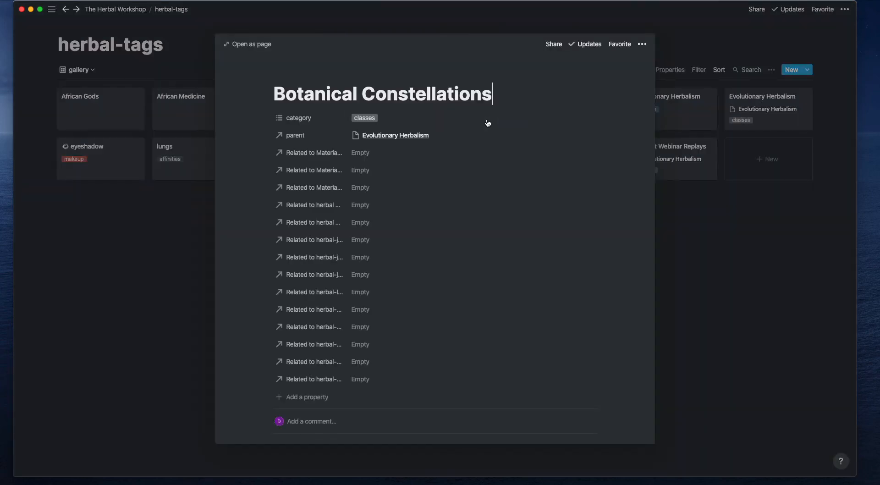
pyautogui.moveTo(372, 330)
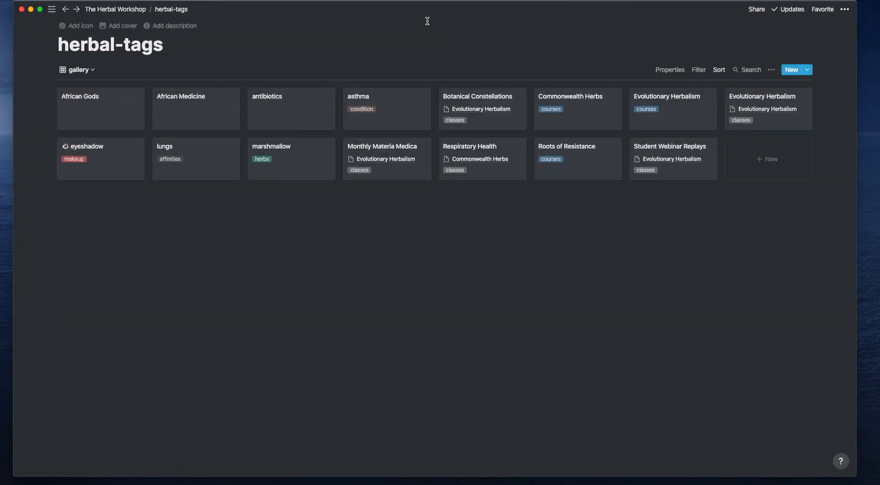
pyautogui.moveTo(112, 25)
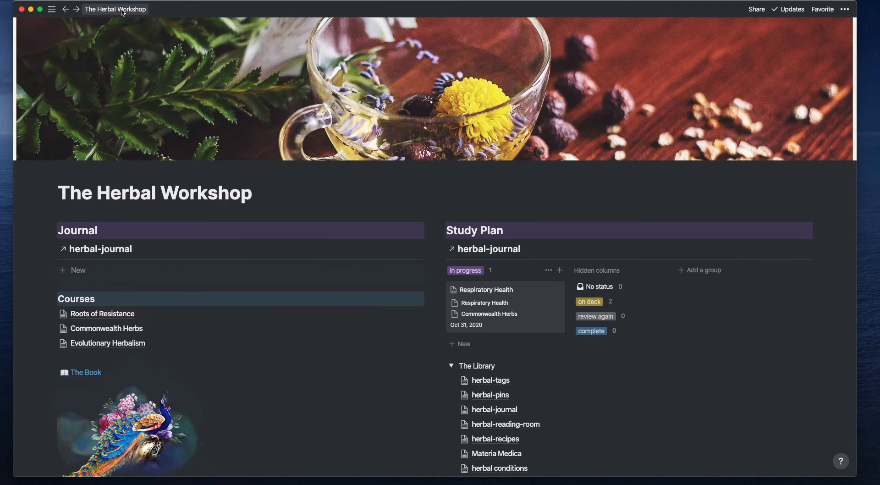
pyautogui.moveTo(268, 128)
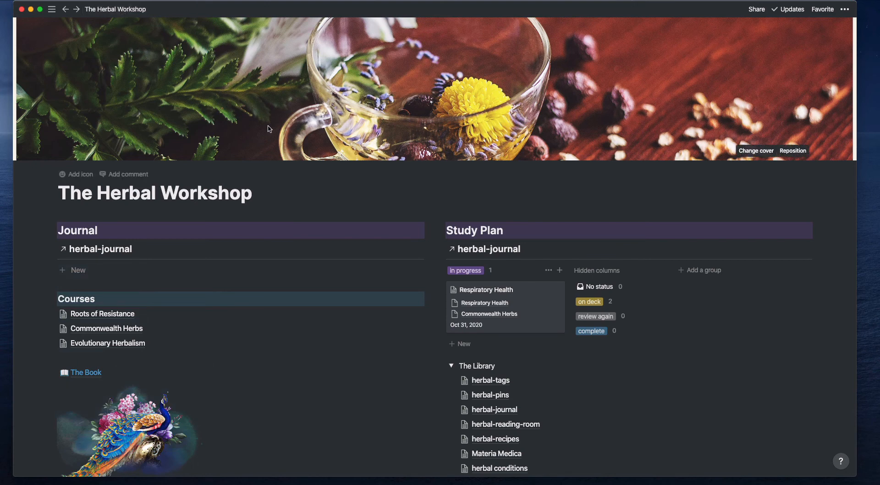
# Scroll the dashboard and open the herbal-recipes database from The Library
pyautogui.scroll(-3)
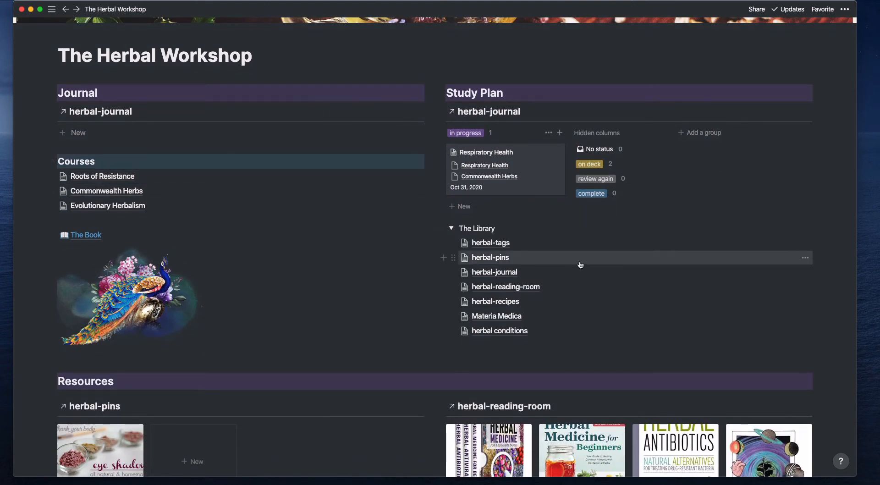
pyautogui.click(490, 257)
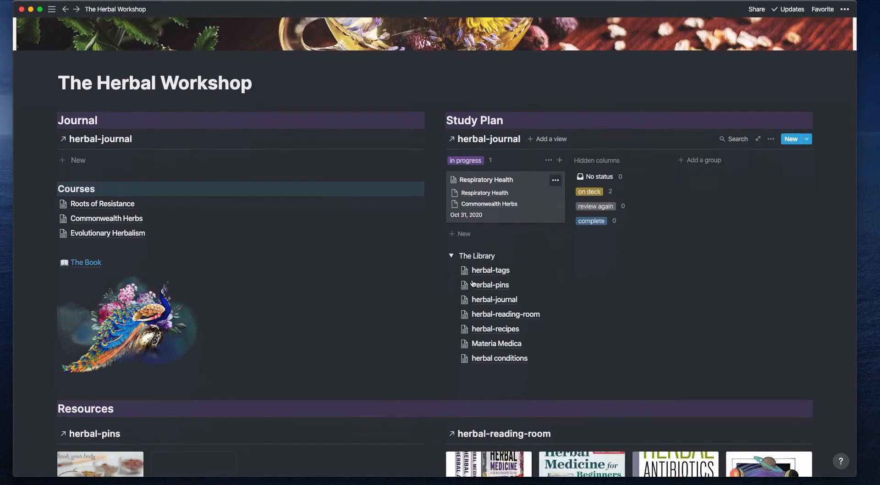
pyautogui.scroll(-3)
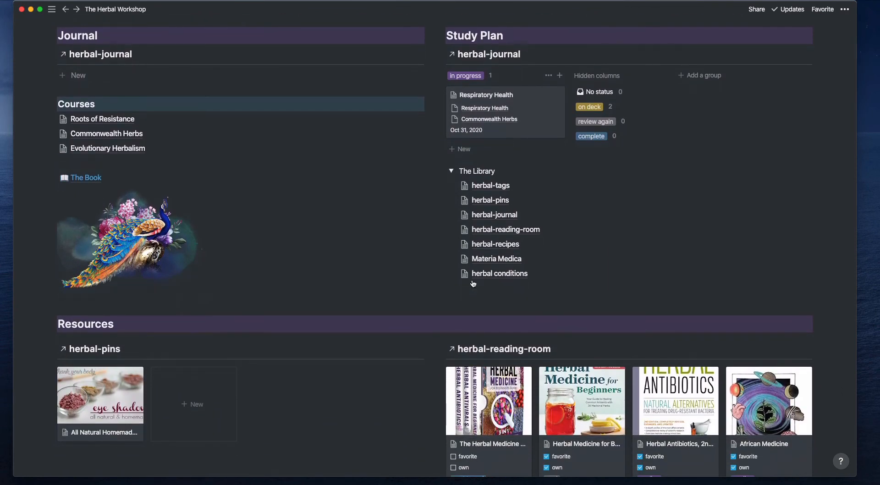
pyautogui.click(495, 243)
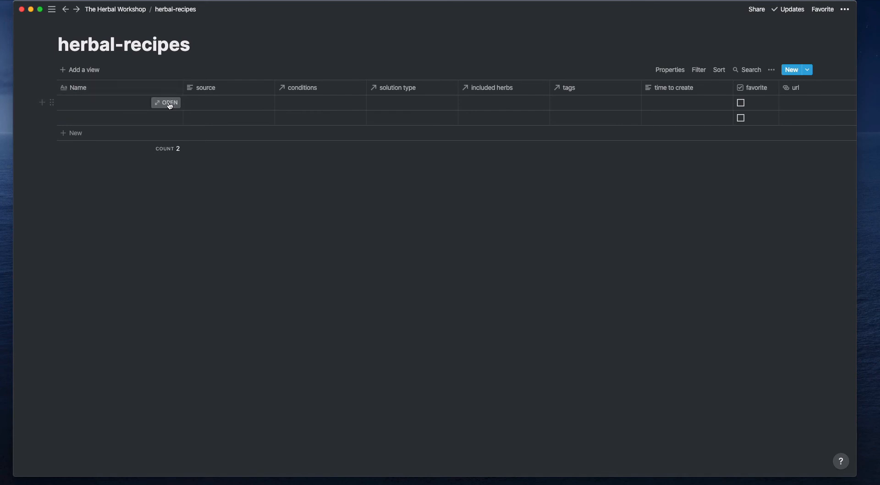
# Open the first untitled herbal-recipes row as a page preview
pyautogui.click(167, 103)
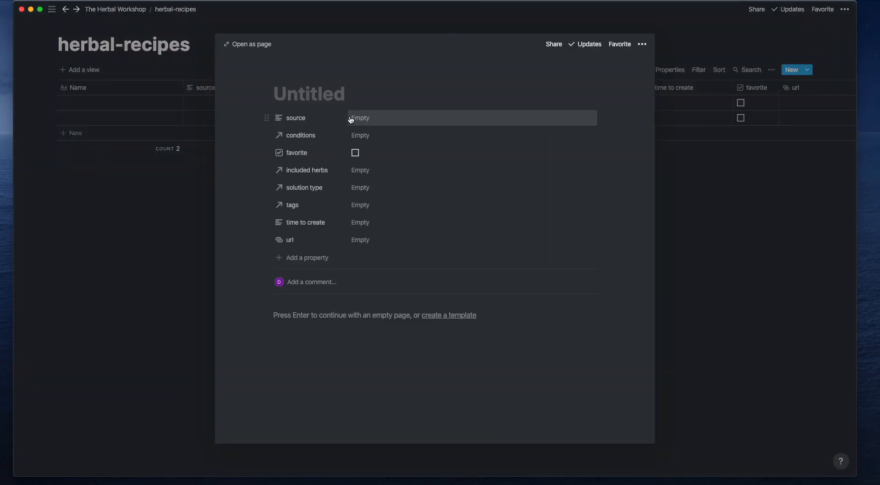
pyautogui.moveTo(376, 121)
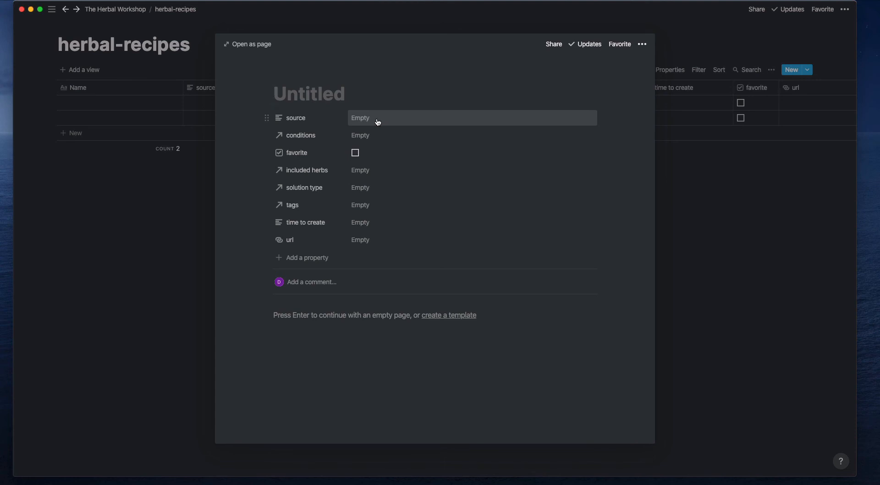
pyautogui.moveTo(357, 130)
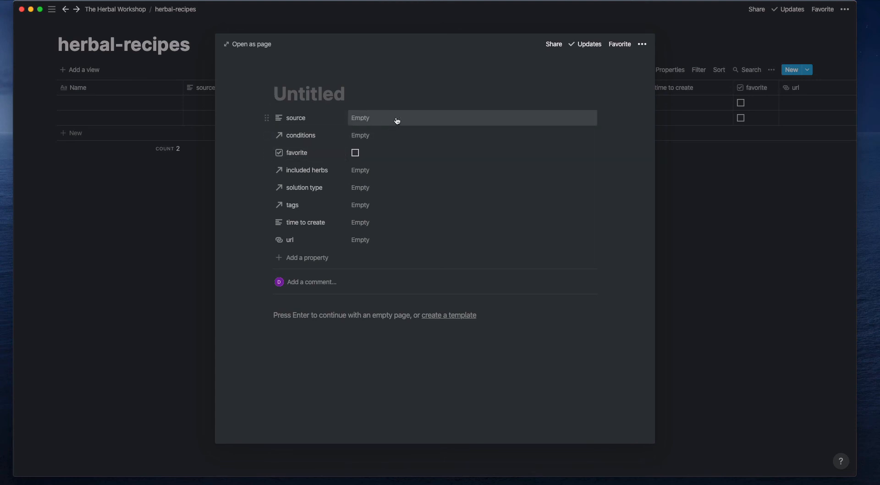
pyautogui.moveTo(417, 132)
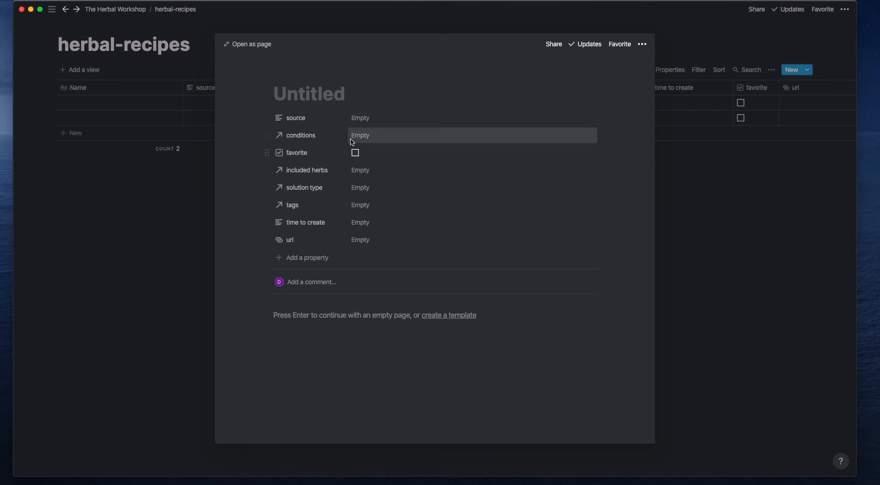
pyautogui.moveTo(383, 142)
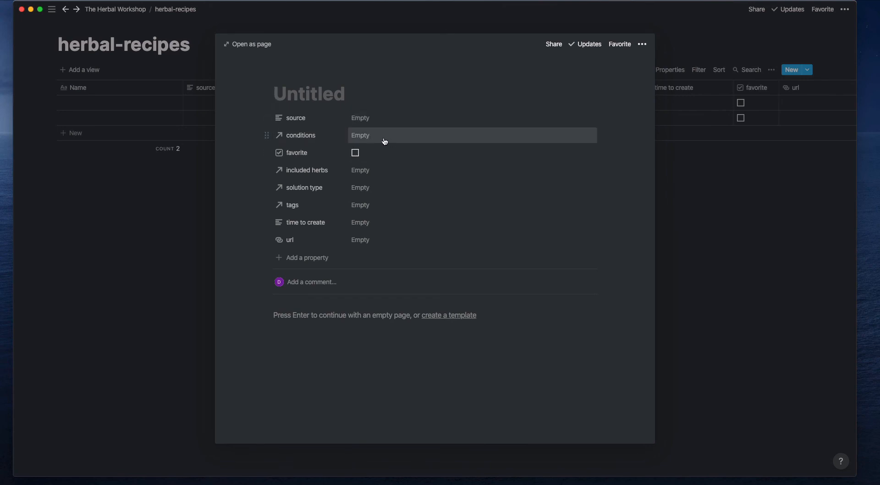
pyautogui.moveTo(384, 170)
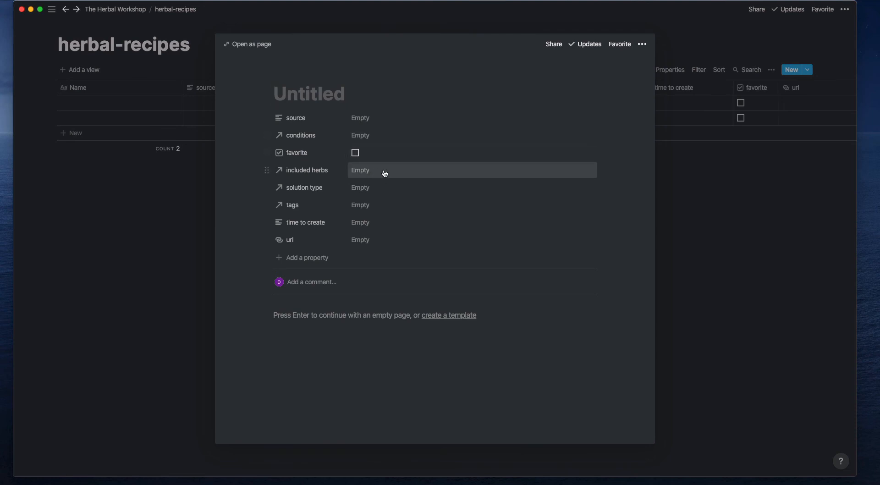
pyautogui.moveTo(367, 210)
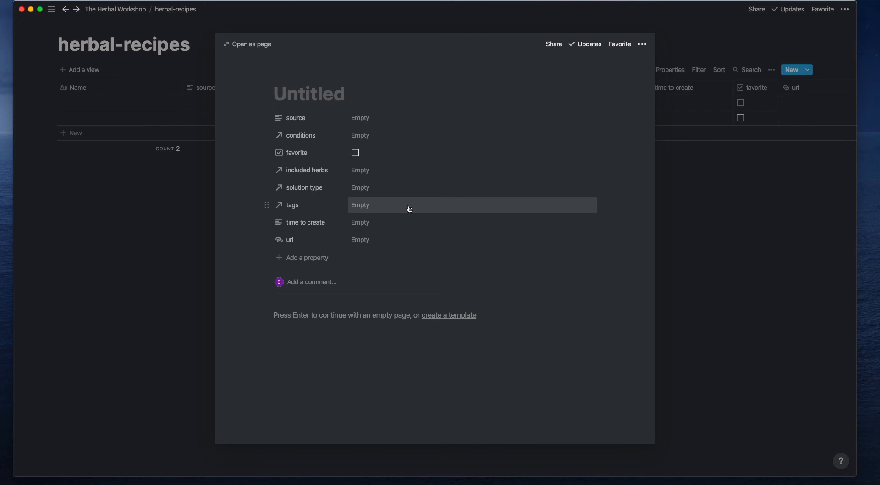
pyautogui.moveTo(401, 225)
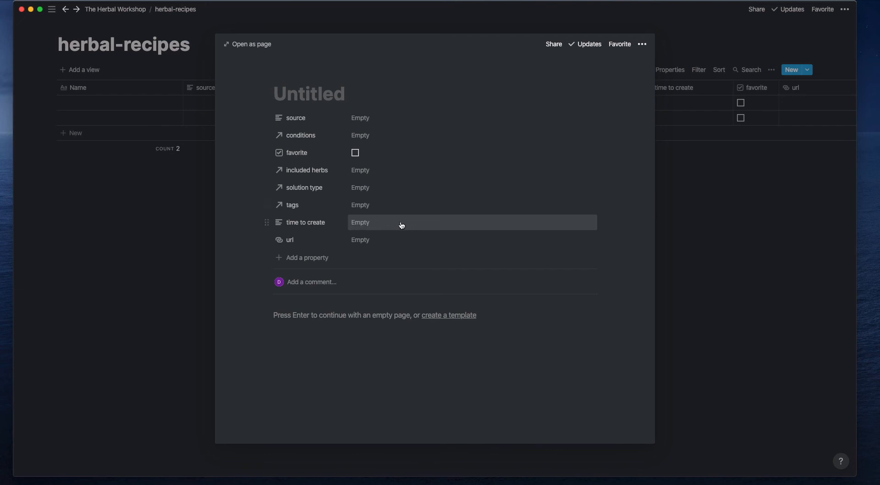
pyautogui.moveTo(365, 229)
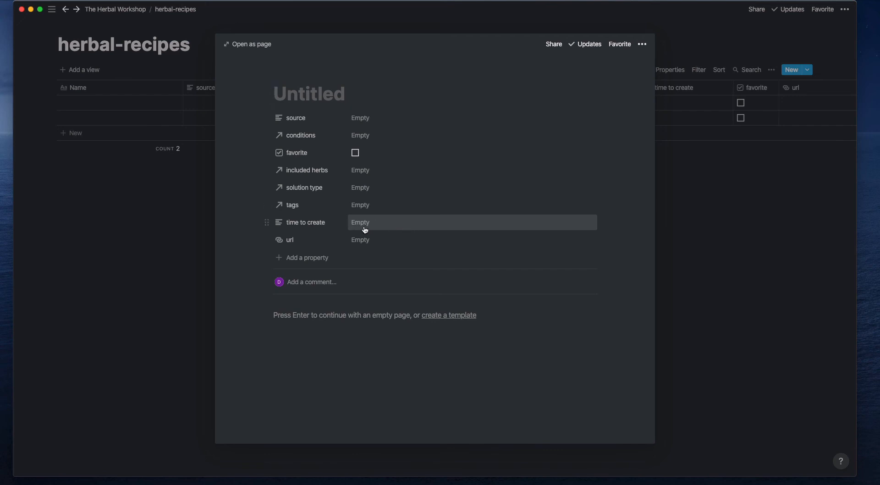
pyautogui.moveTo(440, 225)
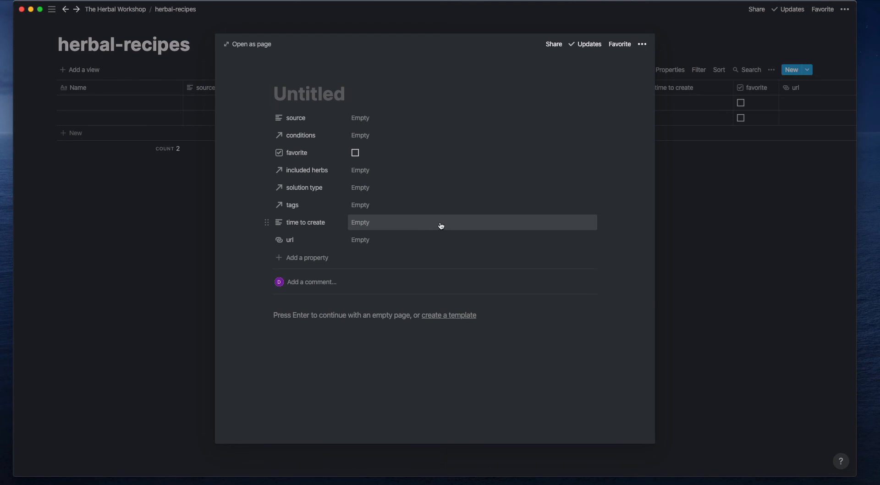
pyautogui.moveTo(399, 230)
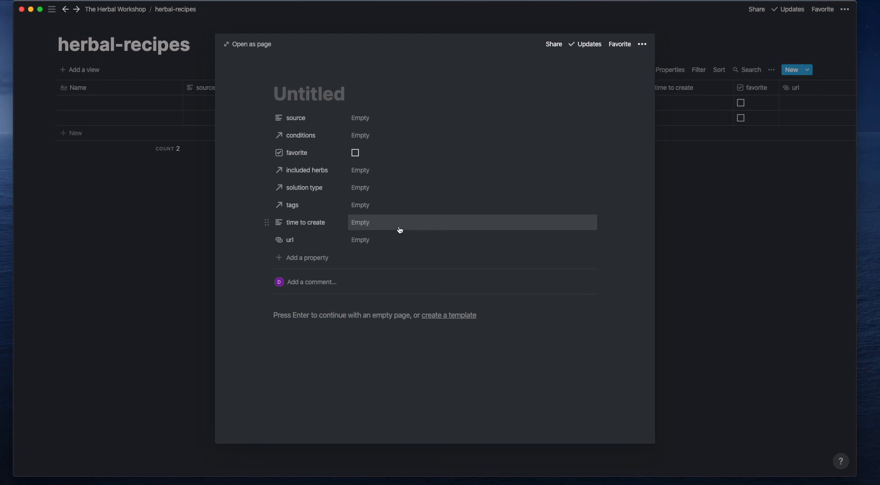
pyautogui.moveTo(378, 226)
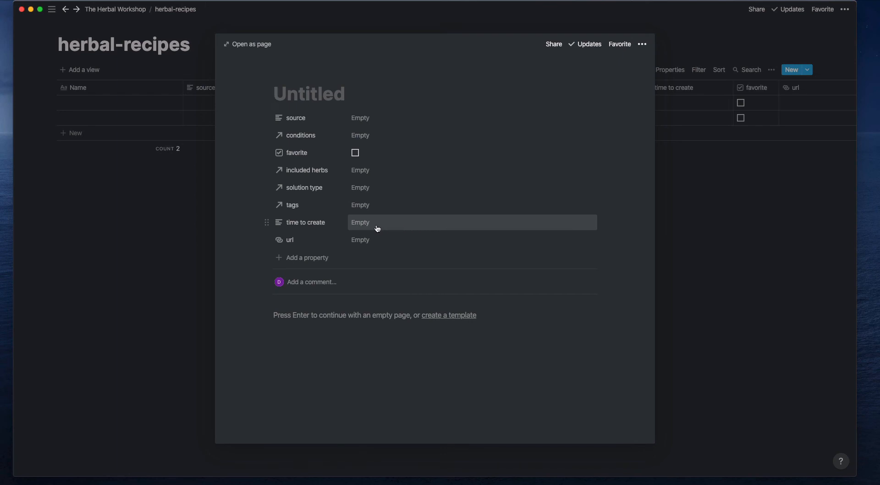
pyautogui.moveTo(519, 224)
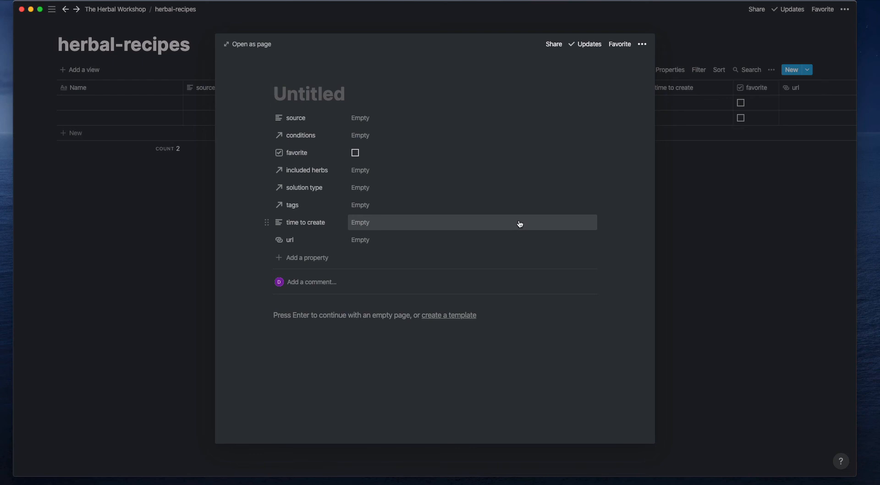
pyautogui.moveTo(365, 226)
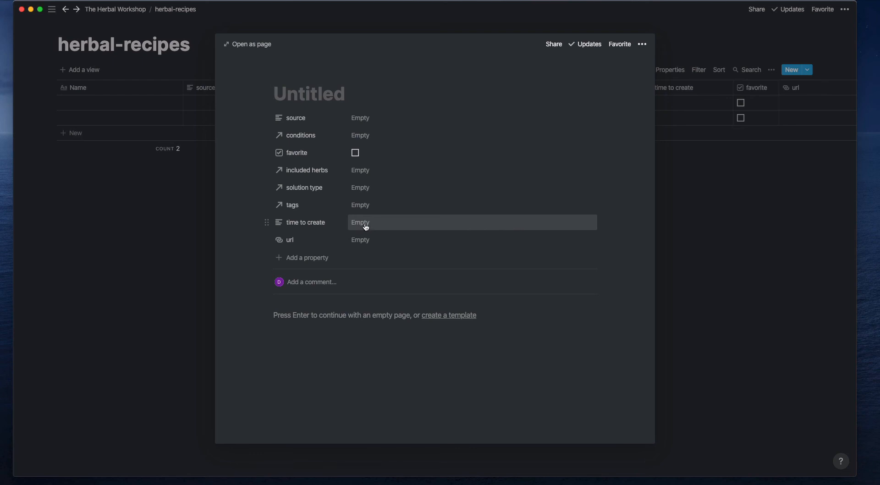
pyautogui.moveTo(432, 225)
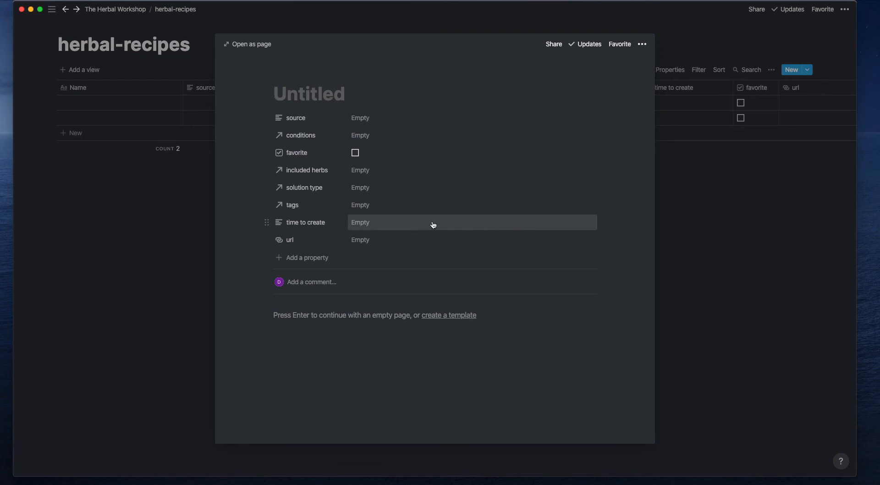
pyautogui.moveTo(446, 230)
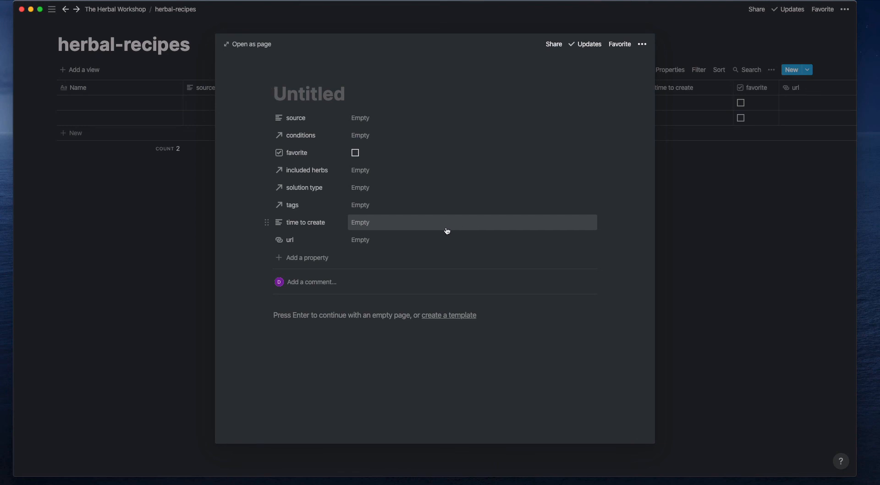
pyautogui.moveTo(382, 200)
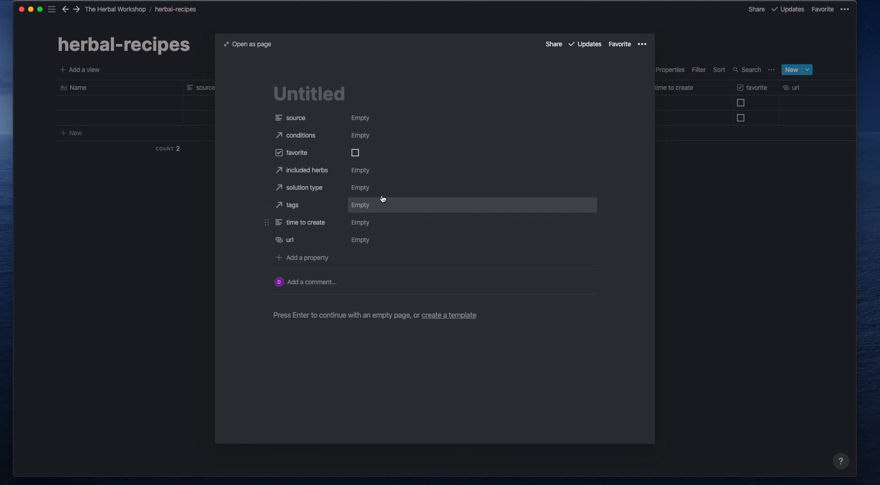
pyautogui.moveTo(362, 154)
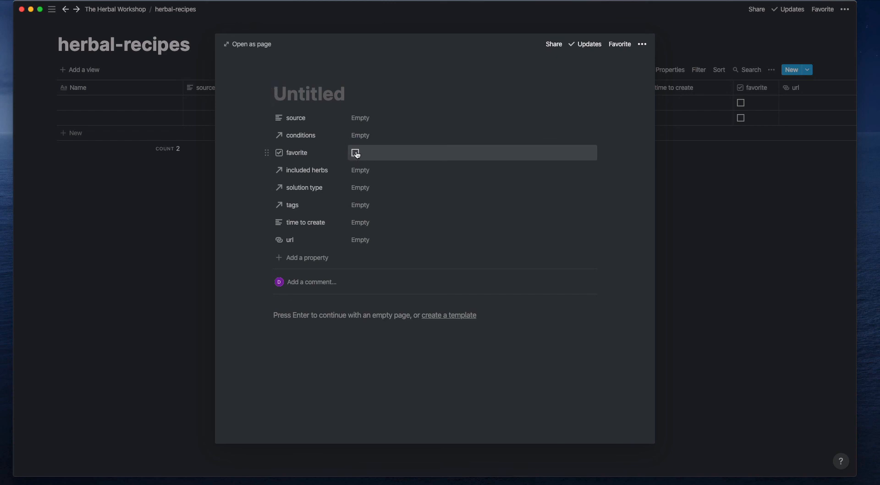
pyautogui.moveTo(166, 168)
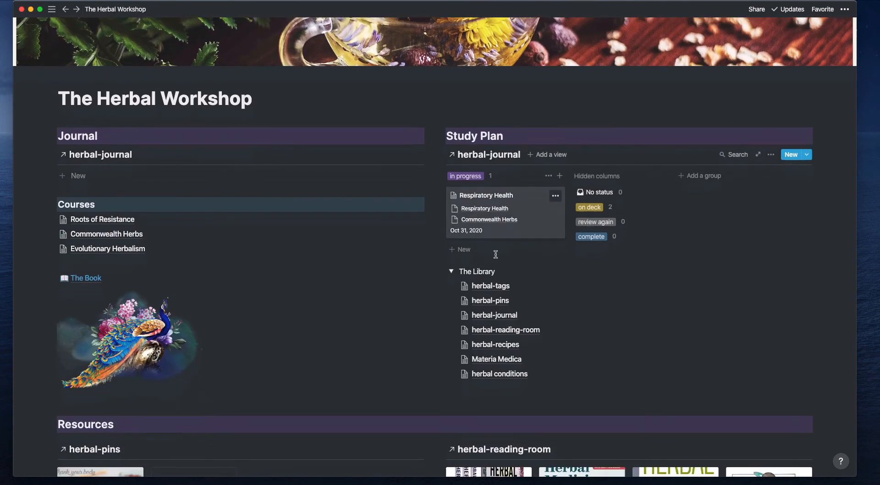
pyautogui.click(499, 373)
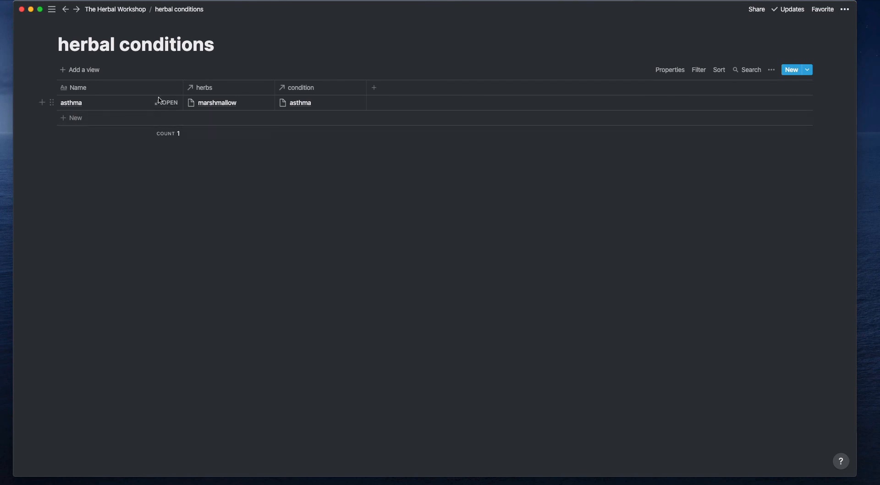
pyautogui.moveTo(111, 108)
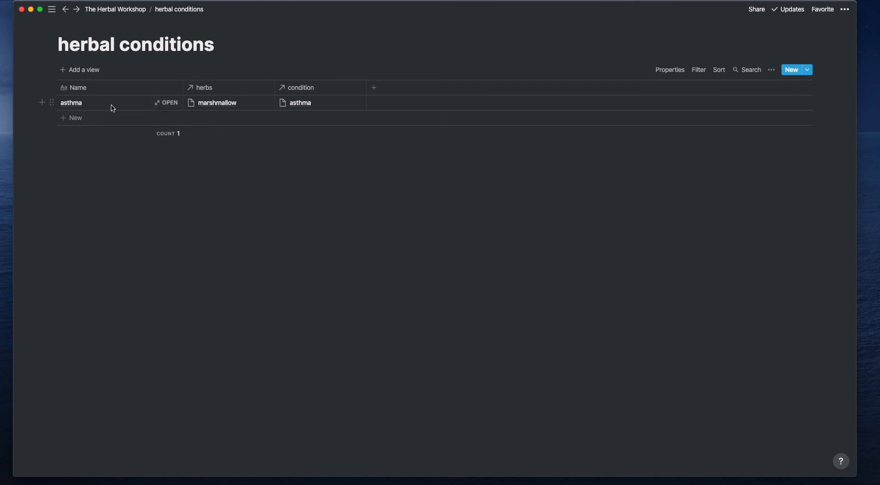
pyautogui.moveTo(220, 107)
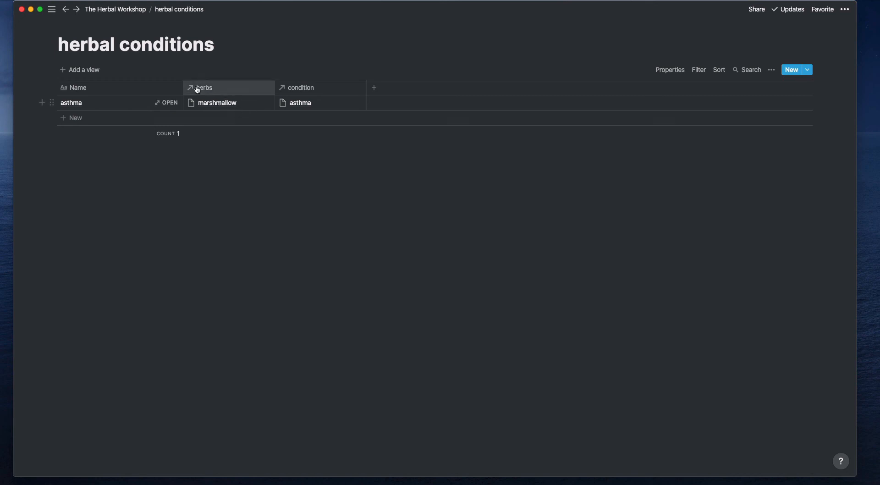
pyautogui.moveTo(312, 112)
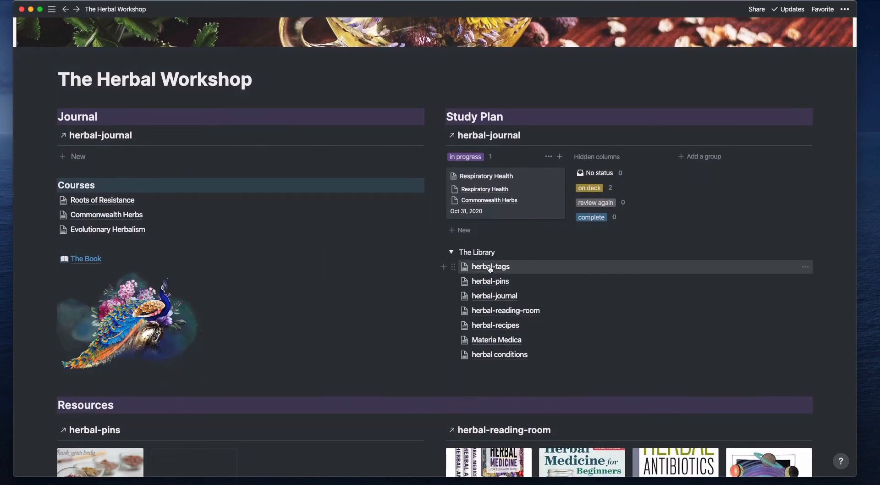
pyautogui.moveTo(451, 257)
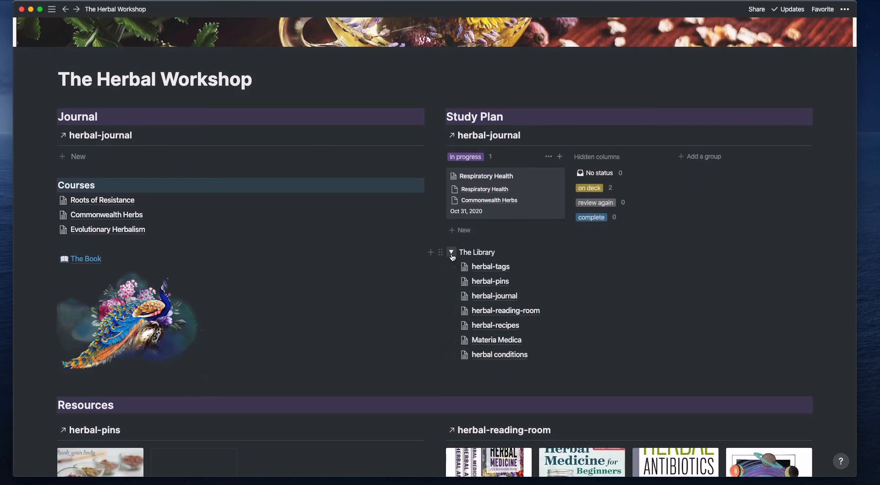
# Collapse The Library toggle and scroll back up the dashboard
pyautogui.click(451, 252)
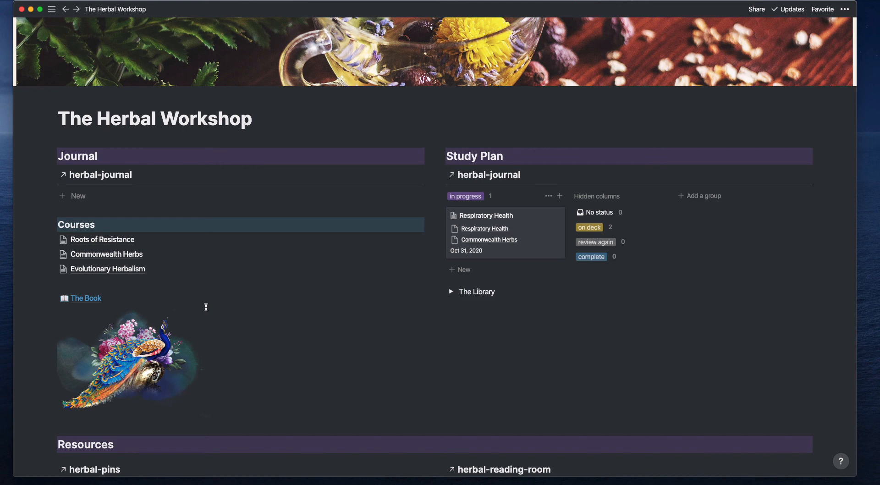
pyautogui.scroll(3)
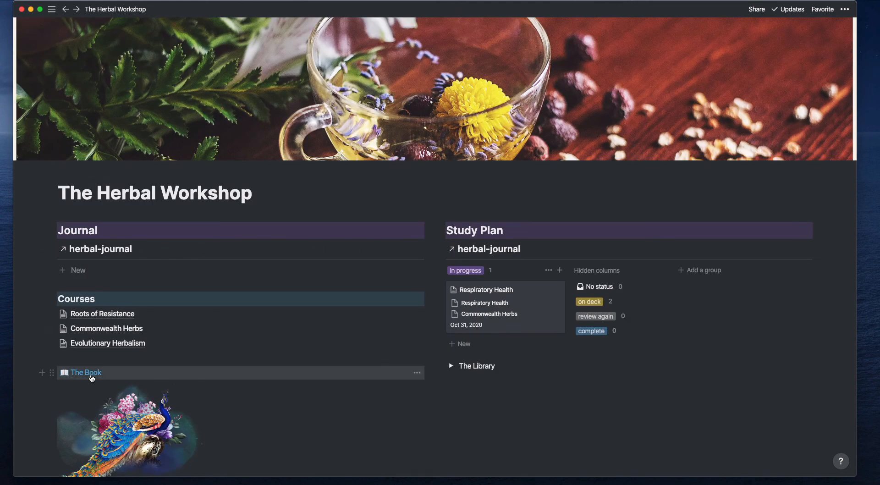
# Open The Book page from its dashboard link
pyautogui.click(85, 372)
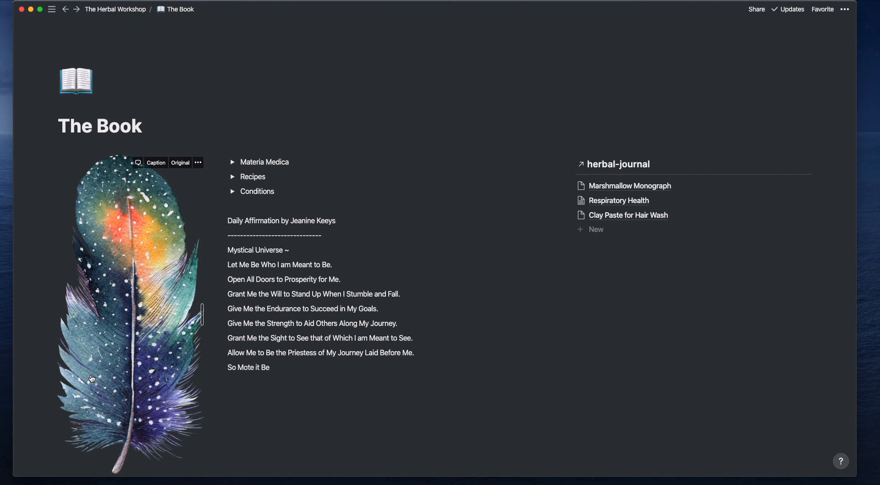
pyautogui.moveTo(121, 375)
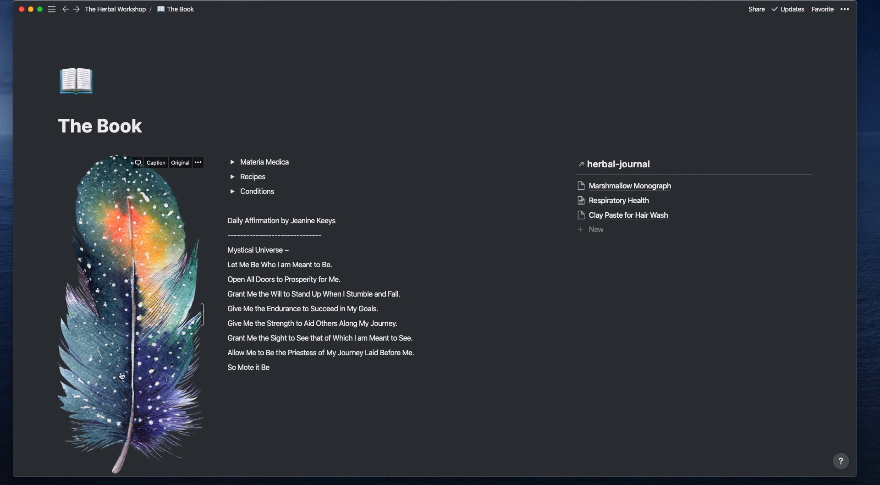
pyautogui.moveTo(212, 163)
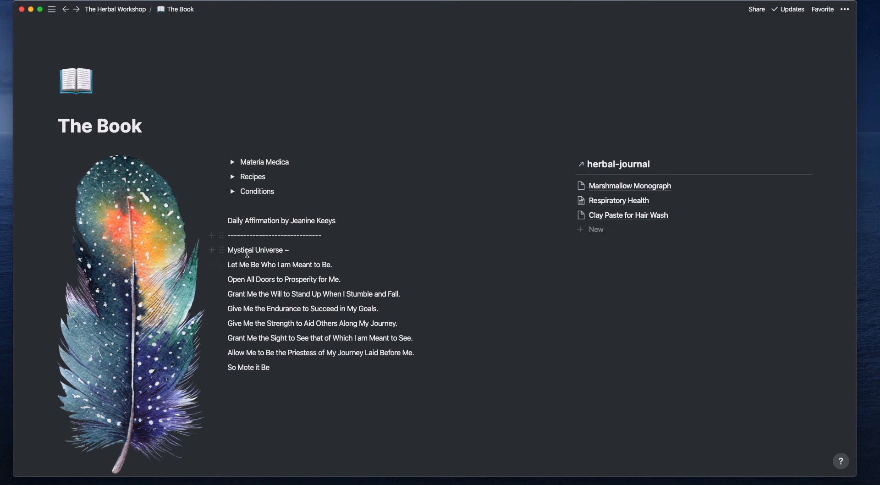
pyautogui.moveTo(275, 287)
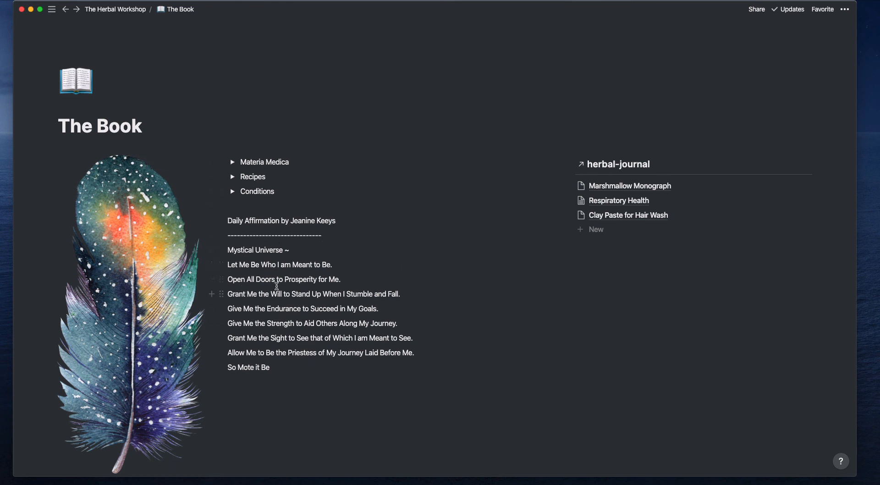
pyautogui.moveTo(428, 202)
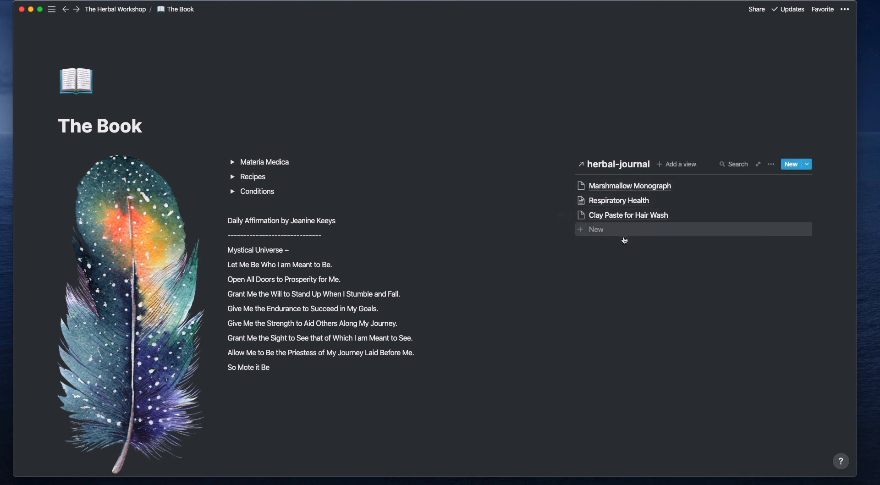
pyautogui.moveTo(610, 235)
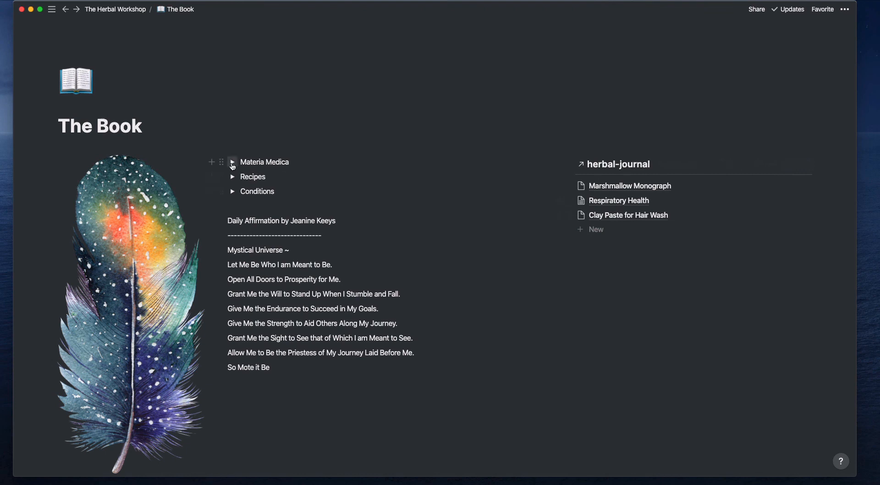
# Expand Materia Medica and search 'gar' to narrow its list to Garlic
pyautogui.click(232, 162)
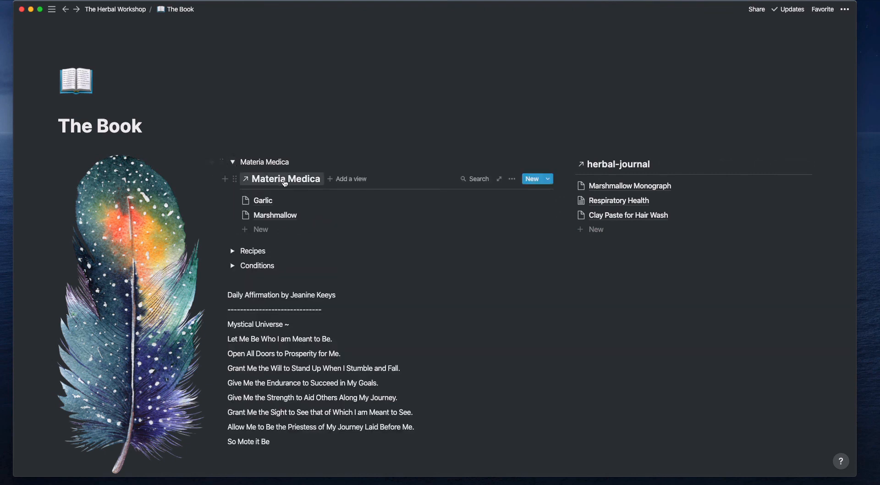
pyautogui.click(473, 178)
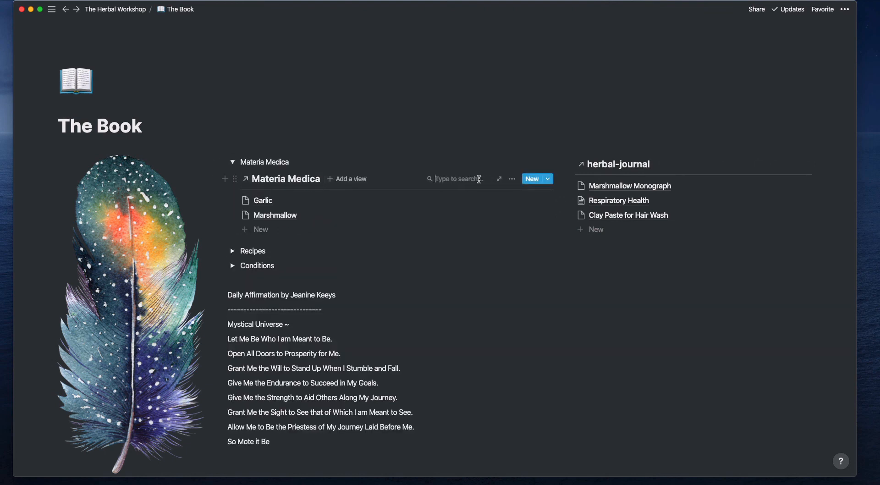
pyautogui.write('garl')
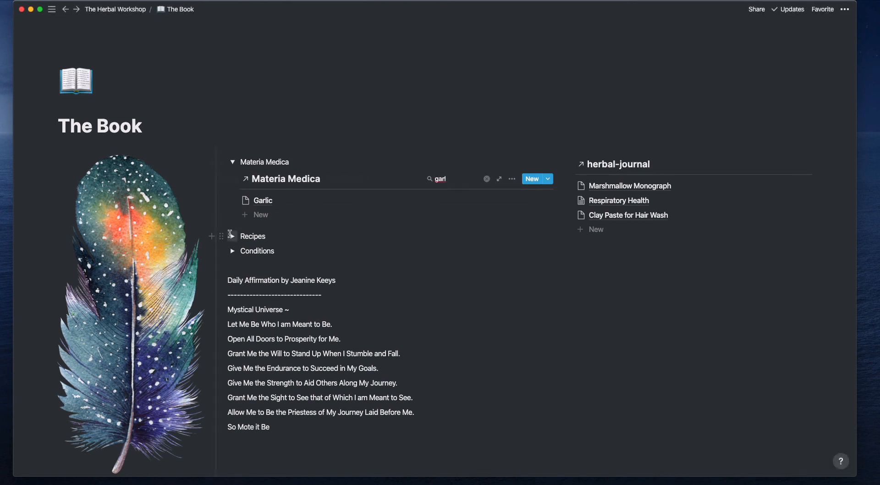
# Expand the Recipes and Conditions sections, then collapse Recipes again
pyautogui.click(231, 235)
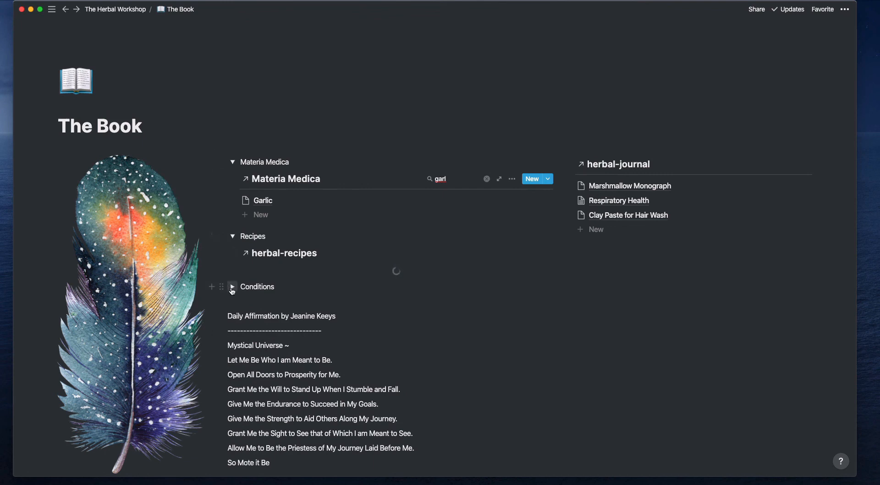
pyautogui.click(231, 287)
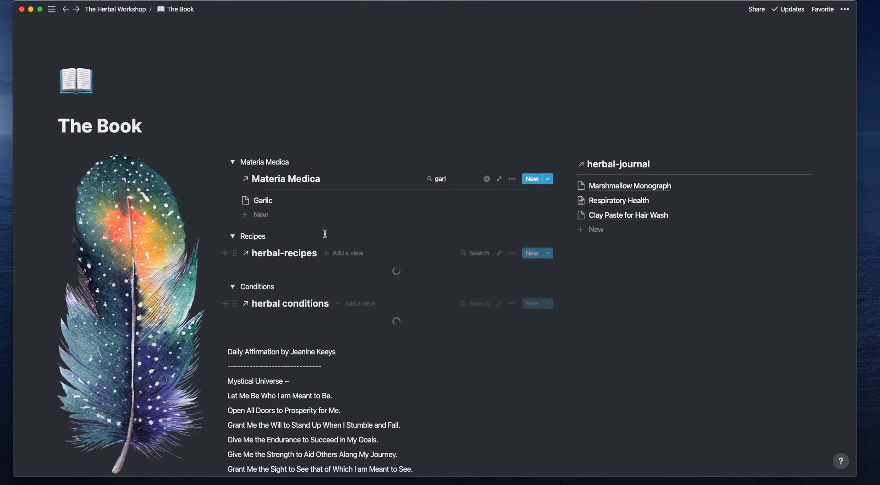
pyautogui.click(232, 236)
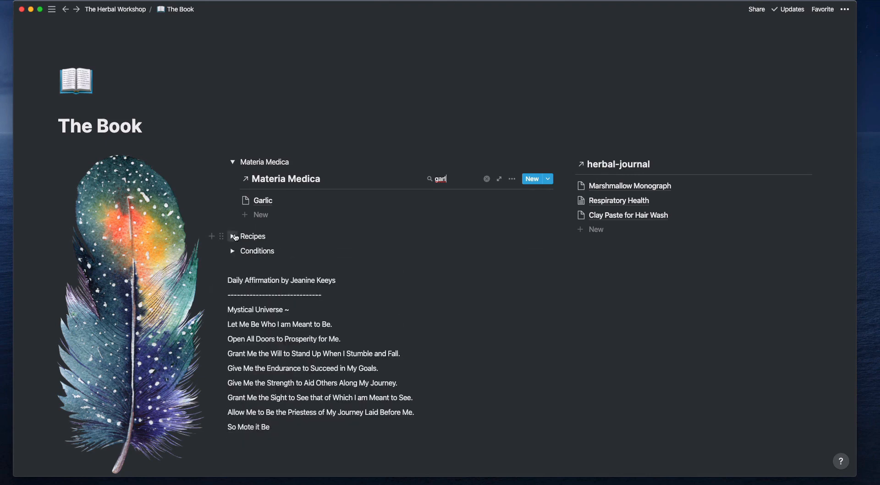
# Collapse the Materia Medica toggle on The Book page
pyautogui.click(232, 162)
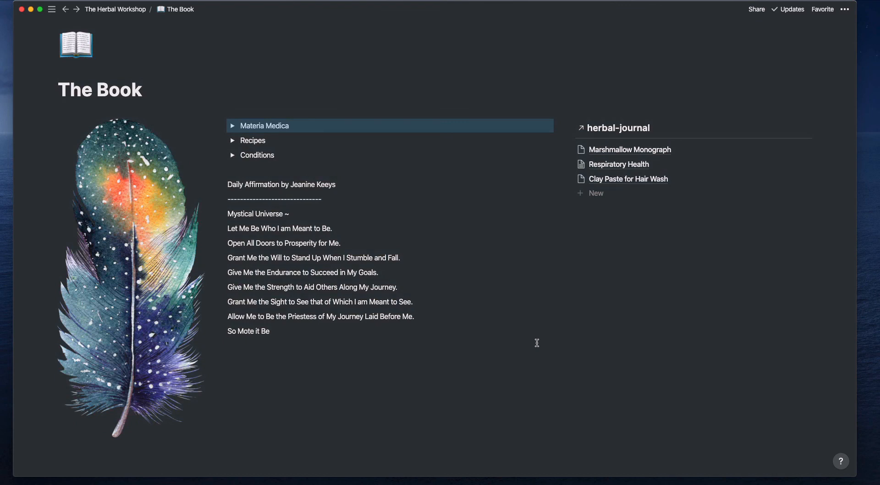
pyautogui.moveTo(469, 245)
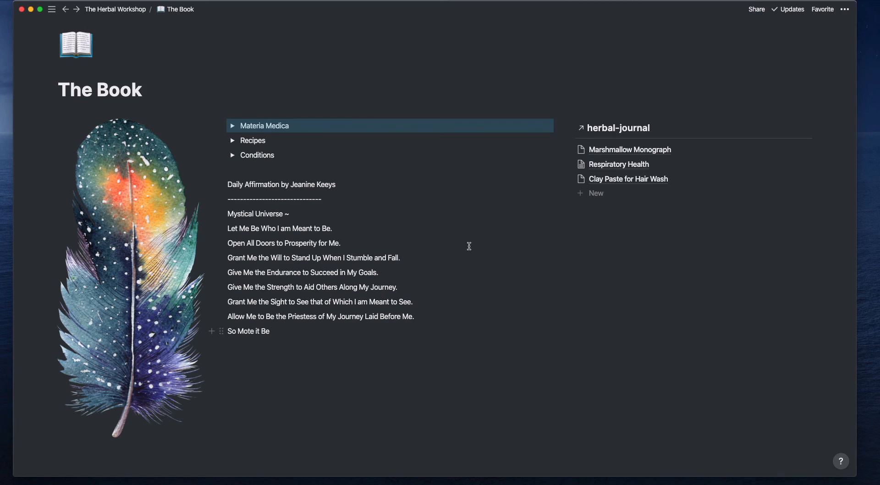